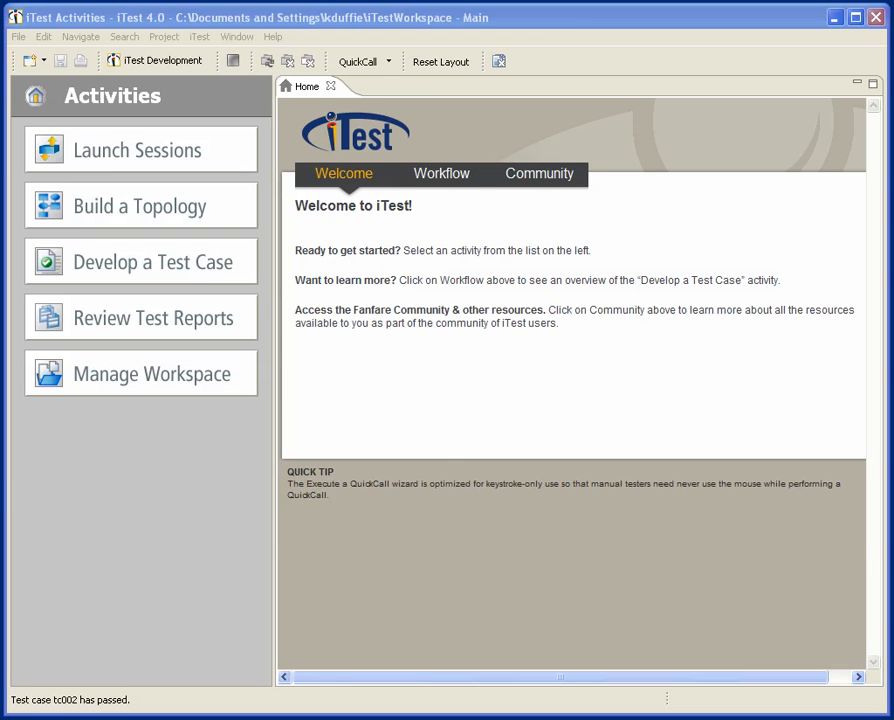
- Tour the test case workflow overview, then show the Fanfare Community forums, app store and learning center
left_click(441, 173)
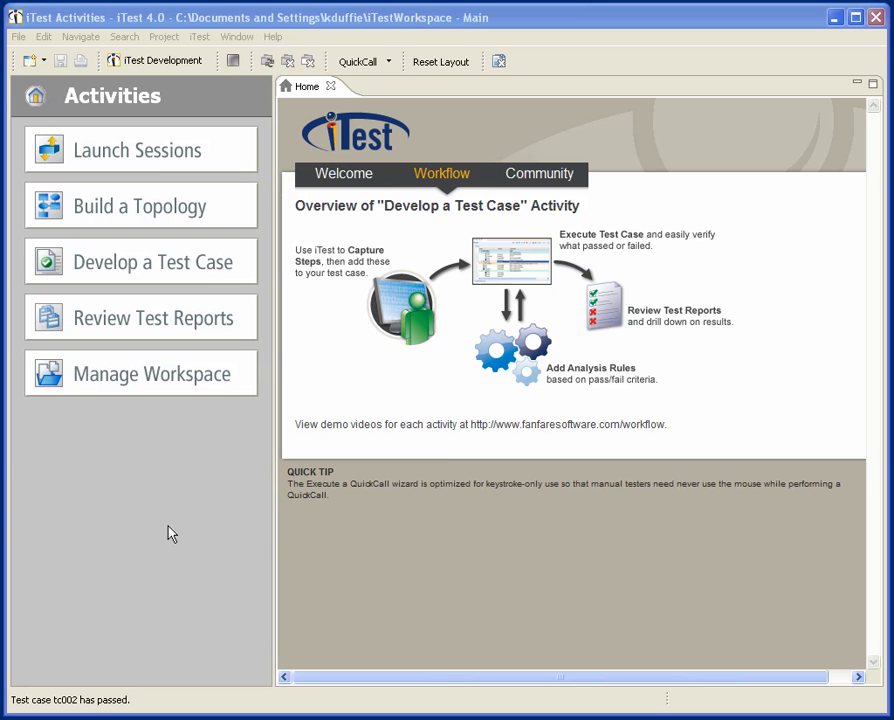
mouse_move(156, 128)
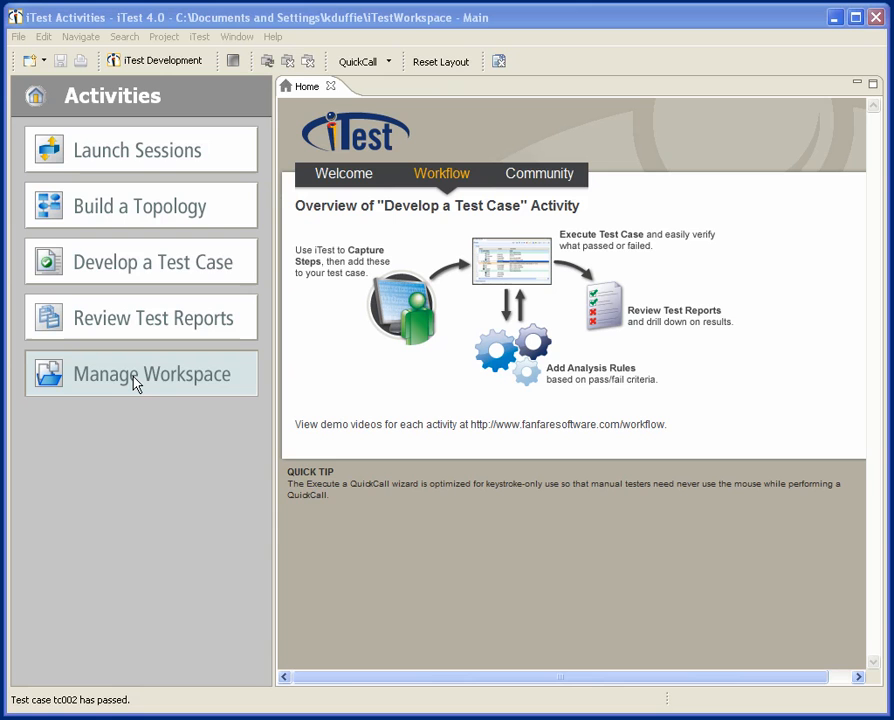
mouse_move(155, 168)
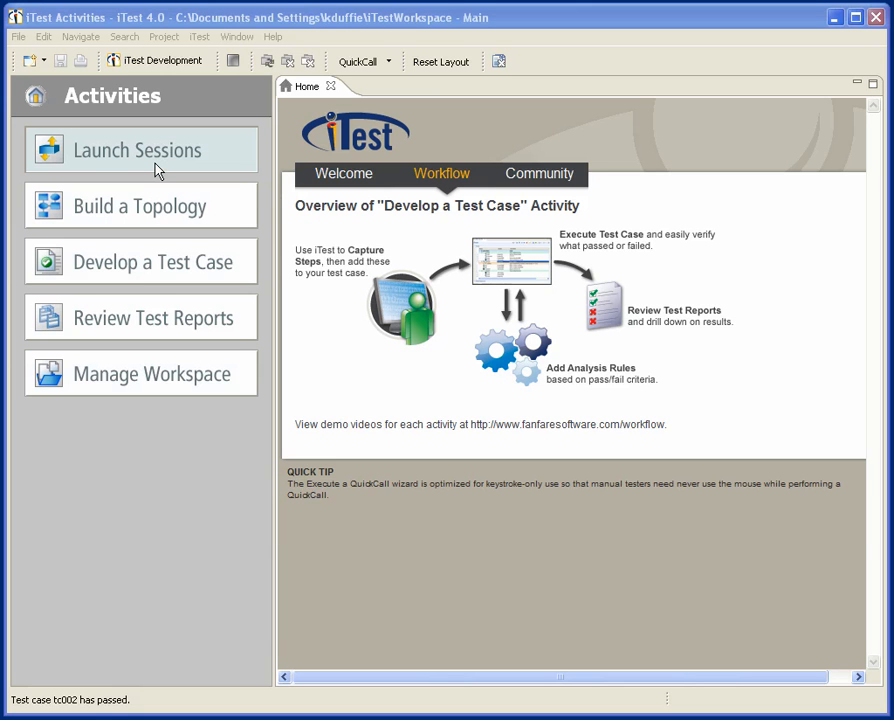
left_click(539, 173)
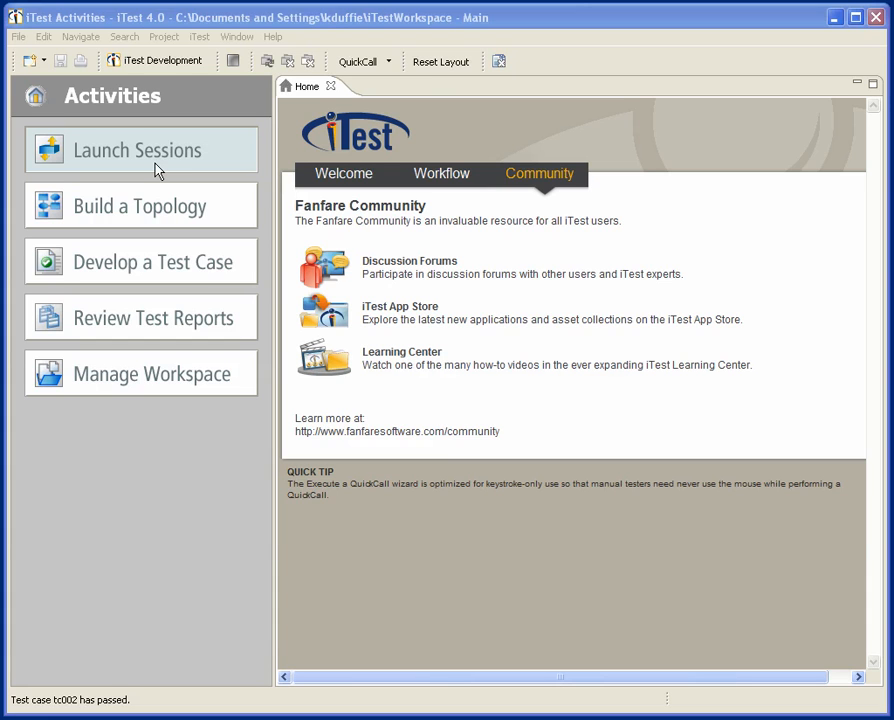
mouse_move(140, 205)
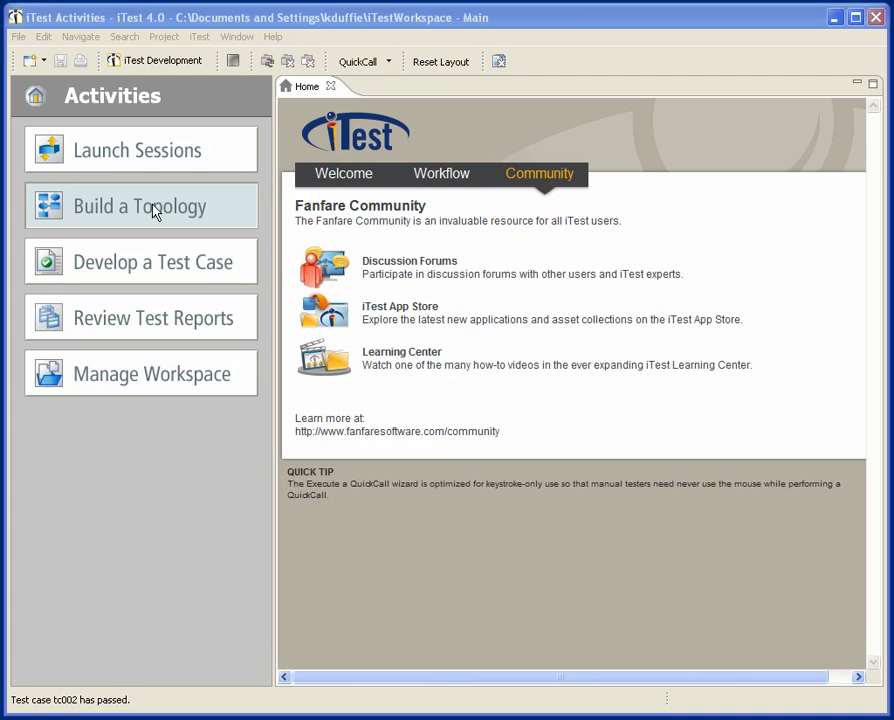
left_click(343, 173)
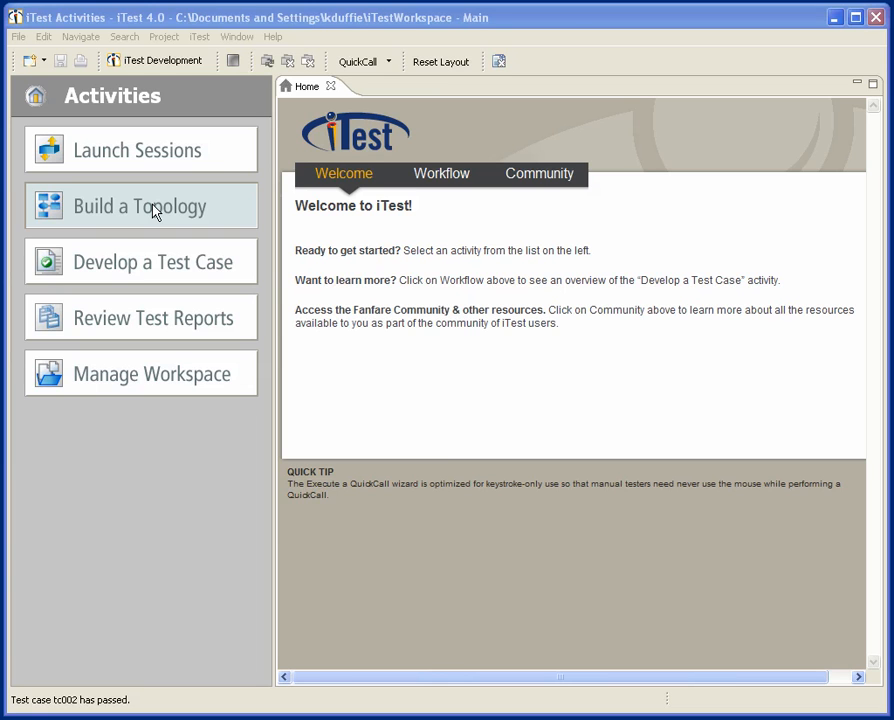
mouse_move(140, 261)
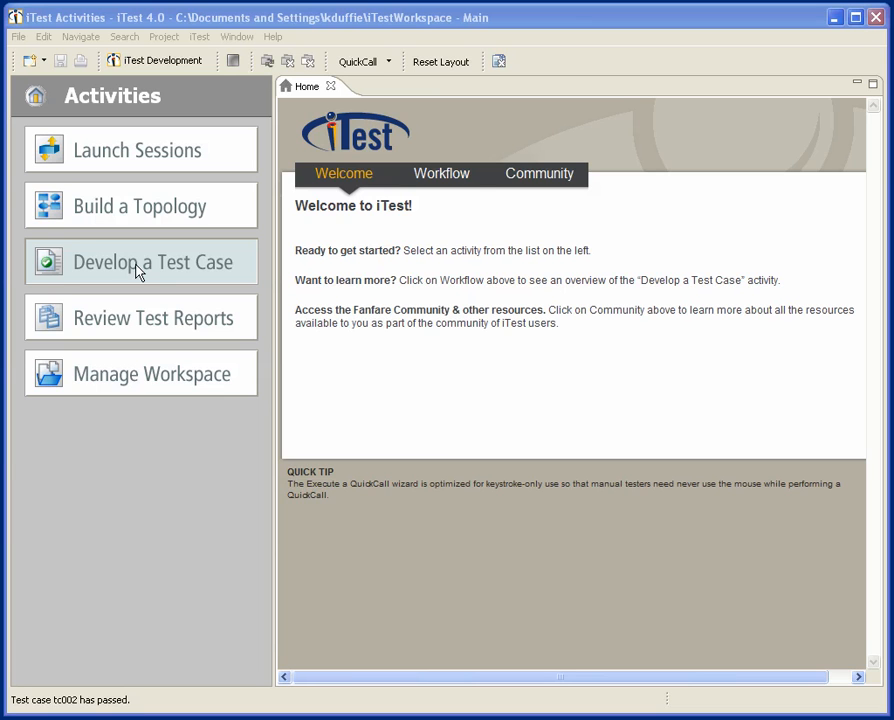
left_click(441, 173)
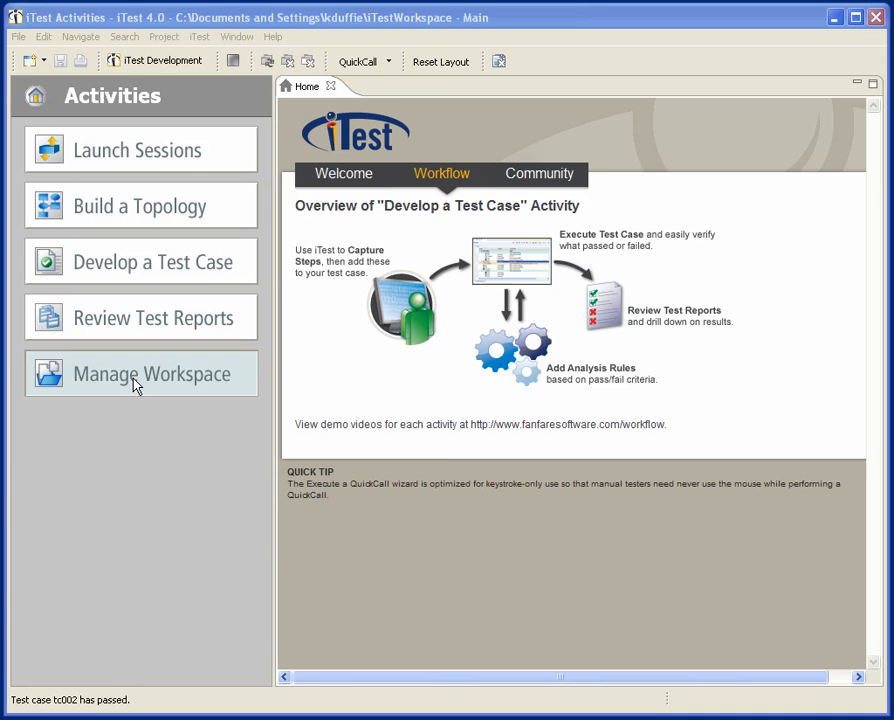
left_click(539, 173)
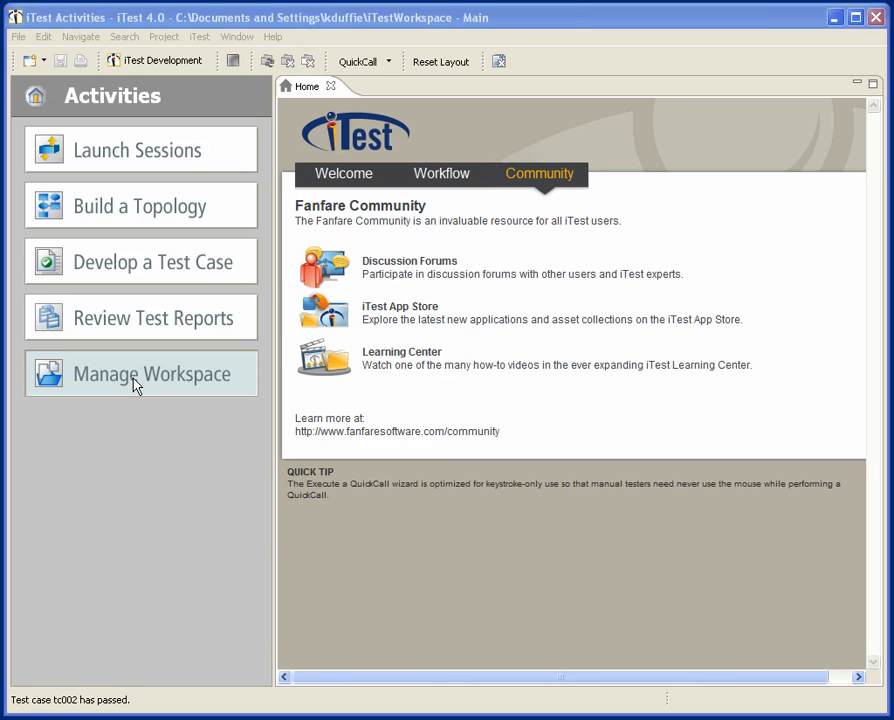
mouse_move(153, 159)
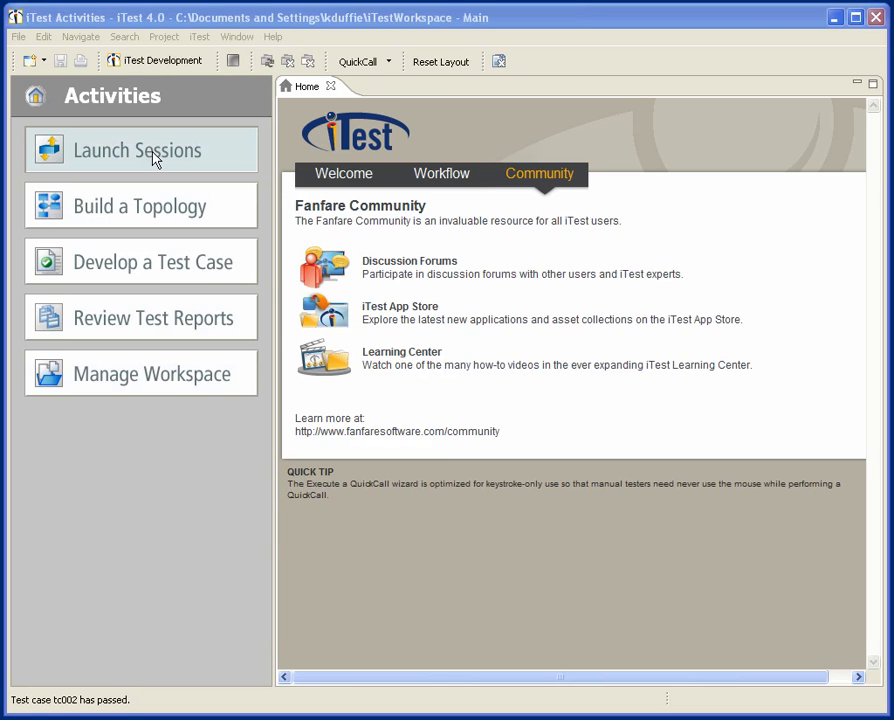
- Create and start a Telnet session to 10.155.2.5 for device router10
left_click(138, 150)
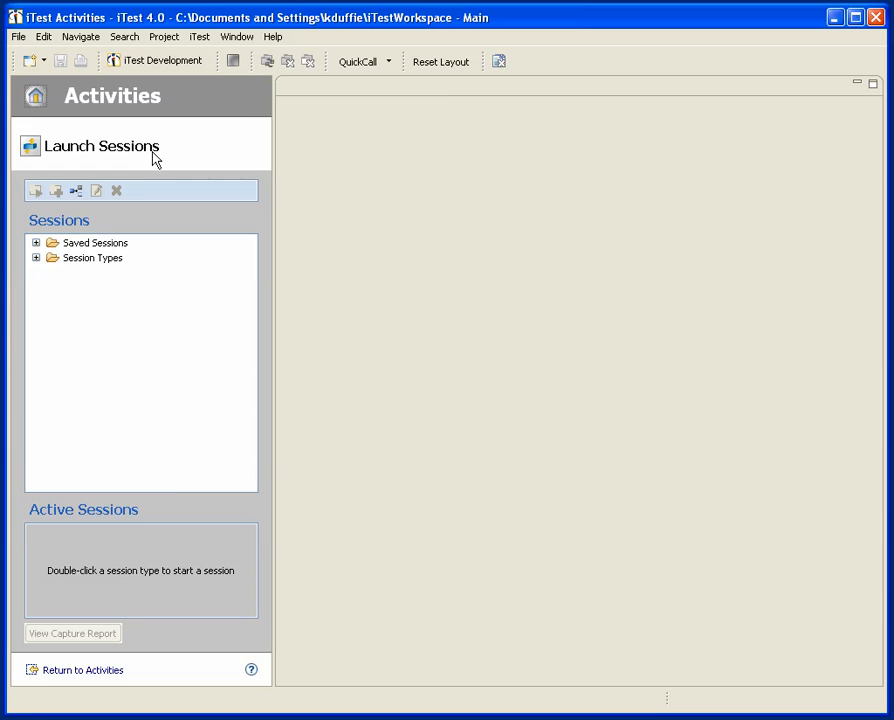
left_click(36, 257)
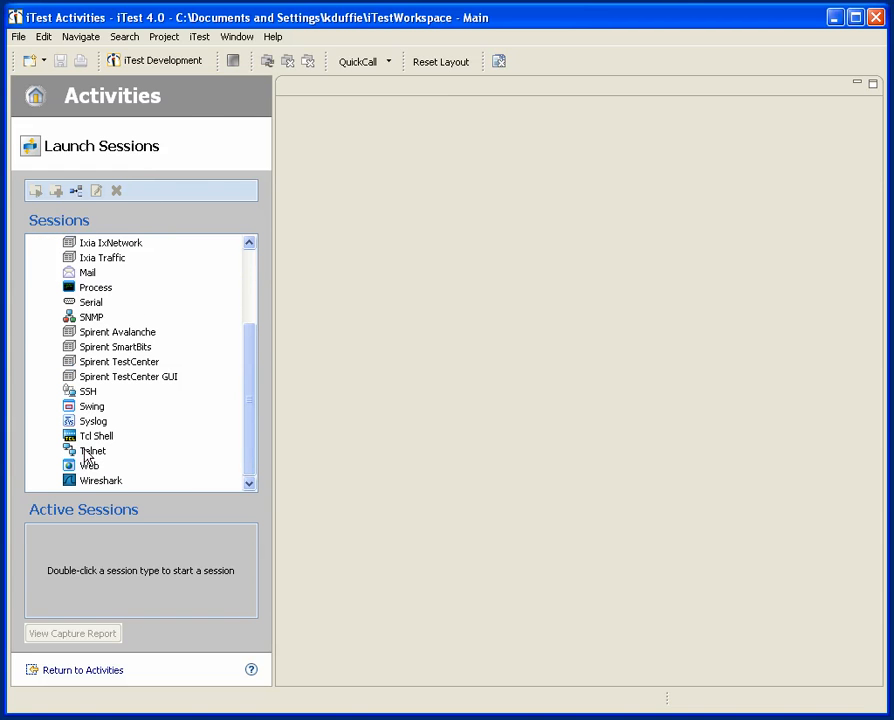
double_click(92, 450)
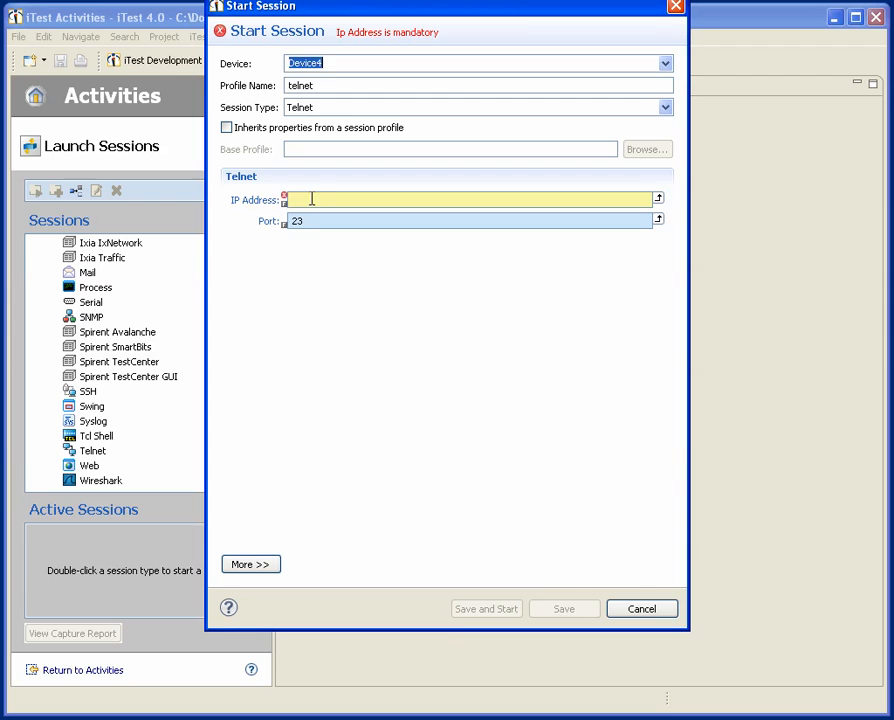
type("10.155.2.5")
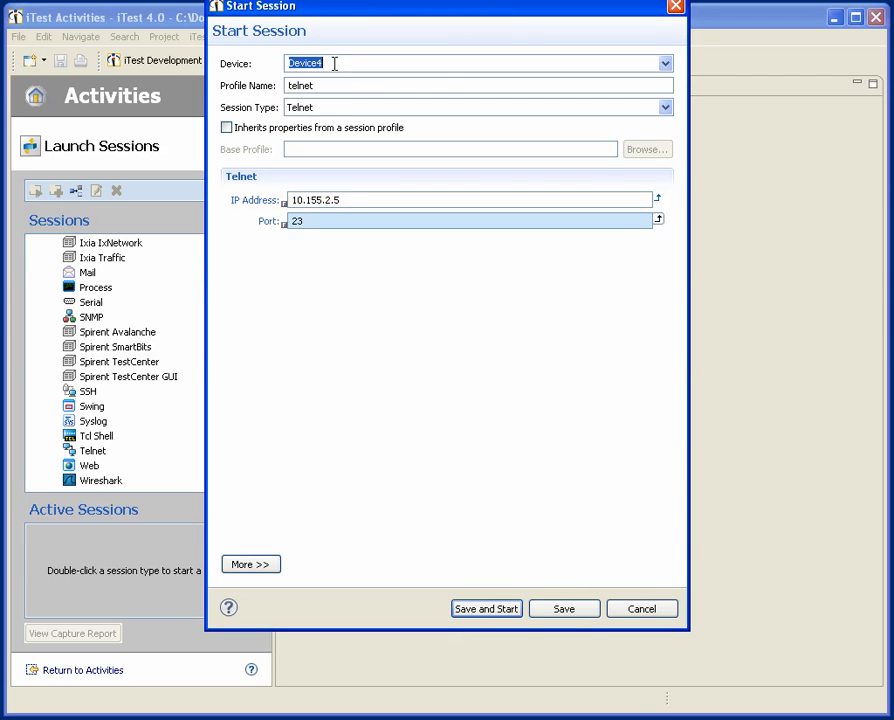
type("rout10")
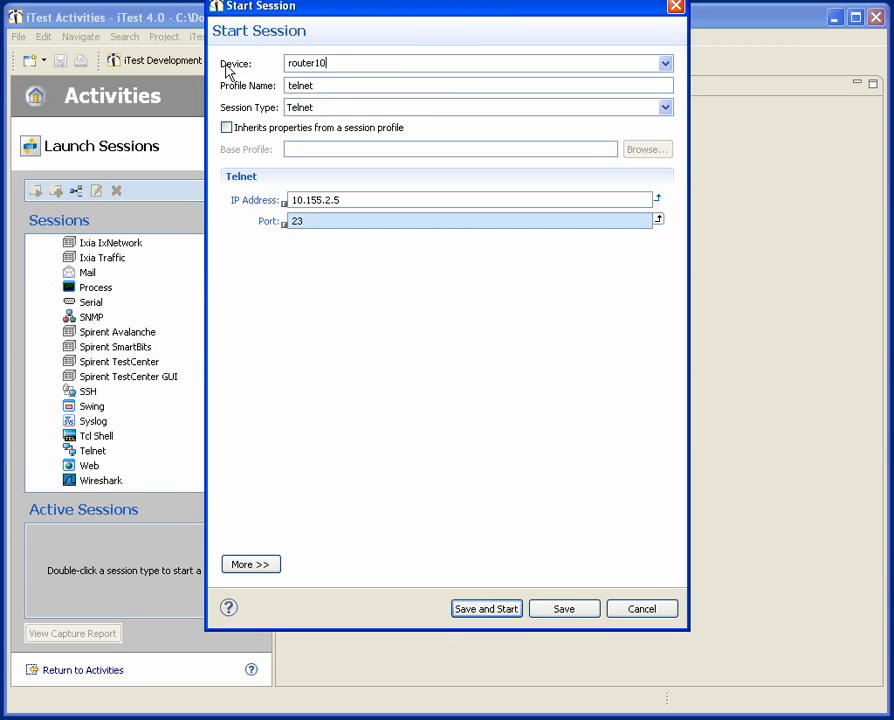
left_click(486, 608)
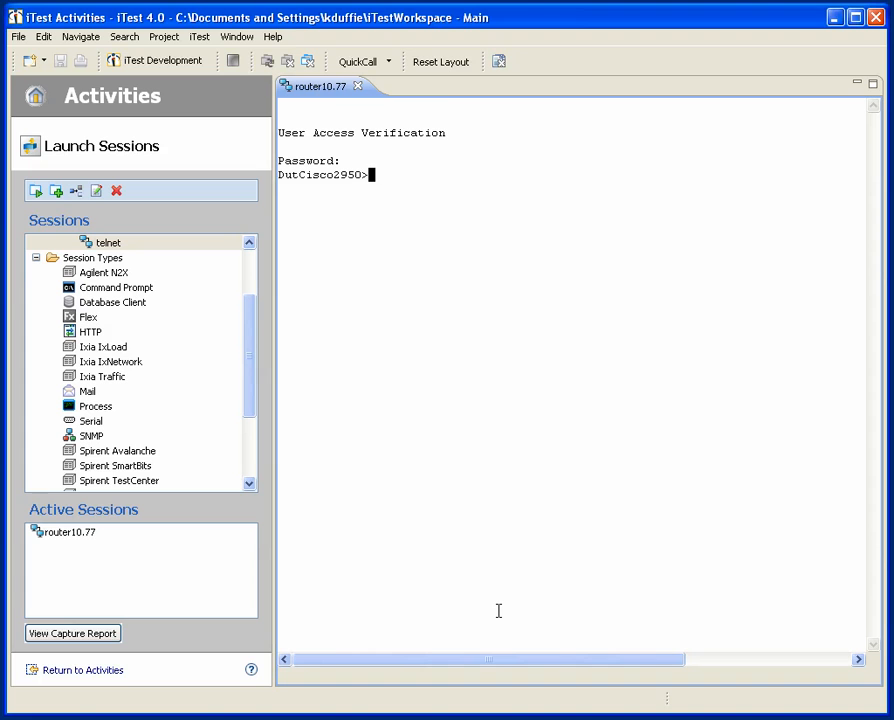
- Run 'enable' and 'show version' in the telnet session and scroll through the output
type("enable")
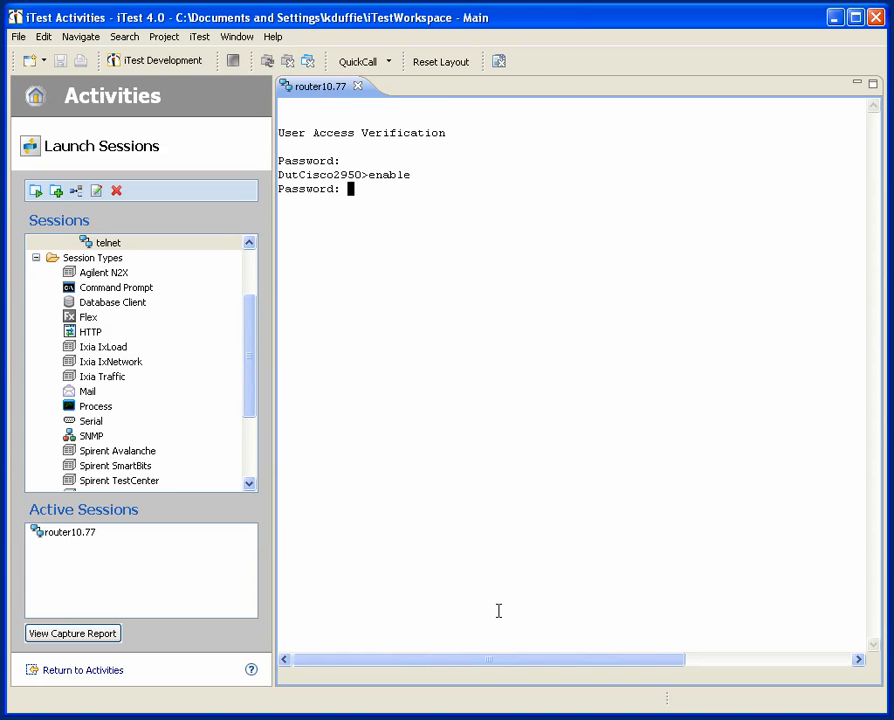
type("show version")
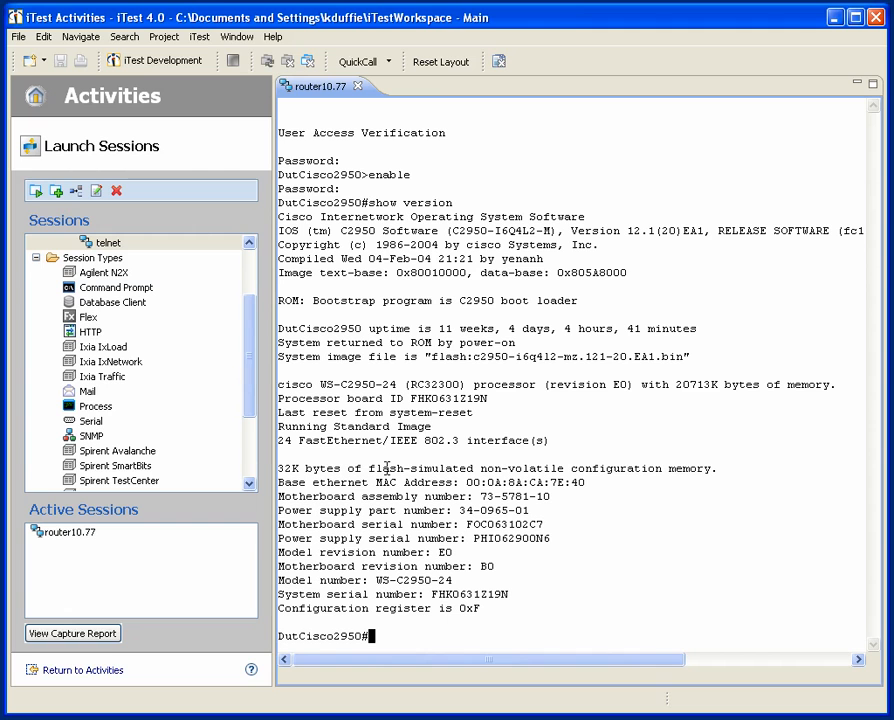
scroll("down", 3)
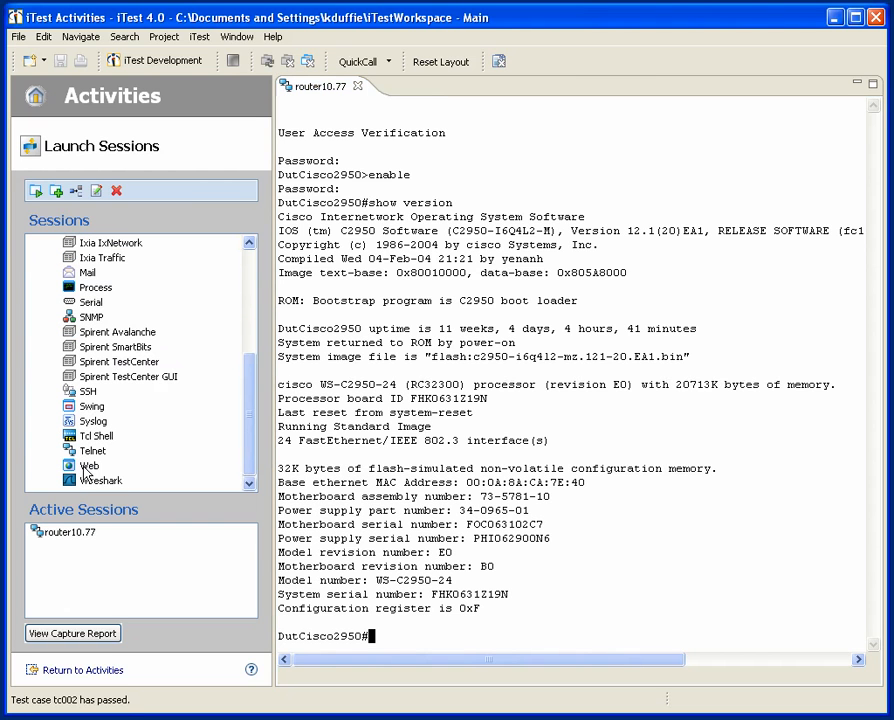
double_click(89, 465)
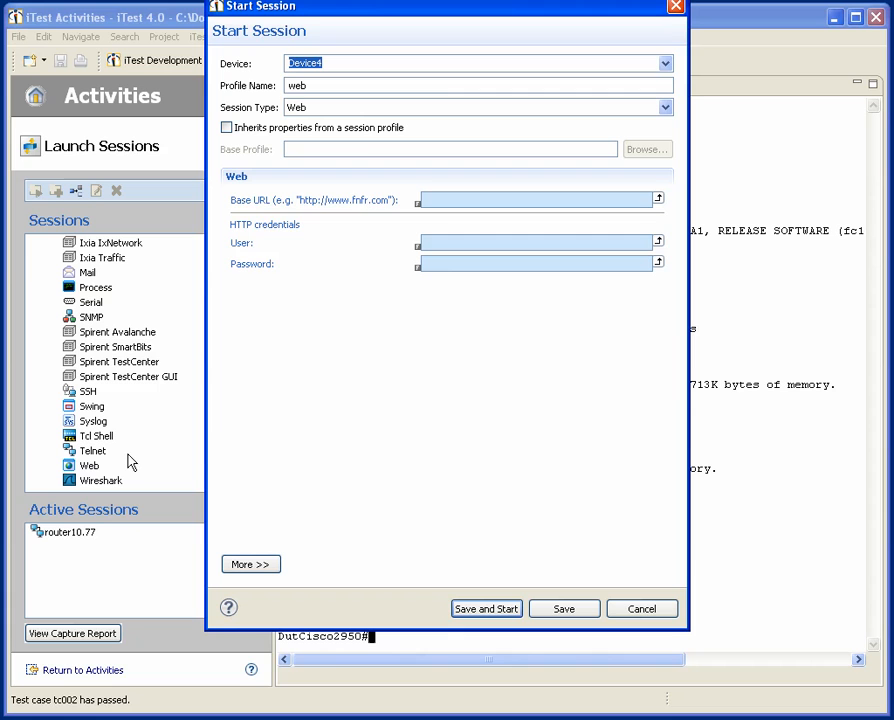
type("router")
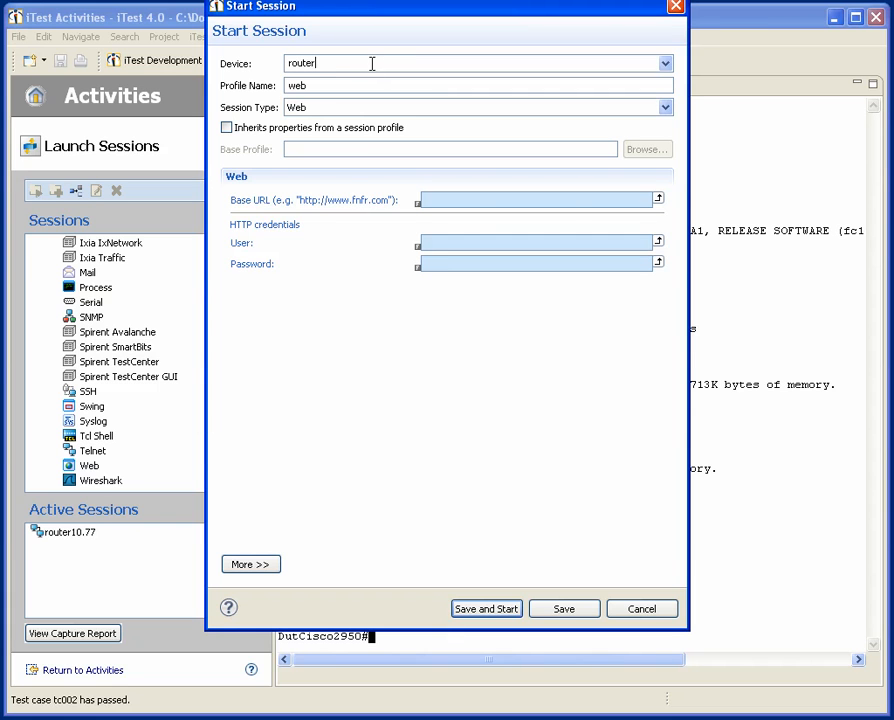
type("10")
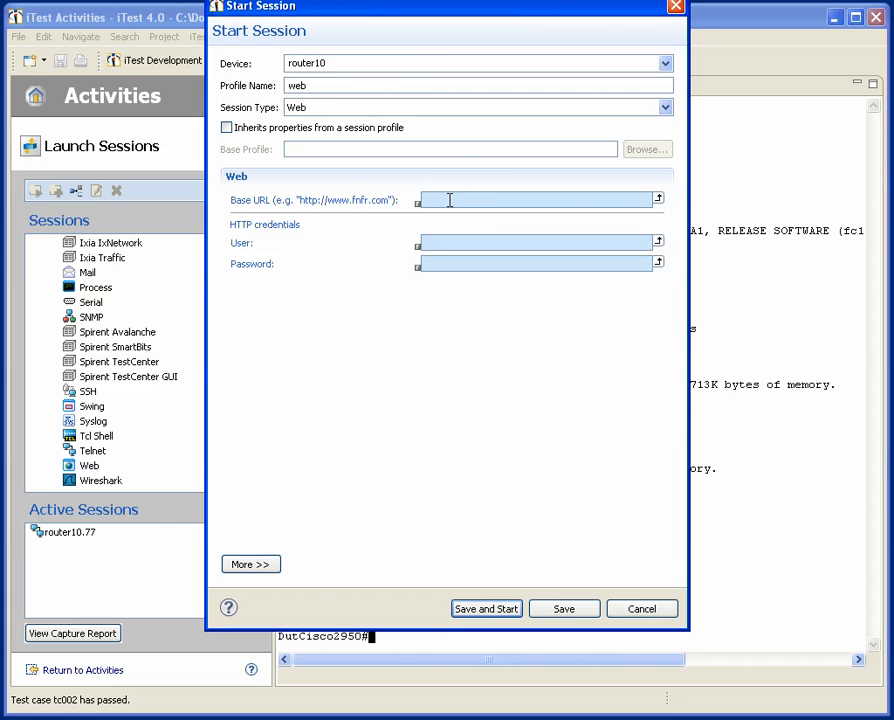
type("http://10.155.2.")
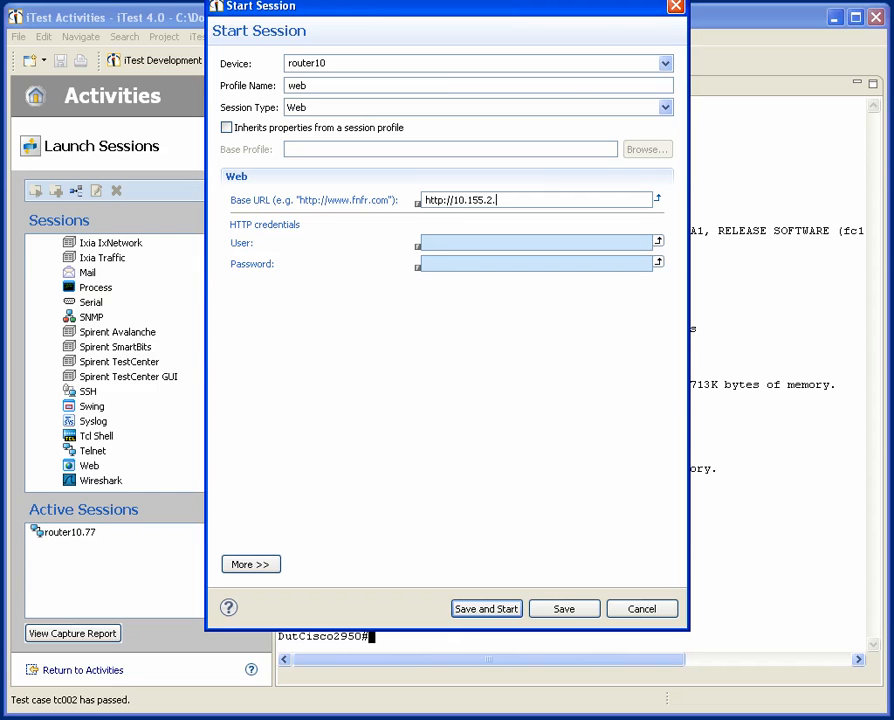
type("fanfare")
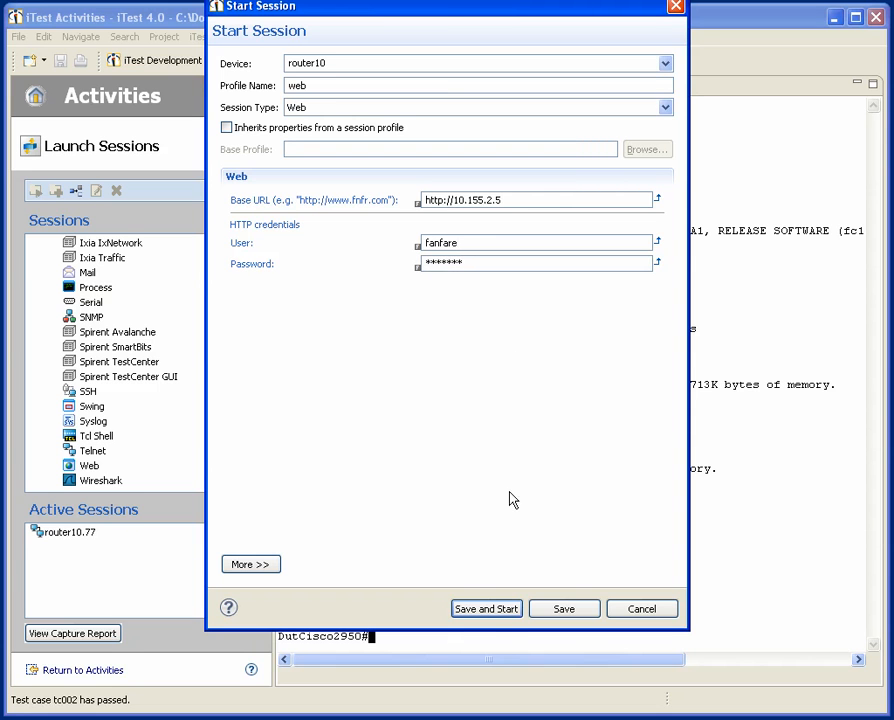
left_click(486, 608)
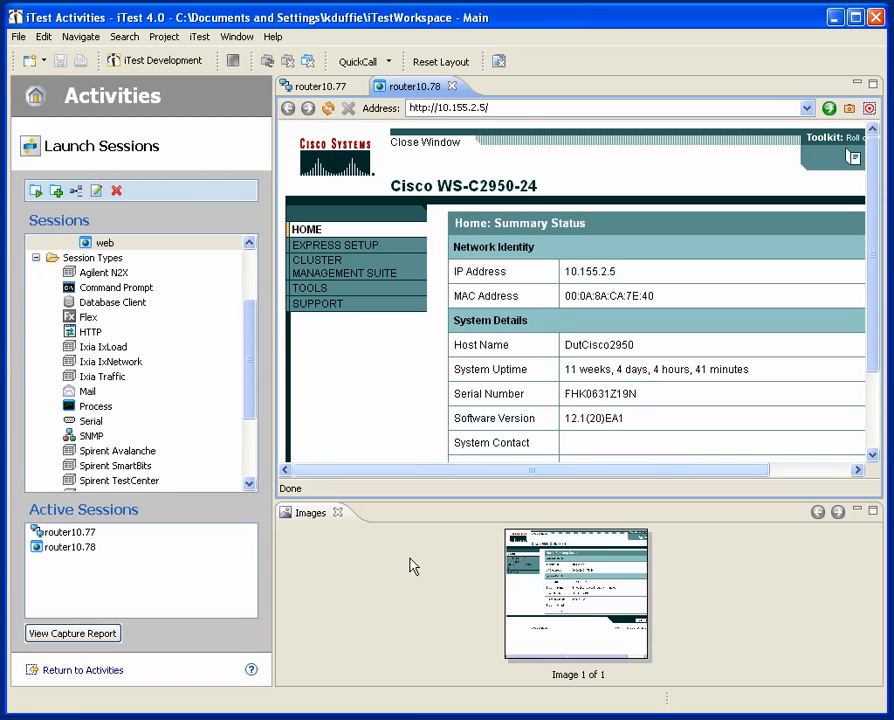
mouse_move(481, 591)
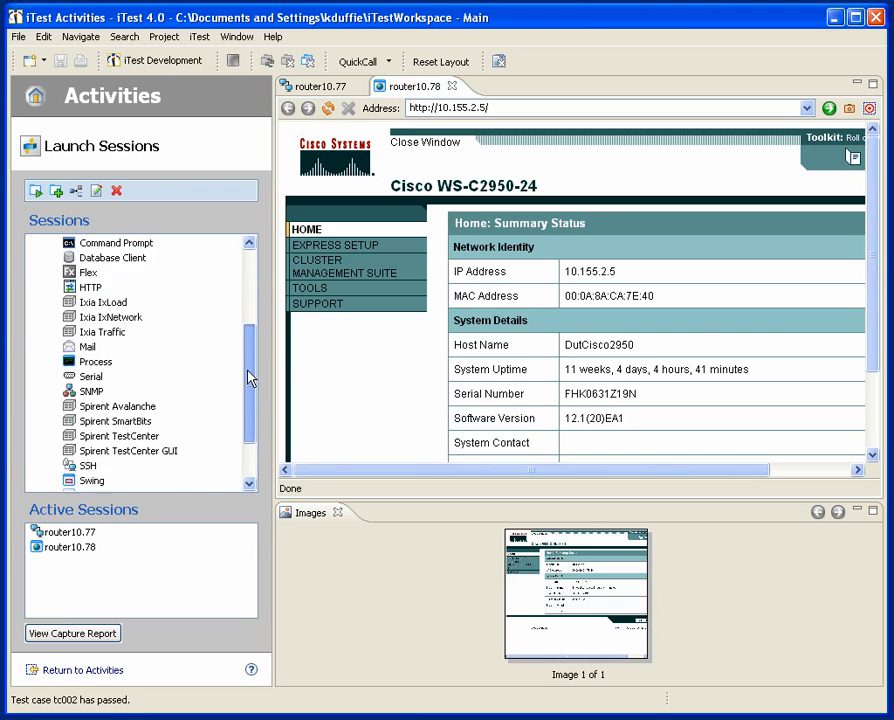
scroll("down", 3)
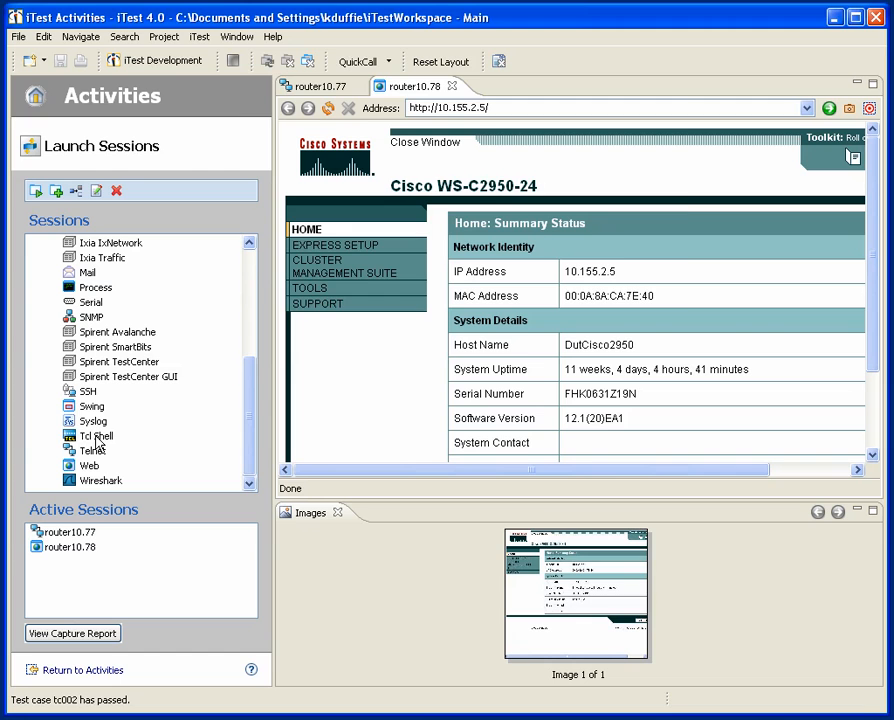
- Start a Tcl Shell session, run 'set i 5', and cancel a Command Prompt session
double_click(96, 435)
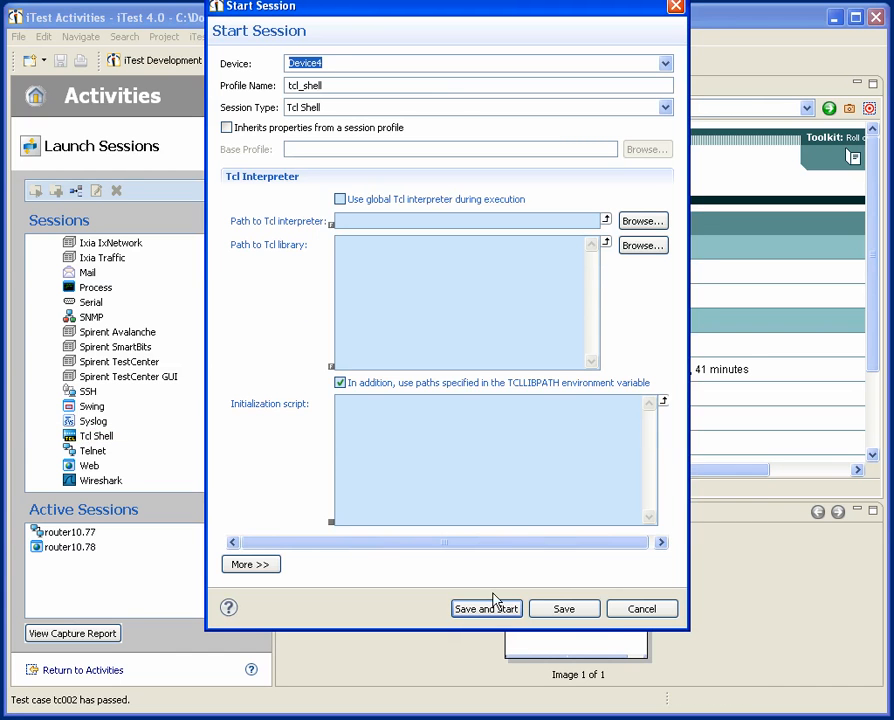
left_click(486, 608)
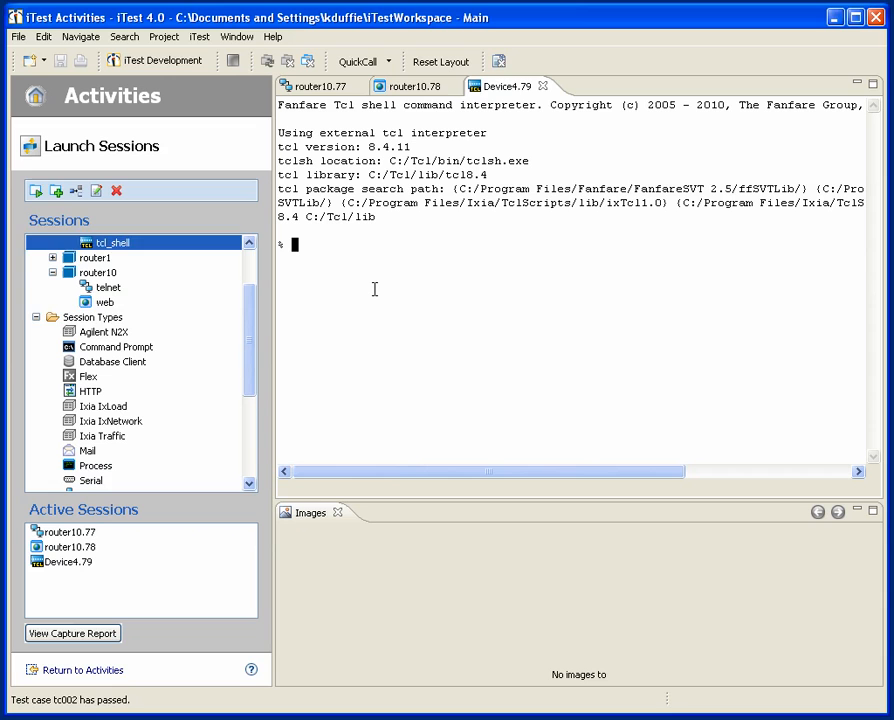
type("set i 5")
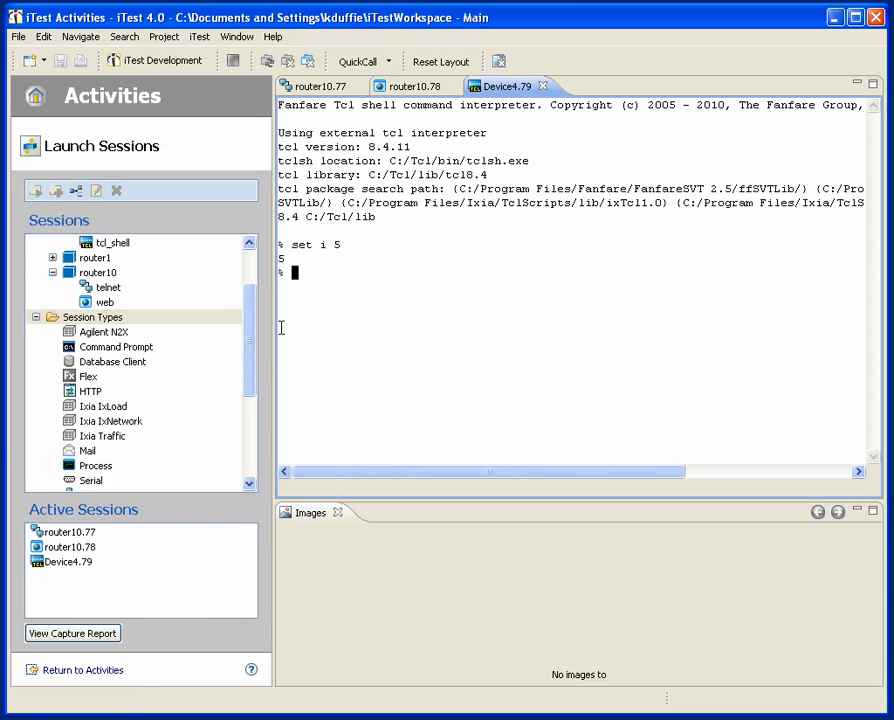
double_click(116, 346)
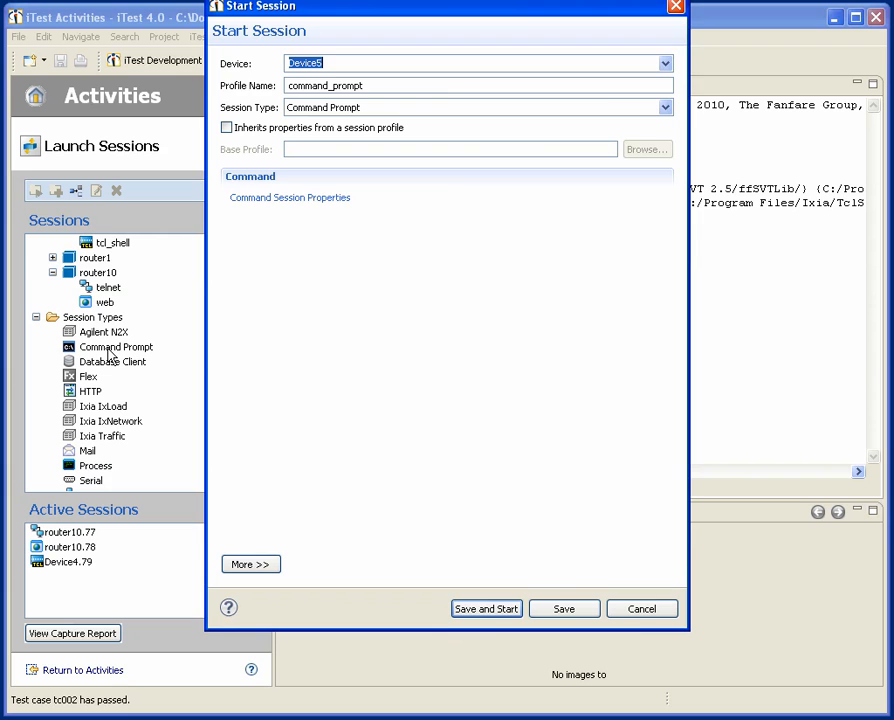
left_click(485, 608)
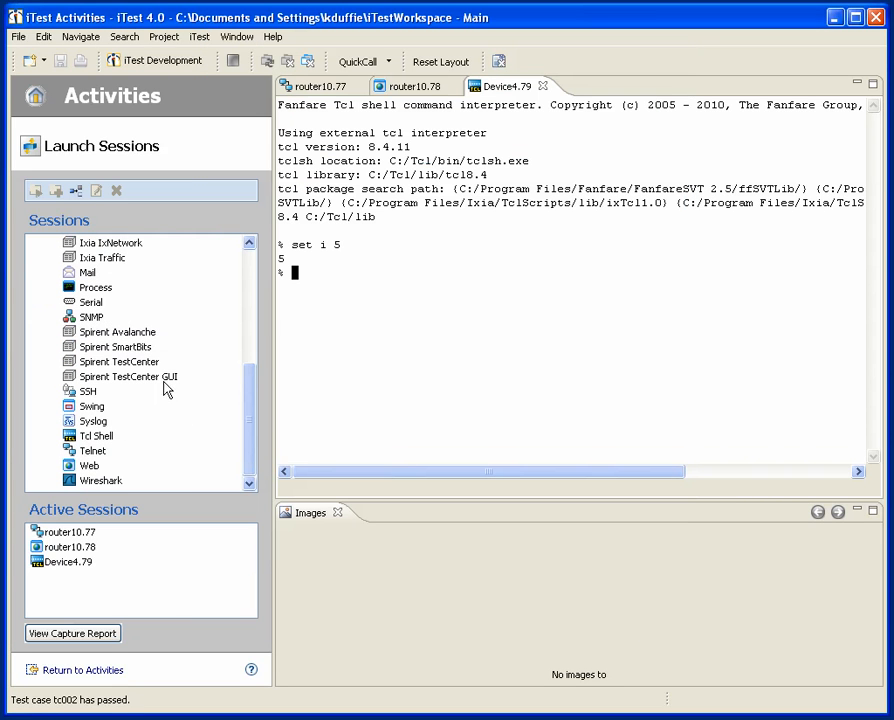
mouse_move(168, 444)
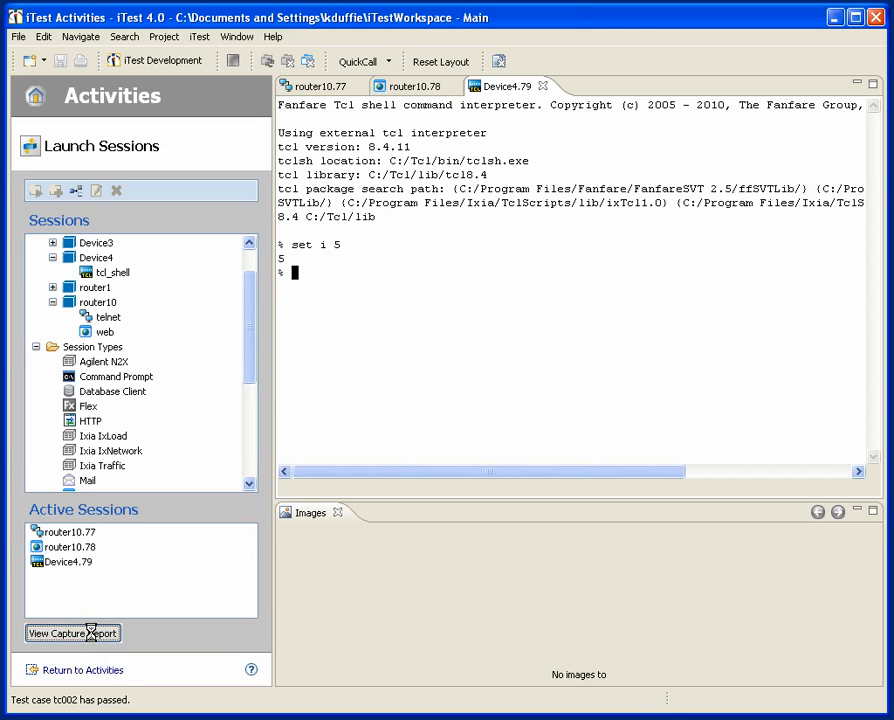
- Open the capture report and inspect the 'set i 5' and 'show version' responses
left_click(72, 633)
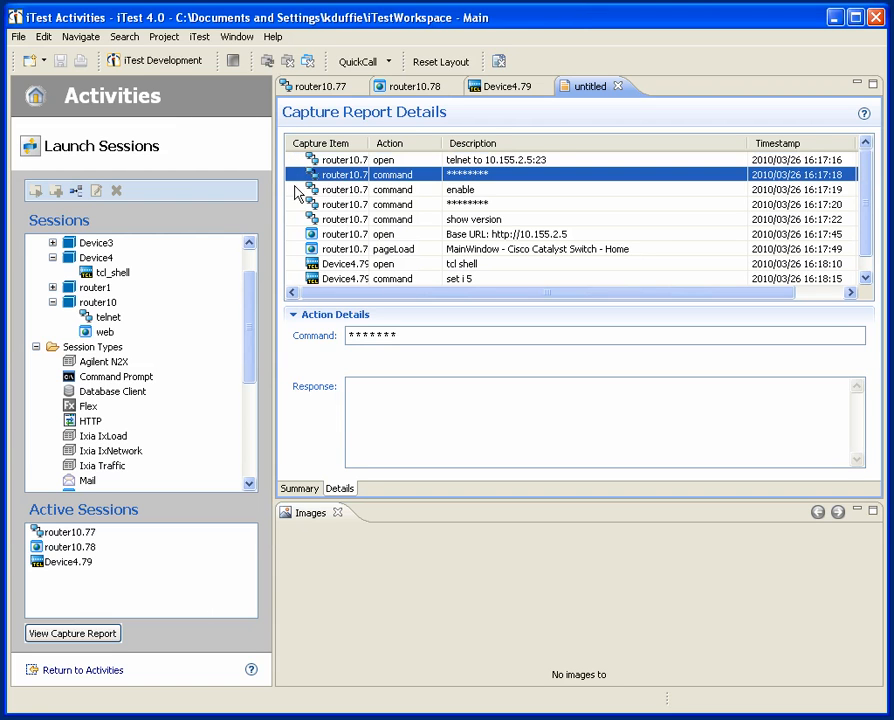
left_click(473, 219)
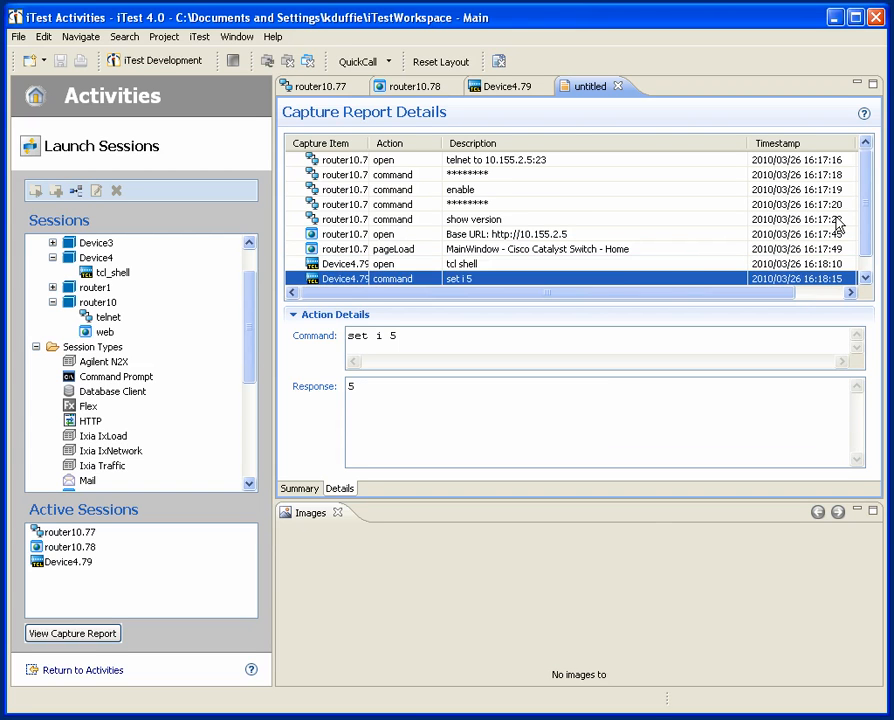
scroll("down", 3)
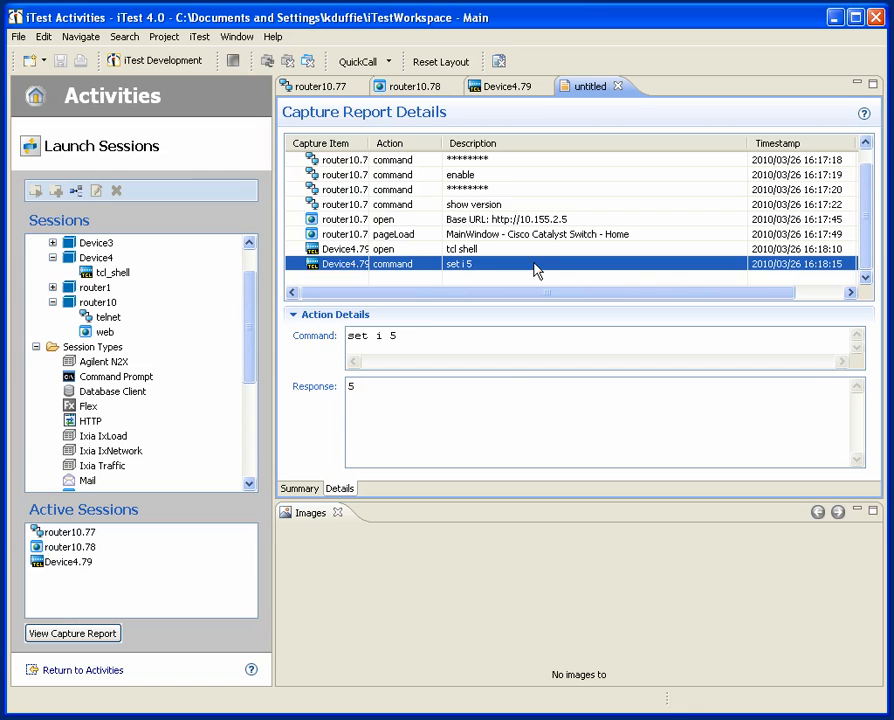
left_click(473, 204)
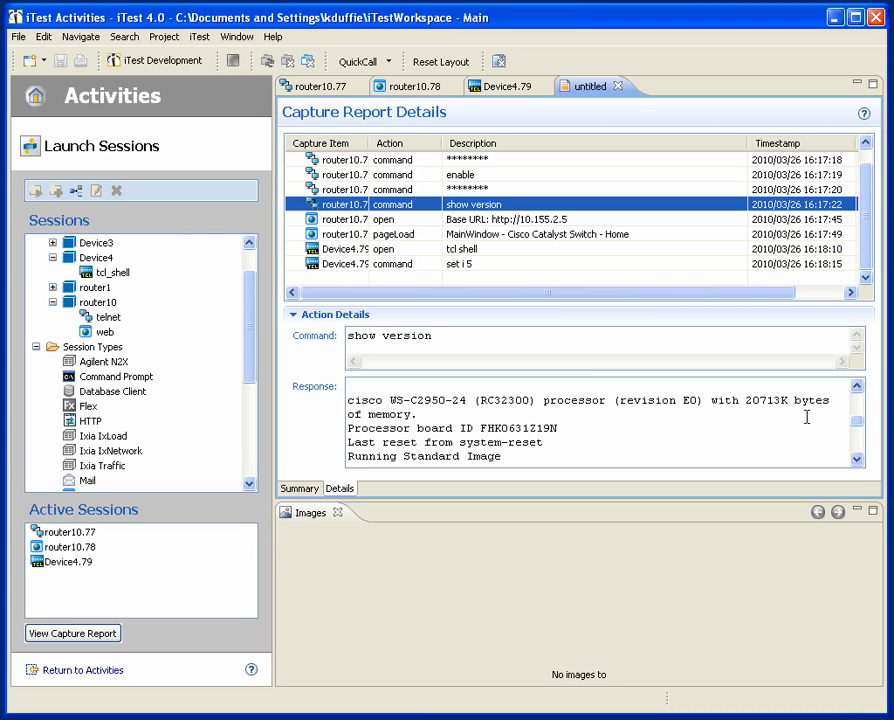
mouse_move(113, 214)
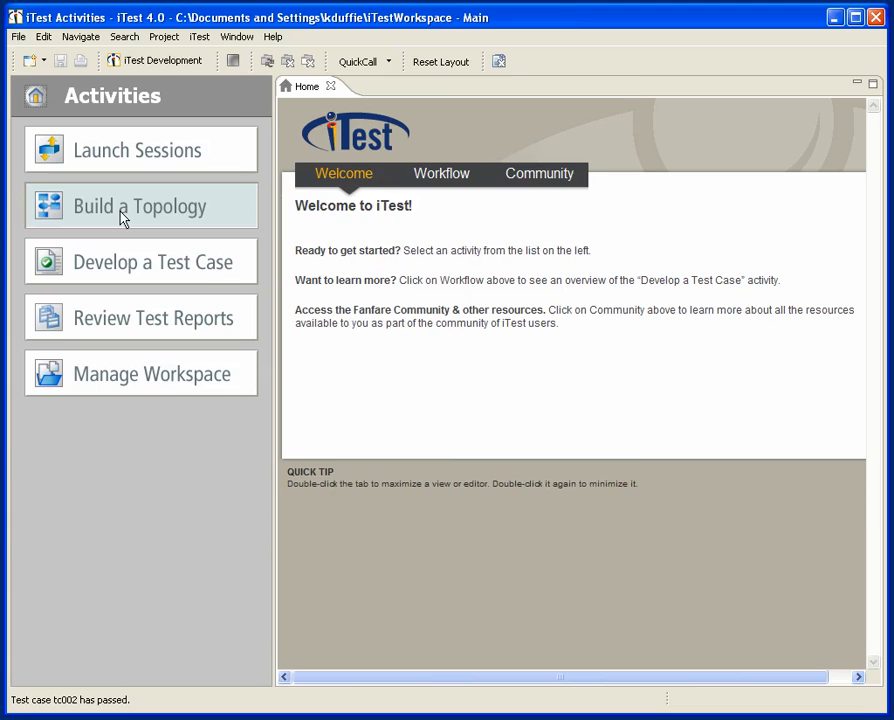
- Create a new topology named demo2
left_click(140, 205)
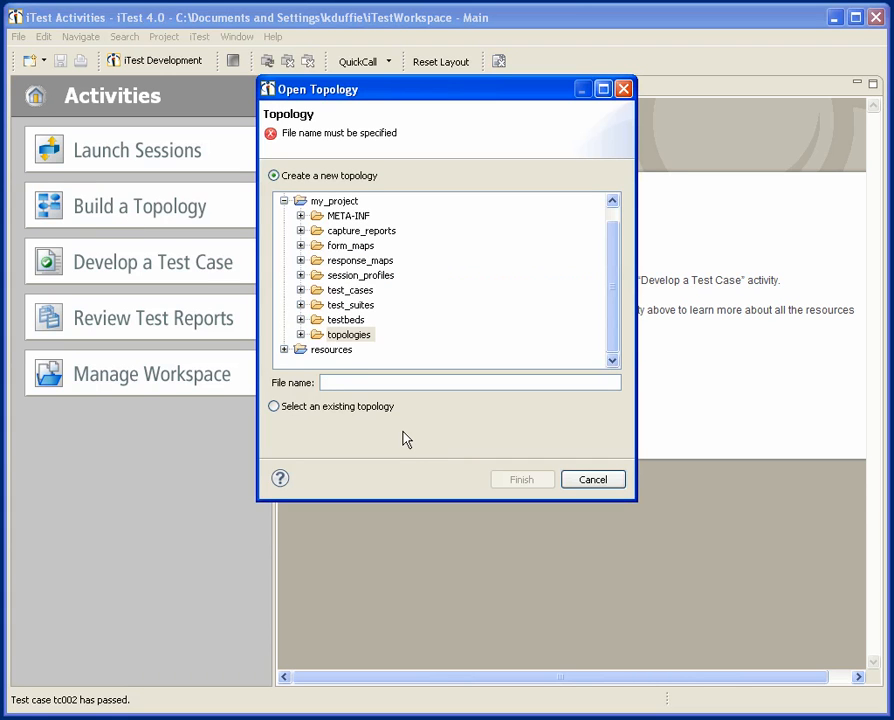
type("demo2")
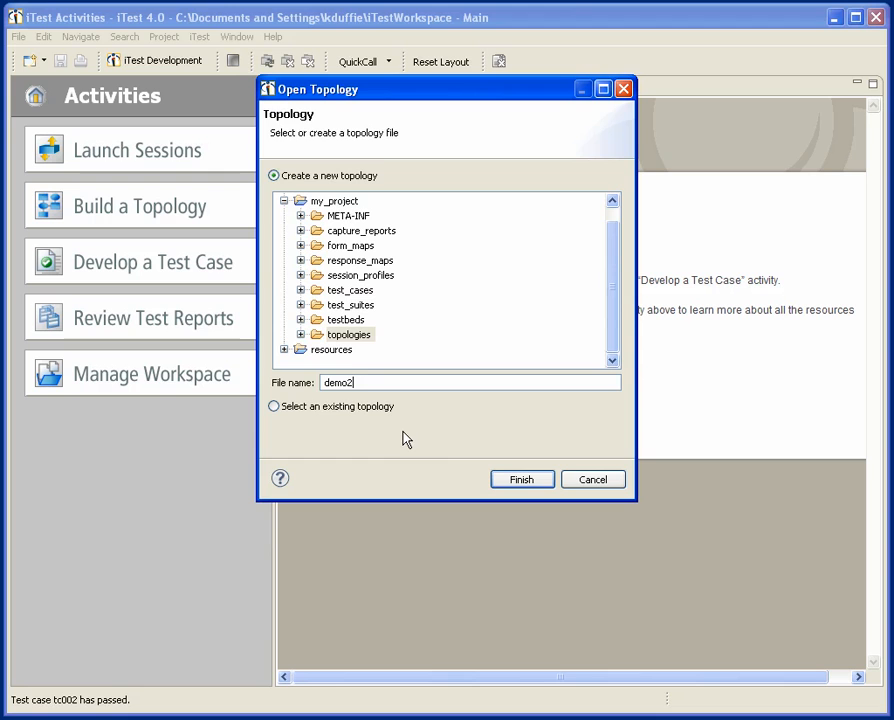
left_click(521, 479)
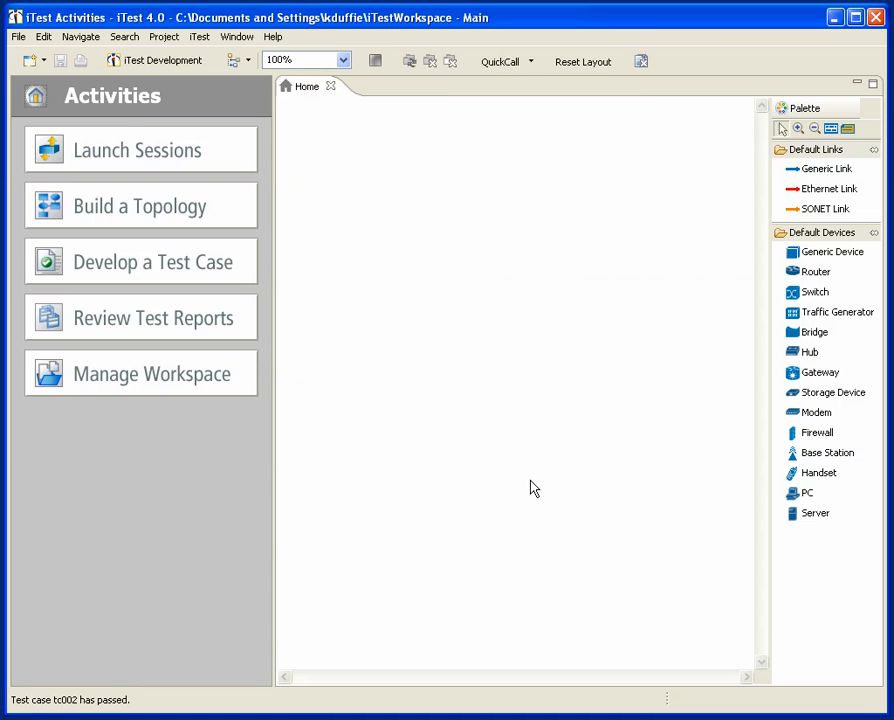
- Add and link two routers and a traffic generator, add a 'Demo sample configuration' note
left_click(140, 205)
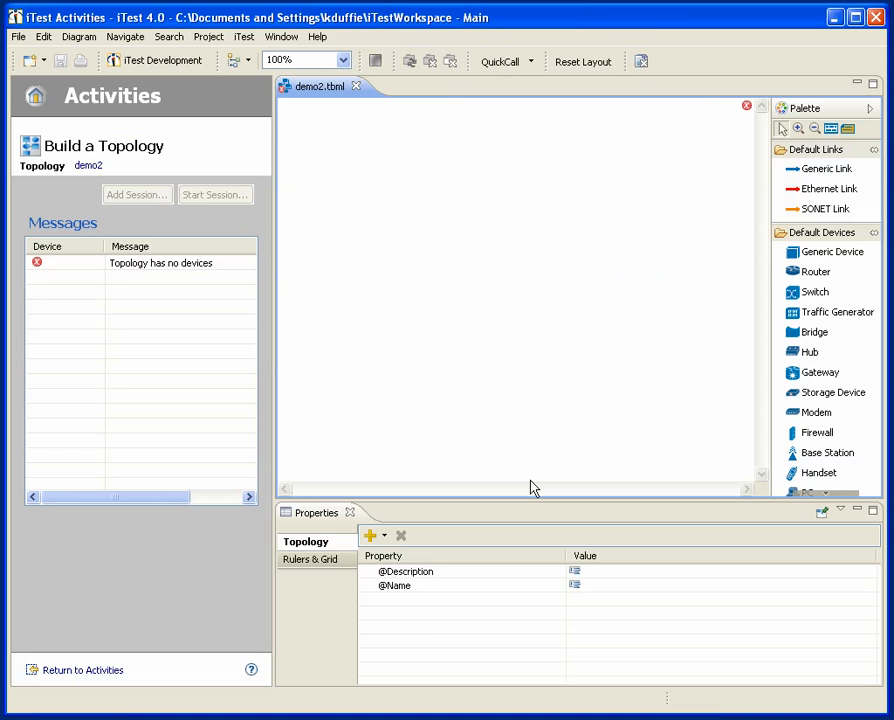
left_click(815, 271)
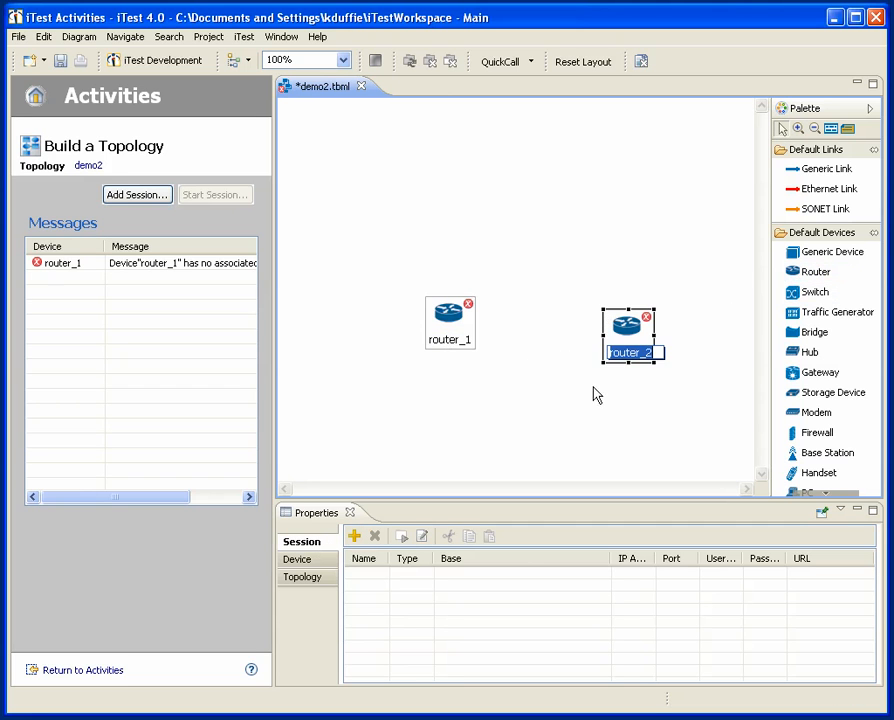
left_click(450, 311)
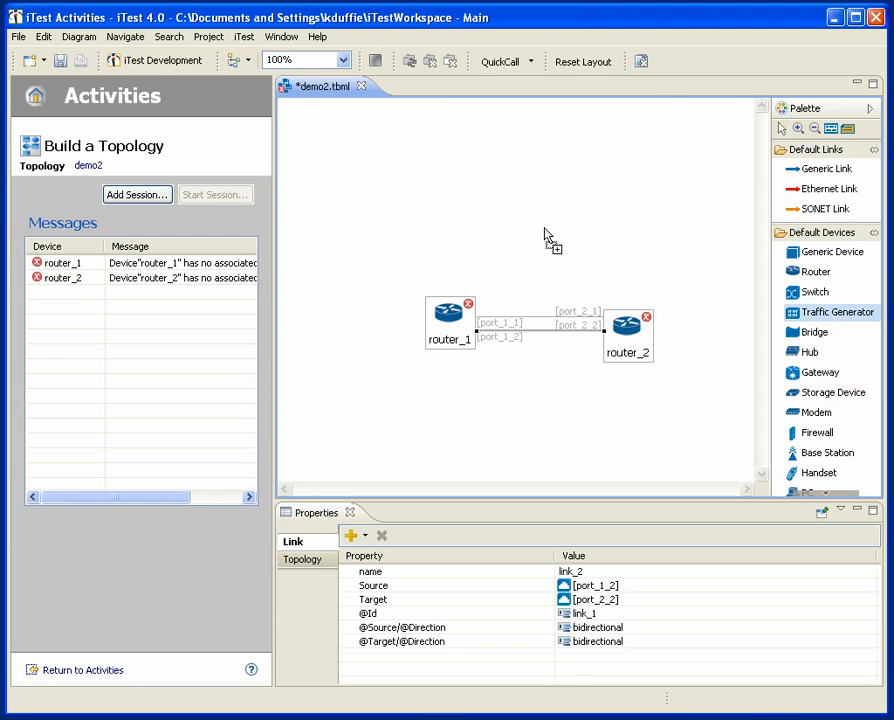
left_click_drag(831, 312, 568, 235)
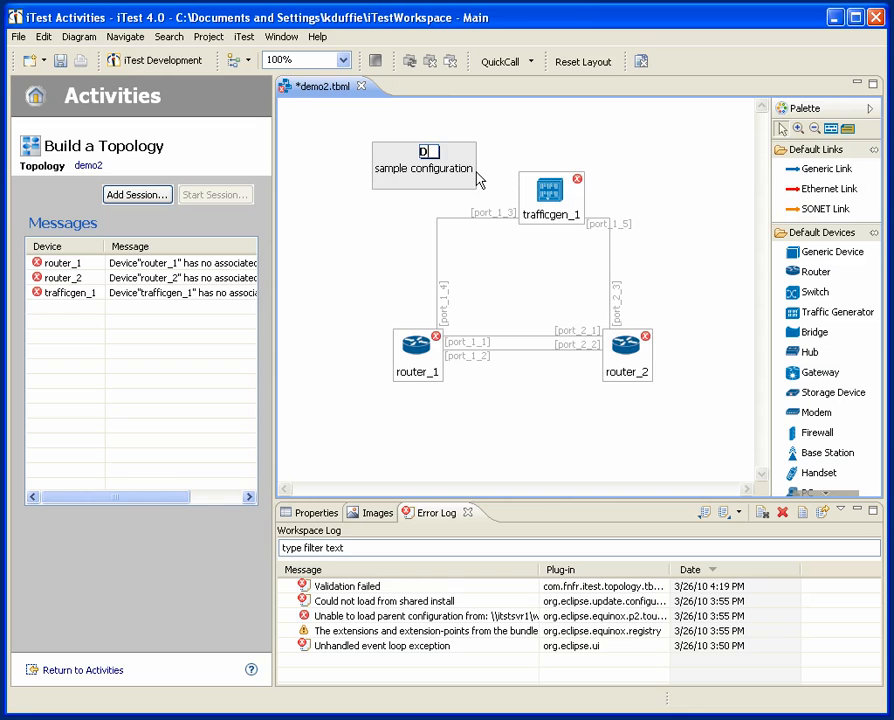
type("Demo")
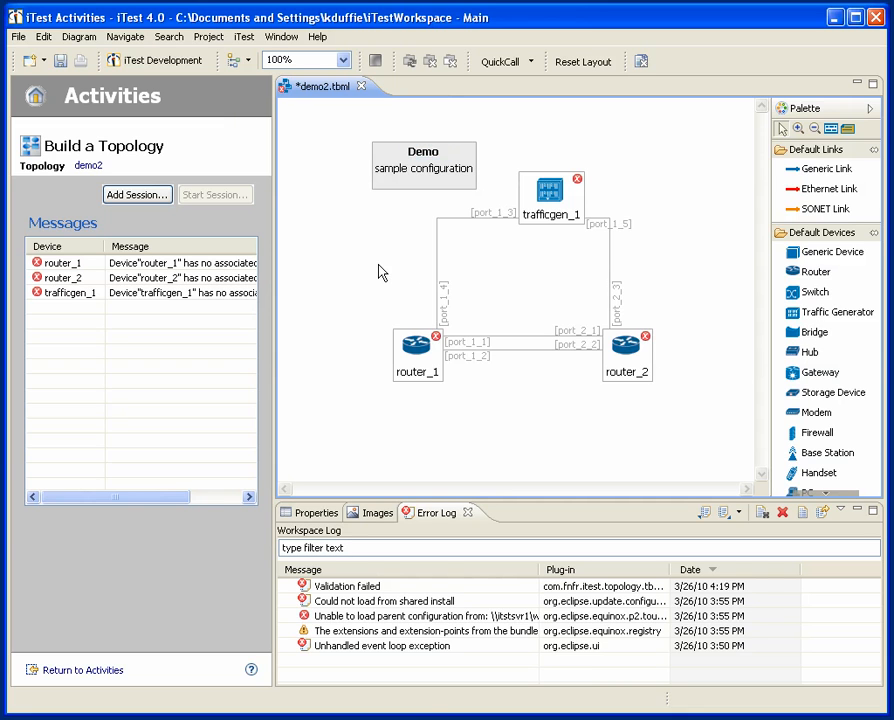
mouse_move(489, 521)
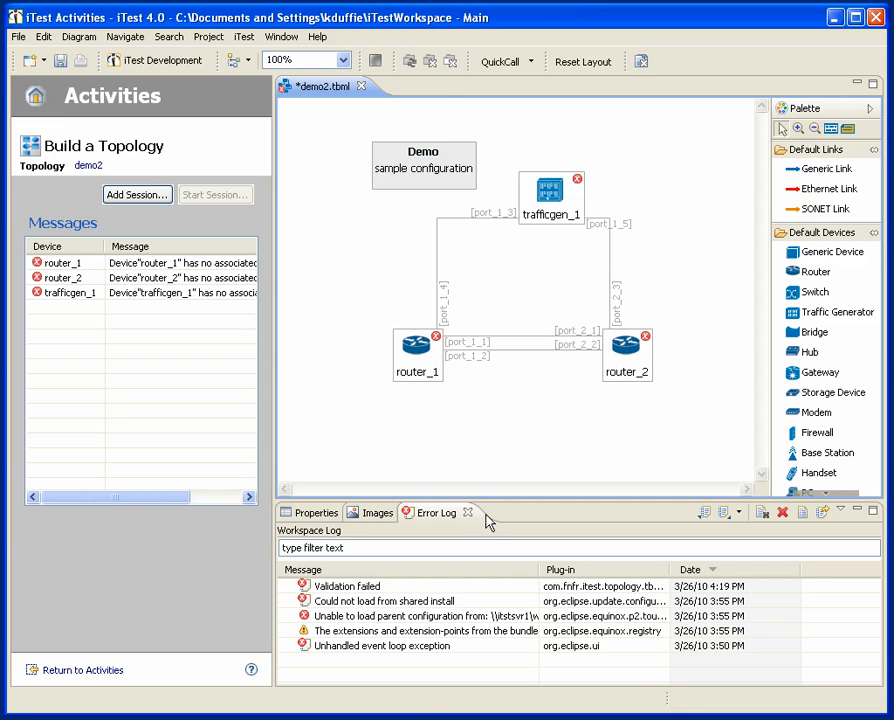
left_click(317, 512)
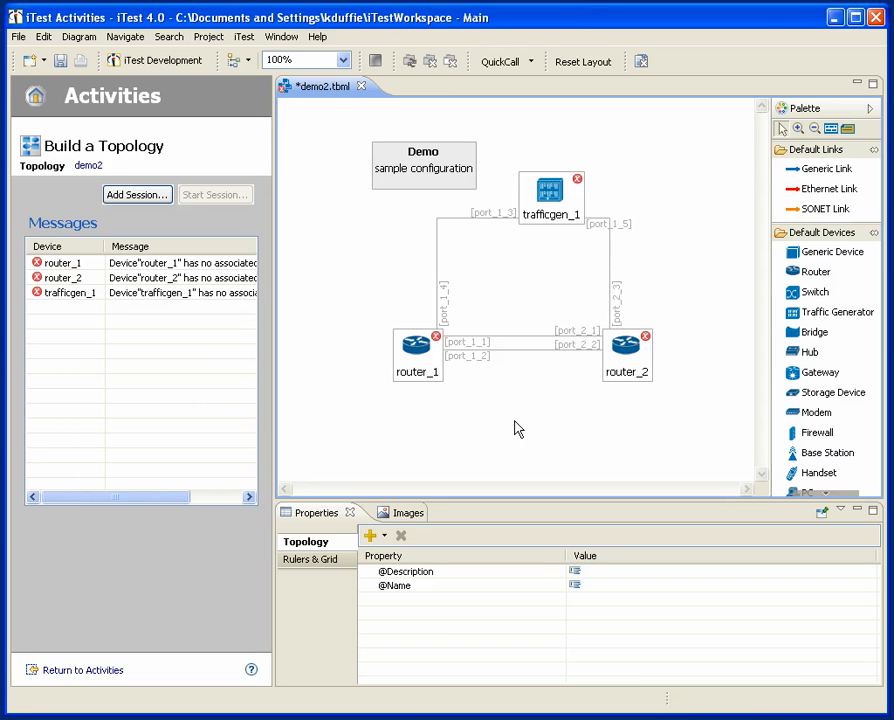
mouse_move(646, 336)
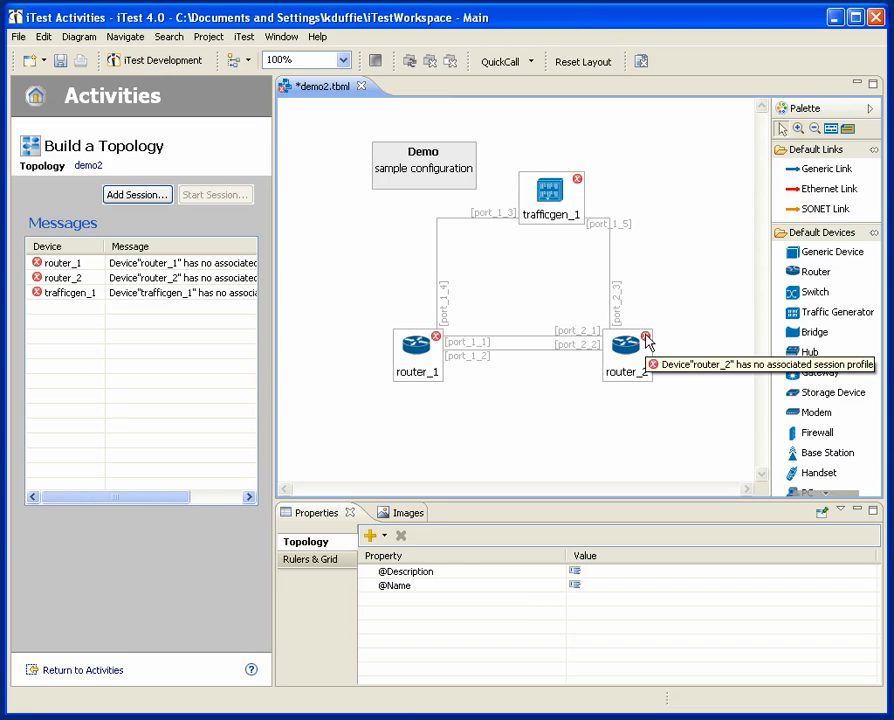
mouse_move(646, 338)
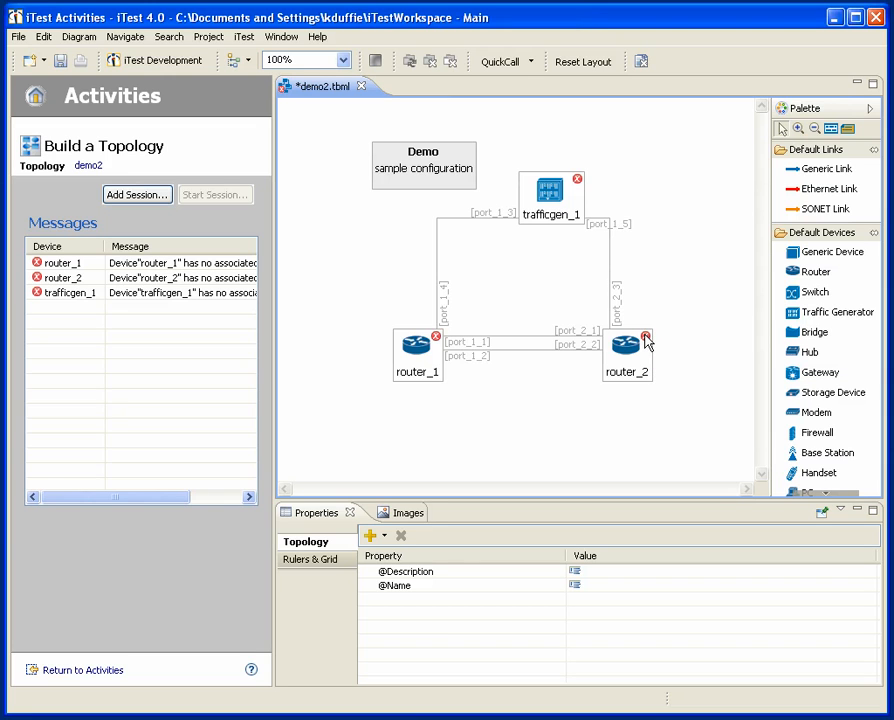
- Select trafficgen_1 and turn off its session-profile requirement
left_click(550, 193)
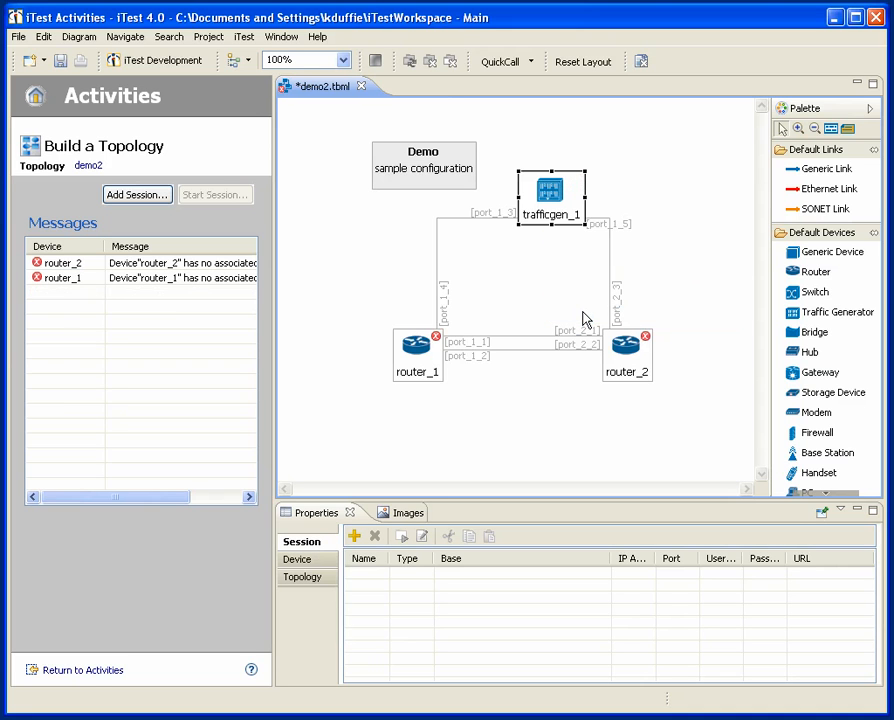
- Add a Telnet session profile to router_2 inheriting cisco_telnet.ffsp, at 10.155.2.5 port 23
right_click(627, 345)
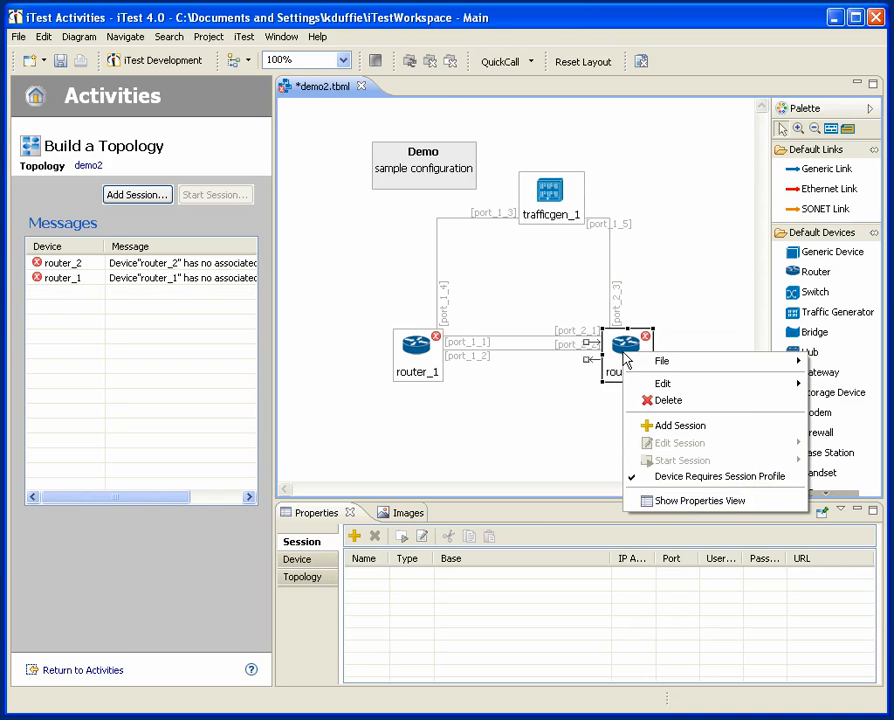
left_click(678, 425)
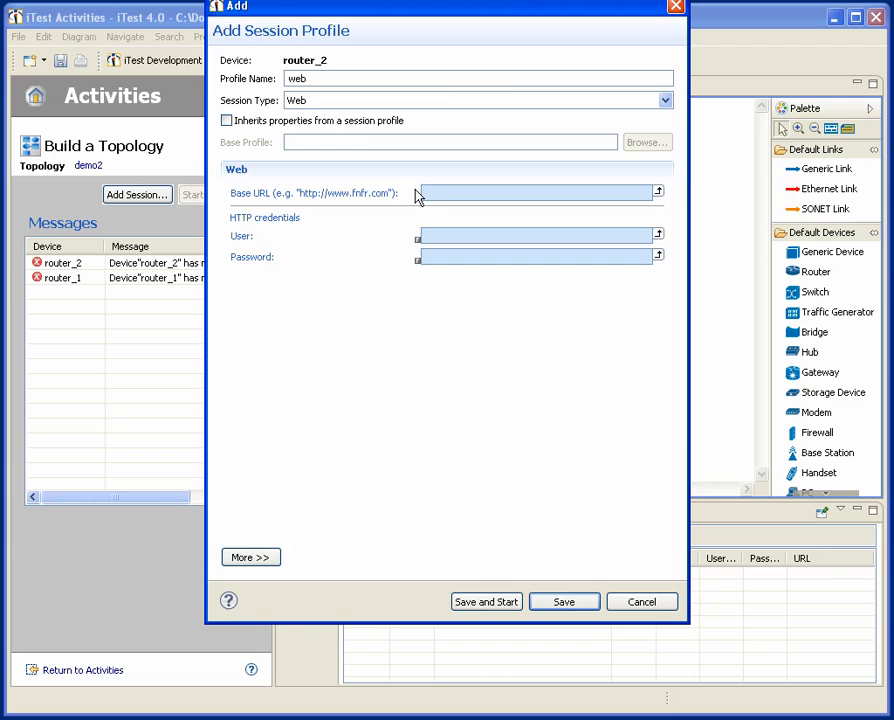
left_click(664, 100)
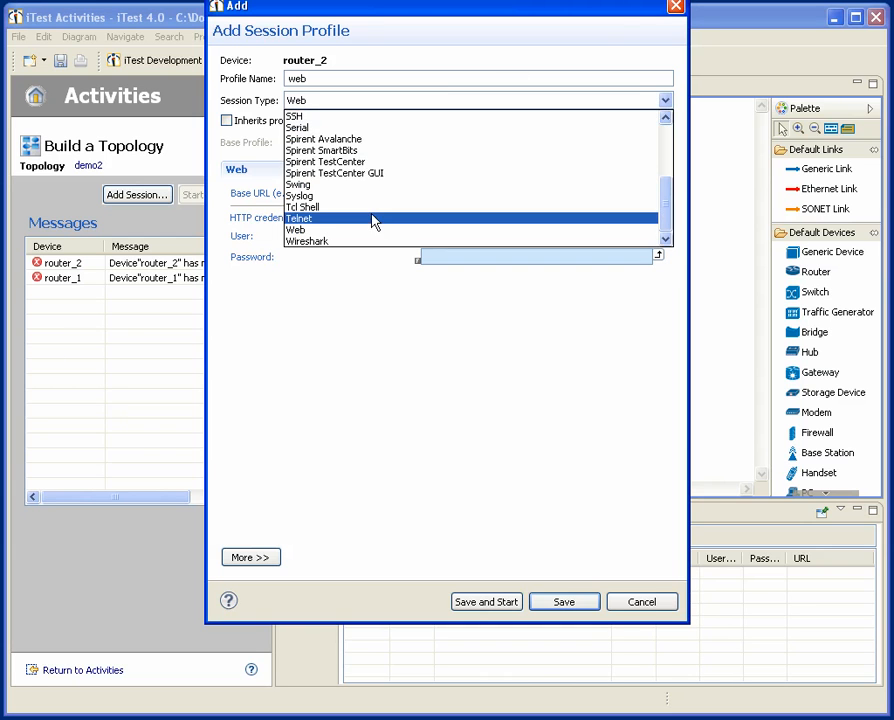
left_click(299, 218)
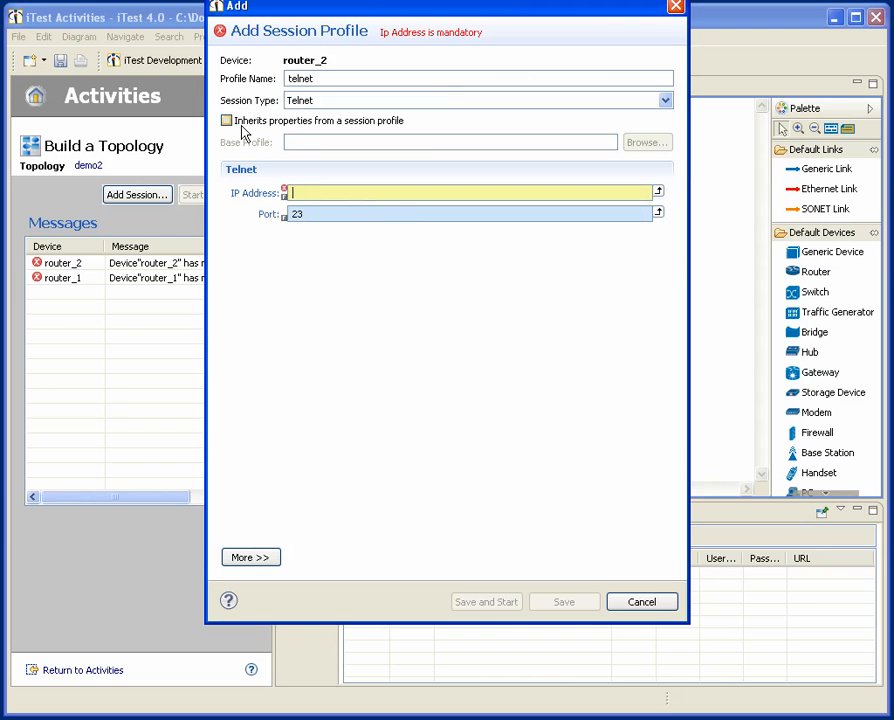
left_click(226, 120)
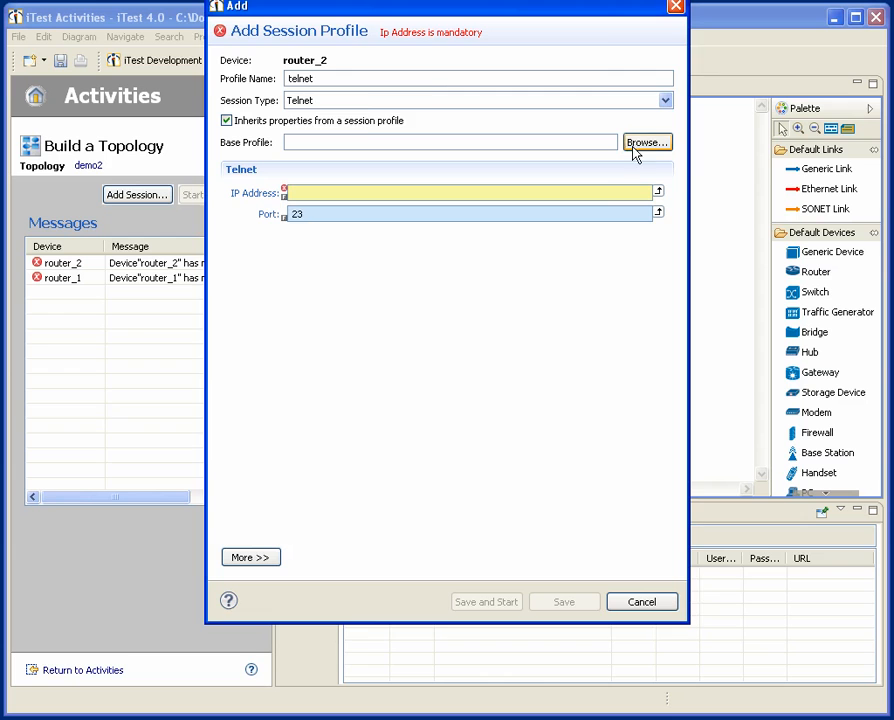
left_click(646, 142)
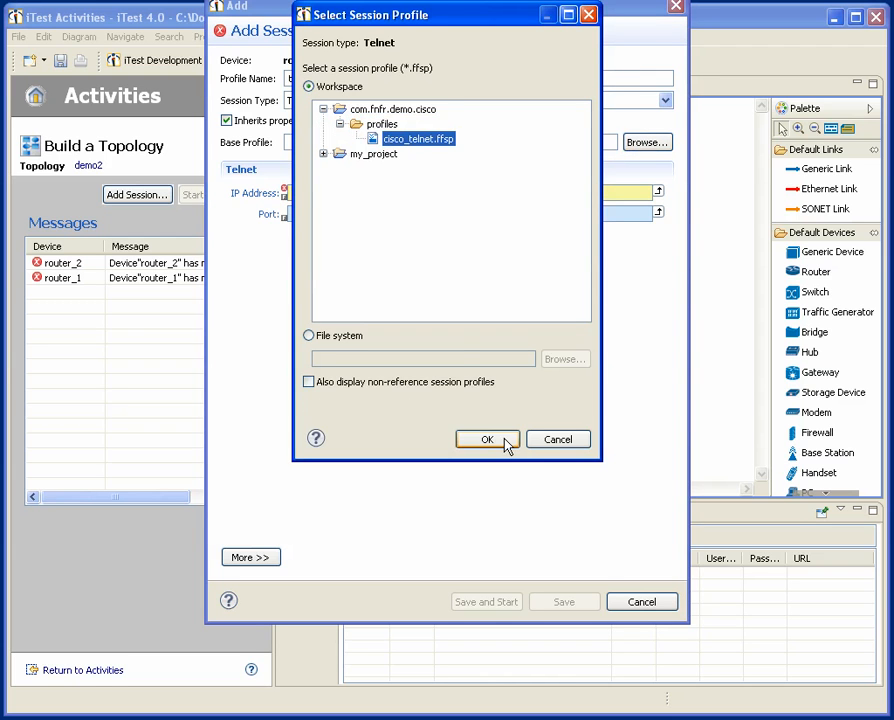
left_click(487, 440)
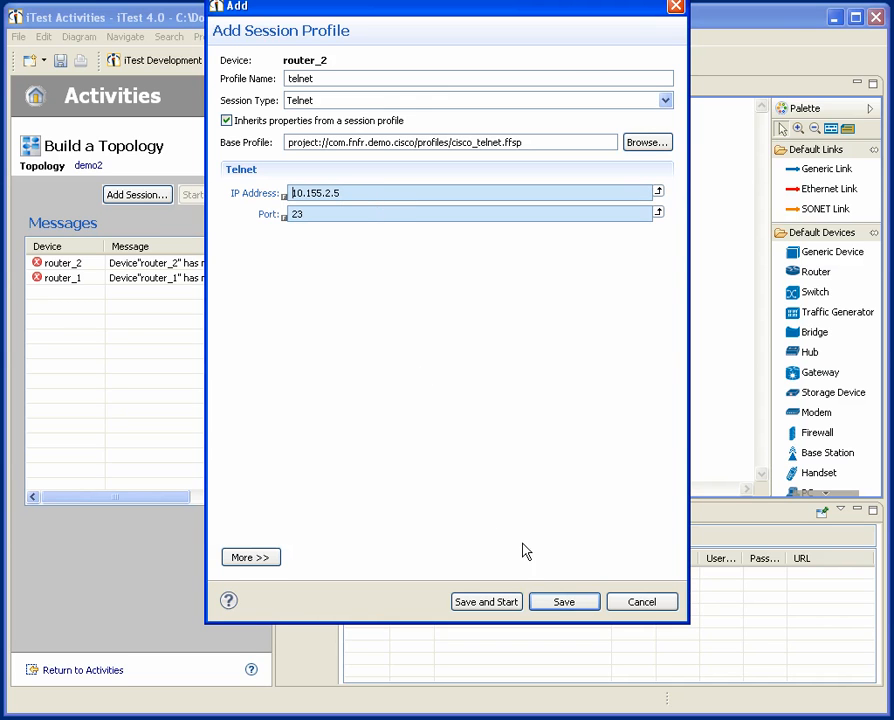
left_click(564, 601)
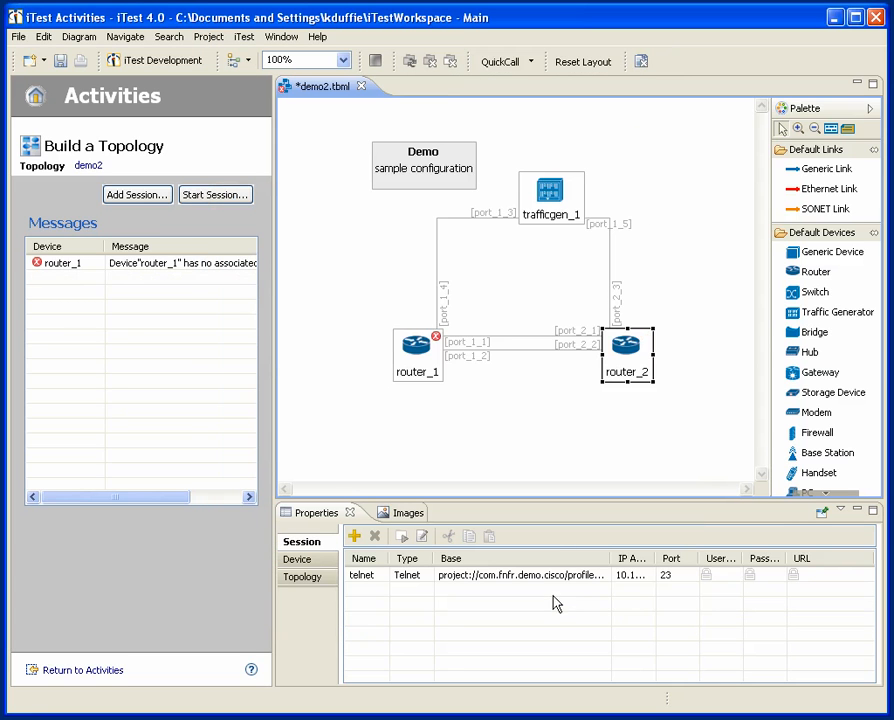
- Start two telnet sessions from router_2, running 'show version' in the first
right_click(417, 345)
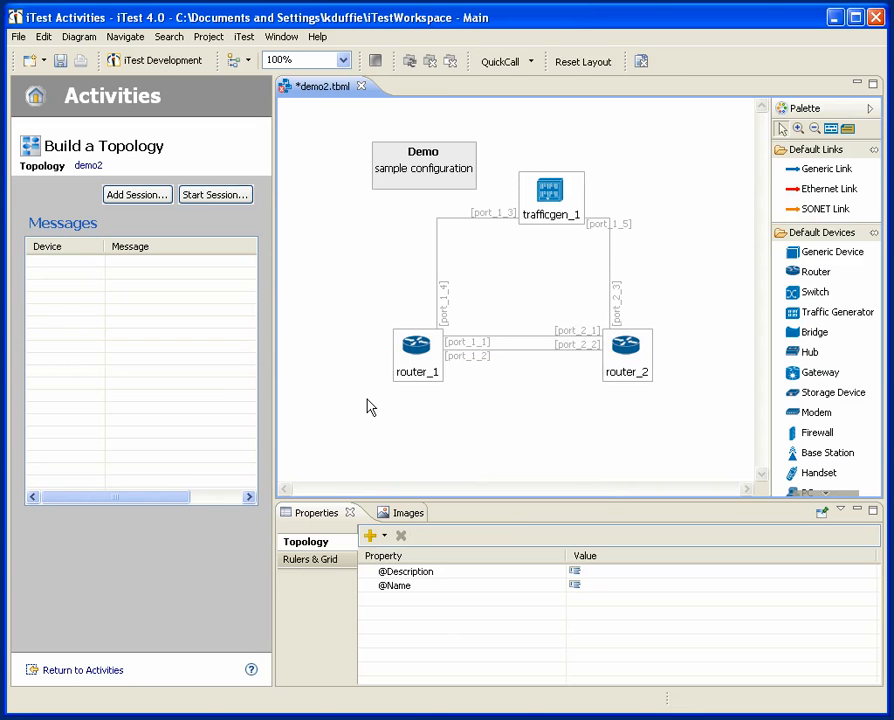
mouse_move(587, 377)
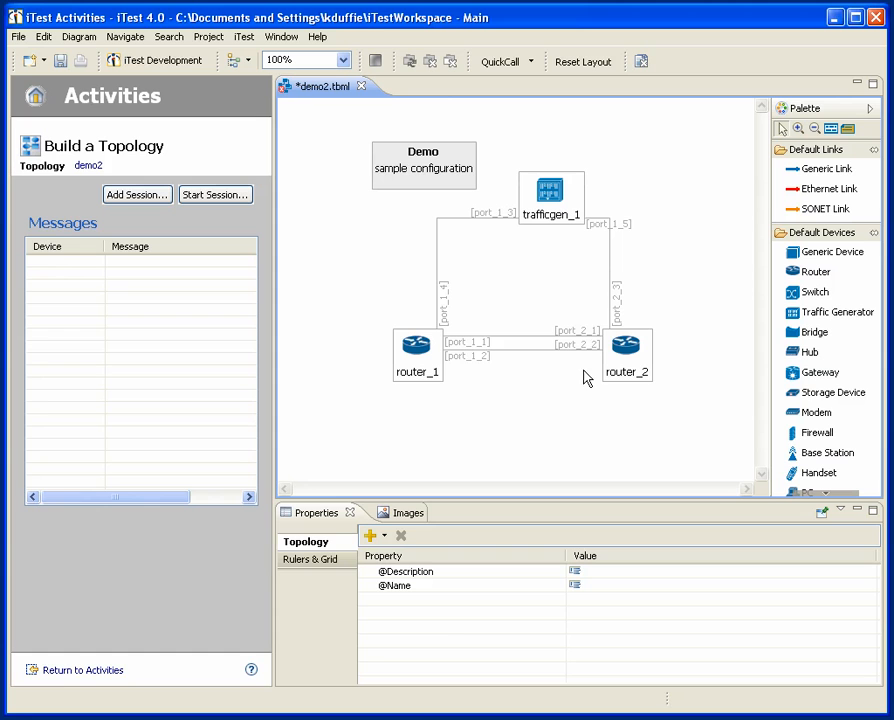
right_click(627, 345)
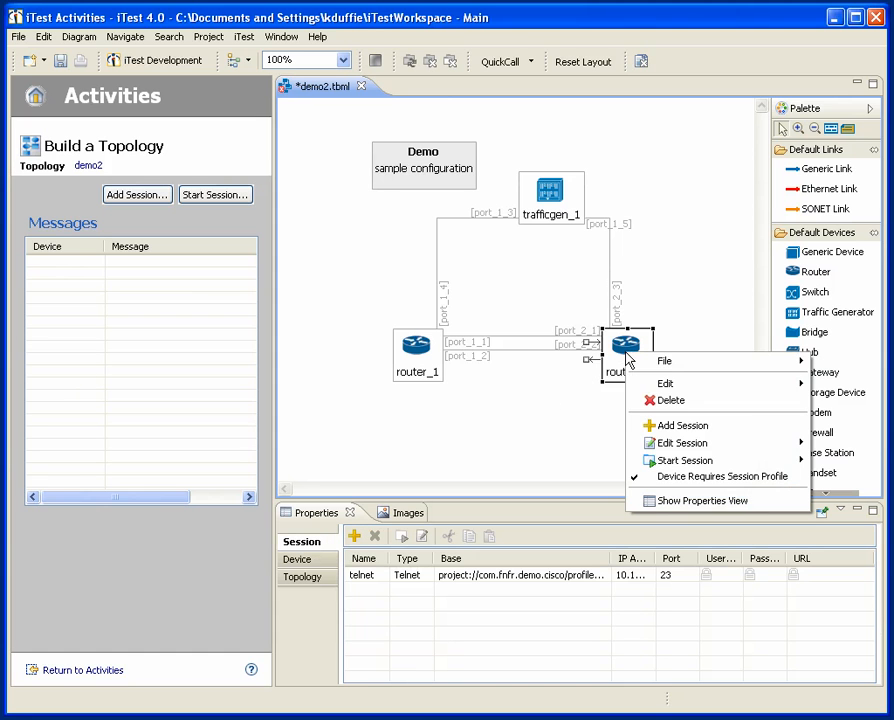
mouse_move(690, 460)
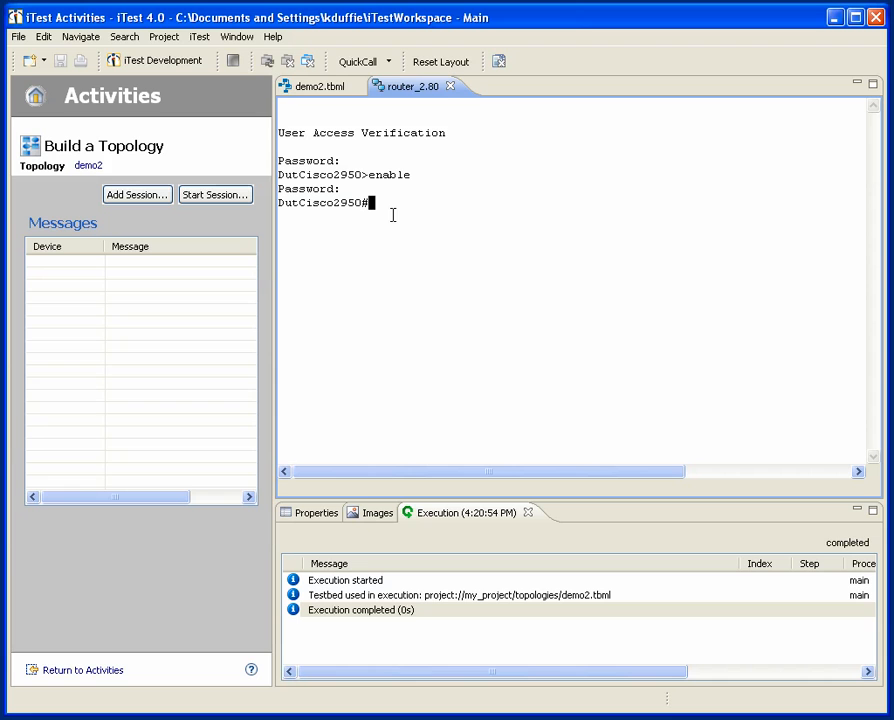
type("show version")
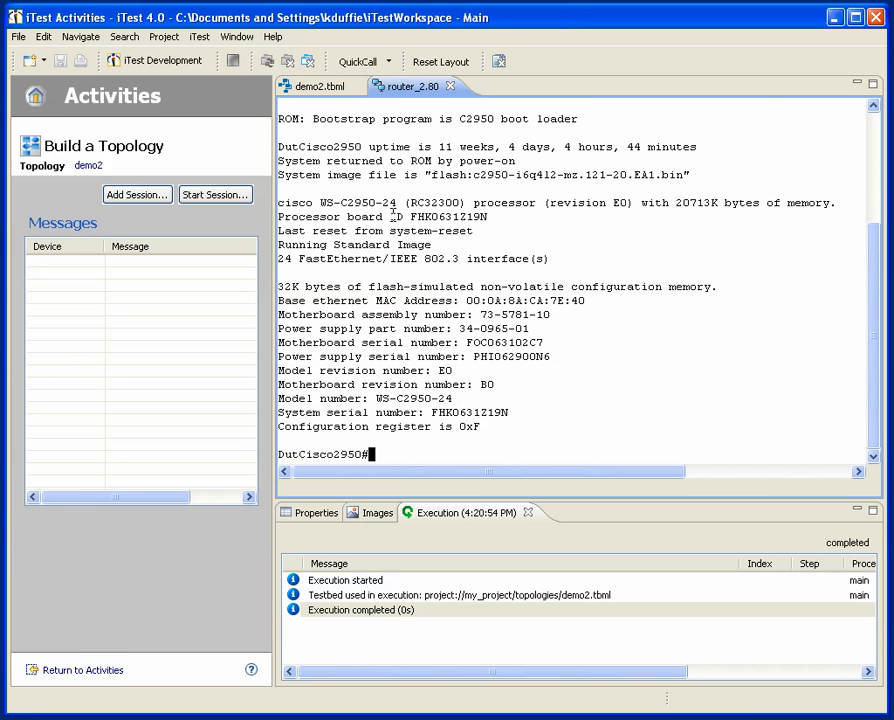
left_click(320, 86)
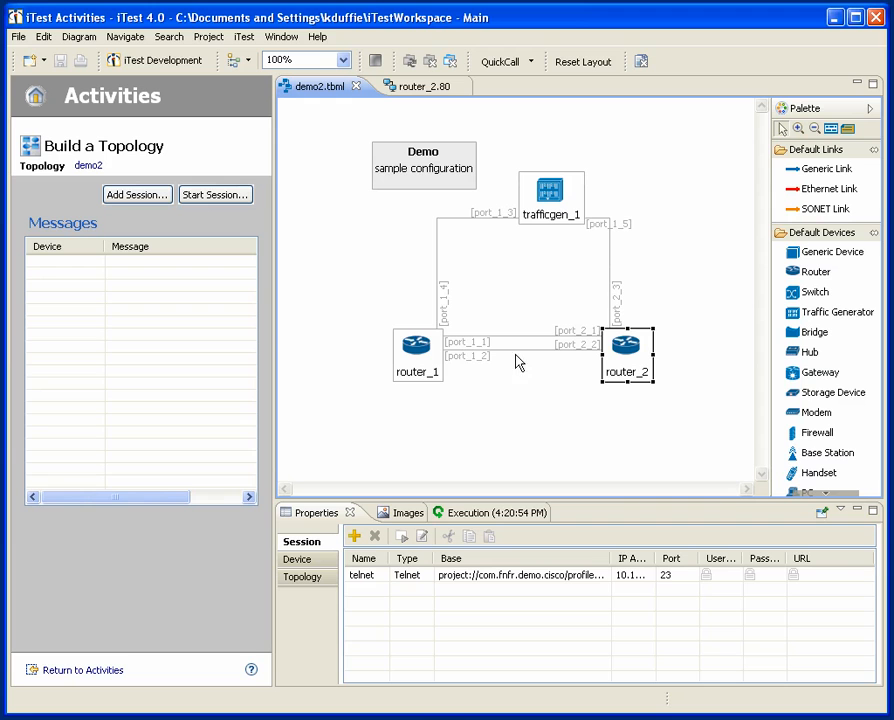
right_click(627, 345)
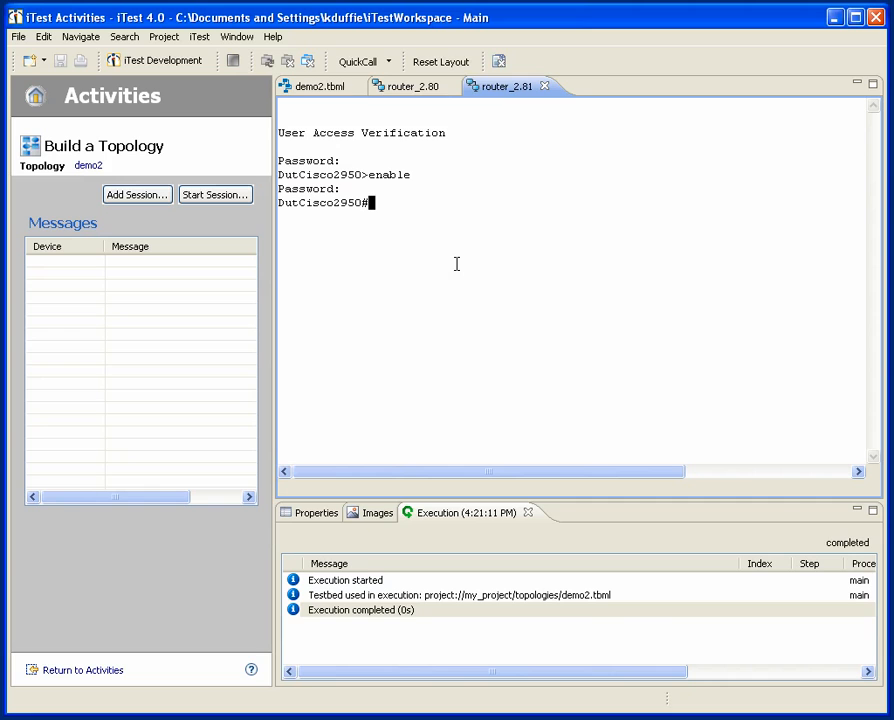
left_click(315, 86)
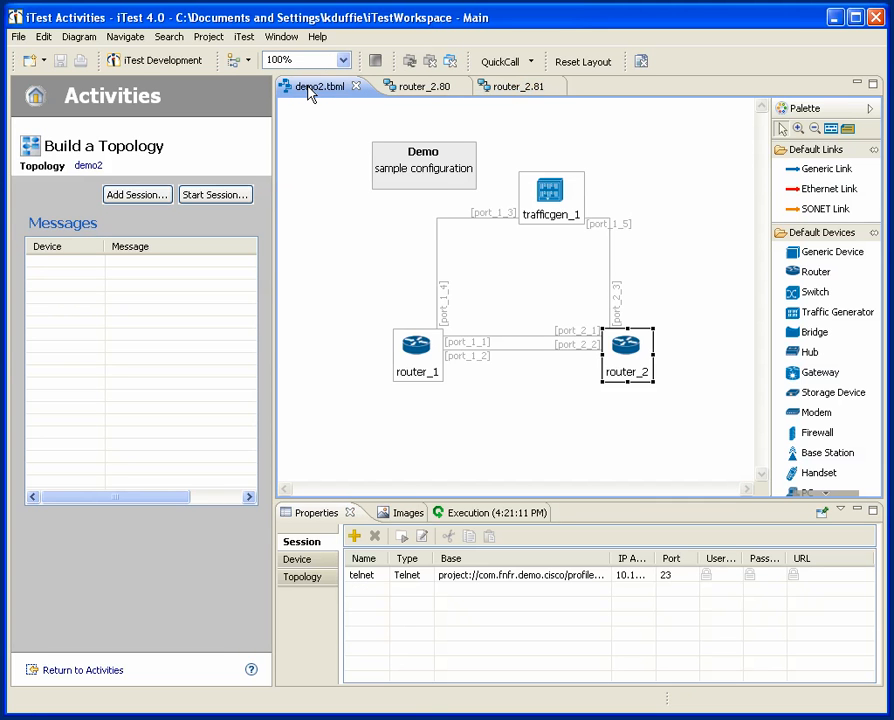
mouse_move(546, 302)
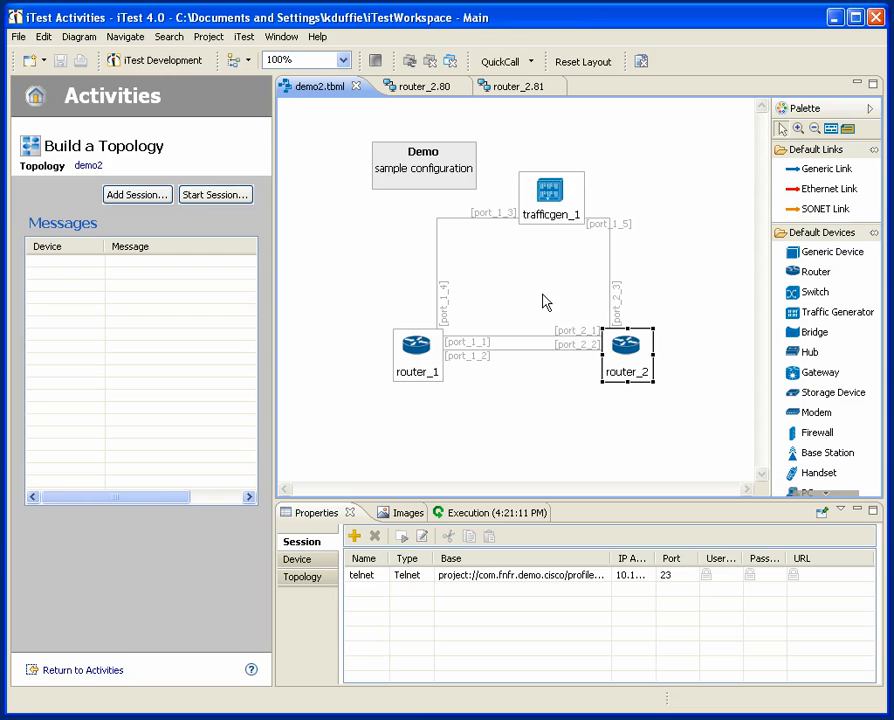
mouse_move(547, 323)
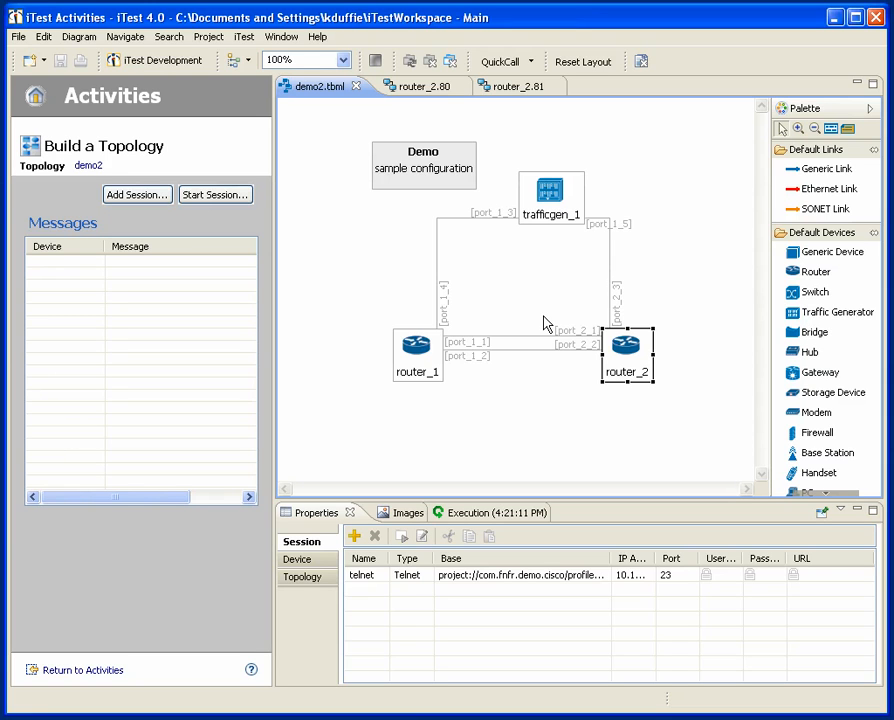
mouse_move(648, 367)
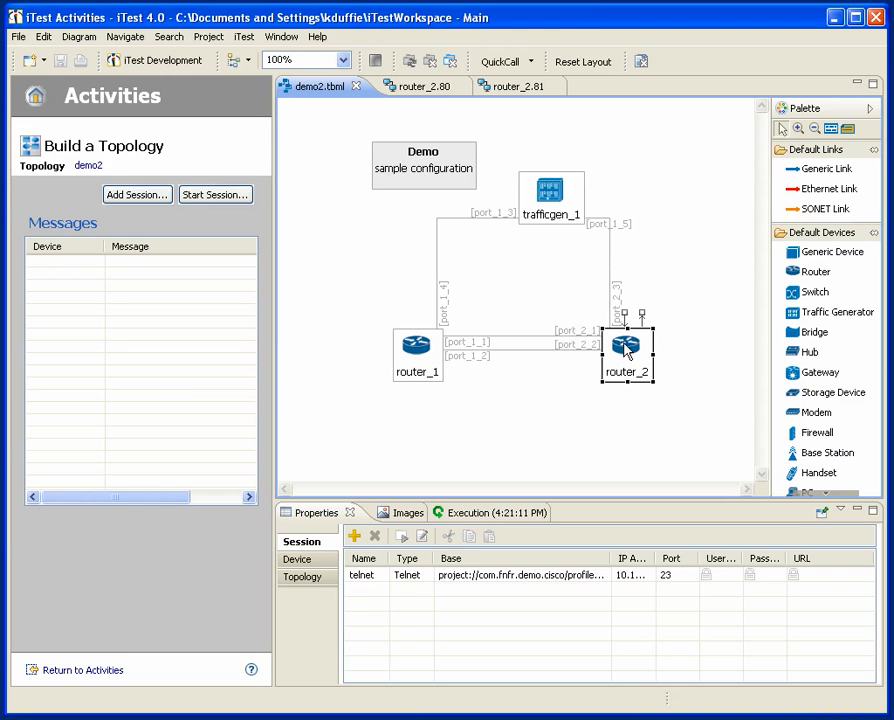
- Rename router_2 to rtr2 and set its port_2_1 name to Fa1/0/1
double_click(627, 371)
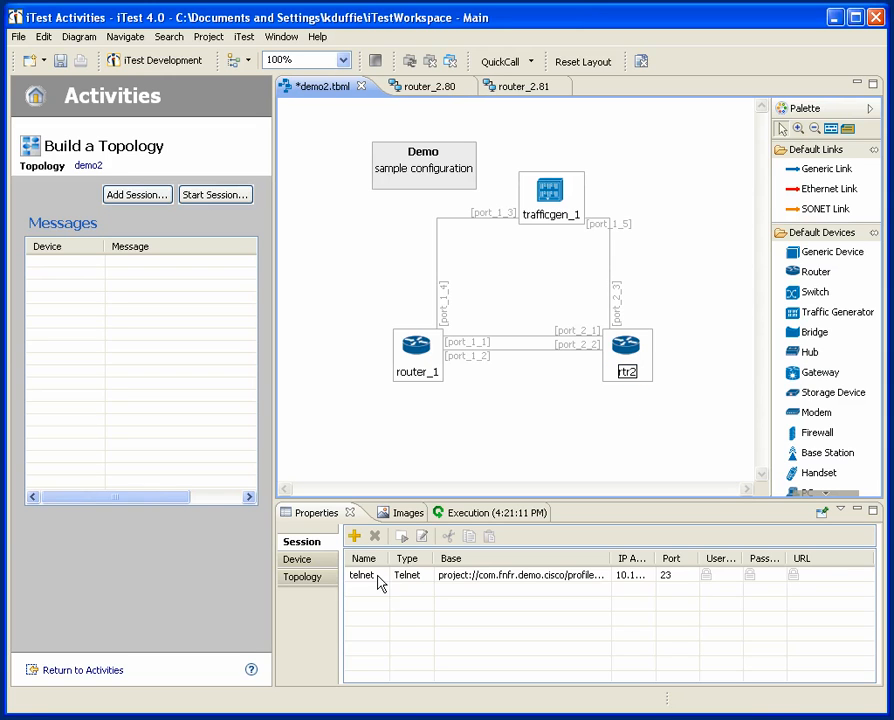
left_click(303, 577)
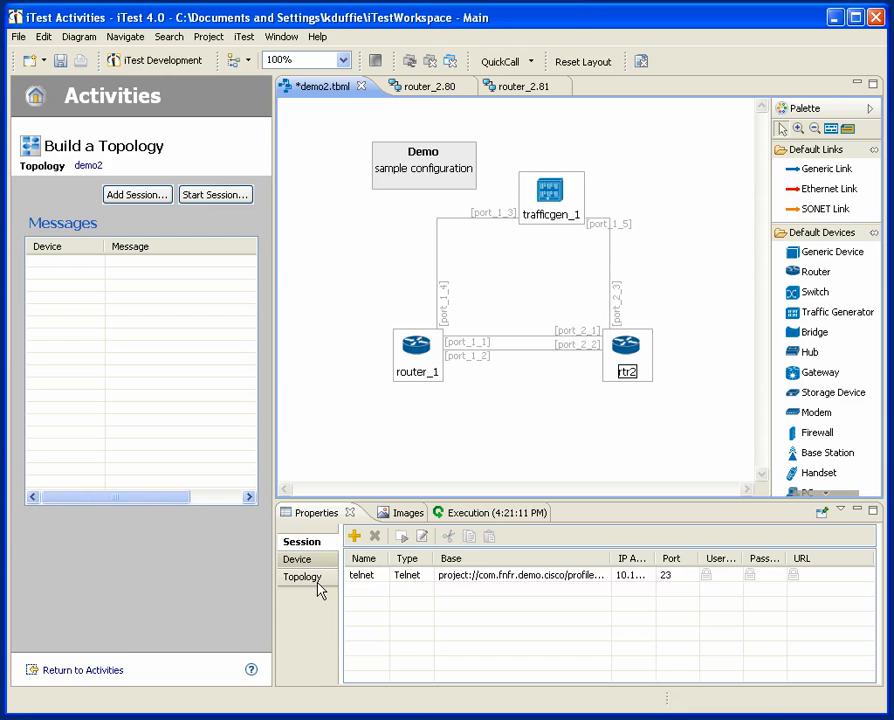
left_click(300, 559)
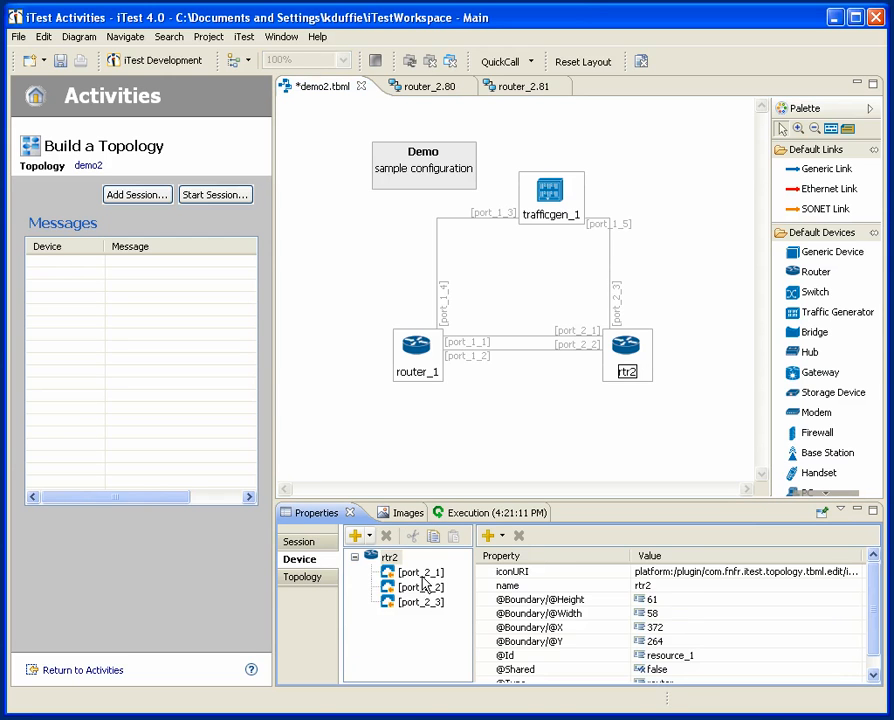
left_click(420, 572)
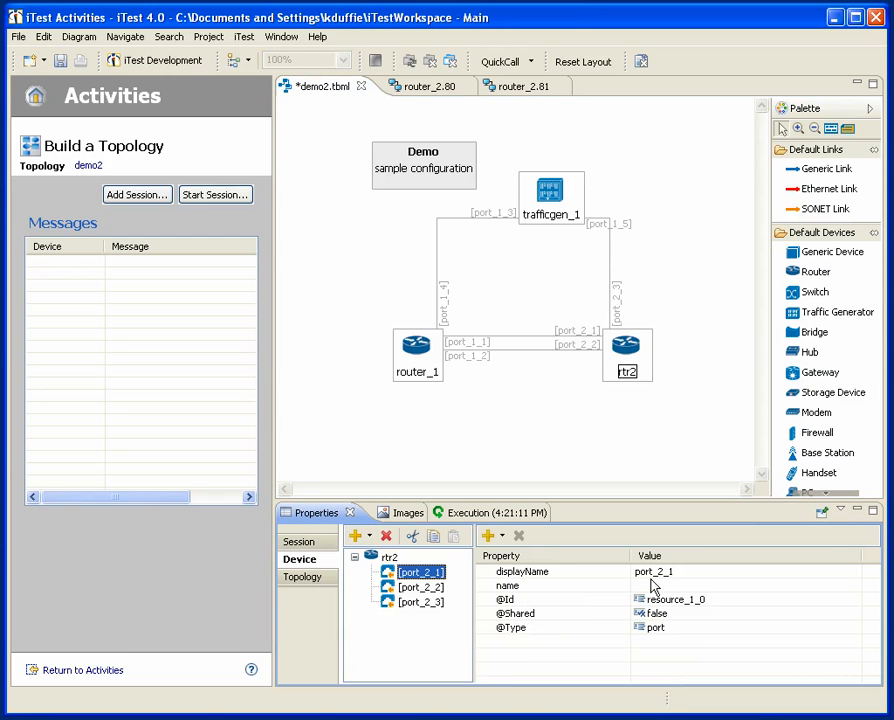
type("Fa1/0/1")
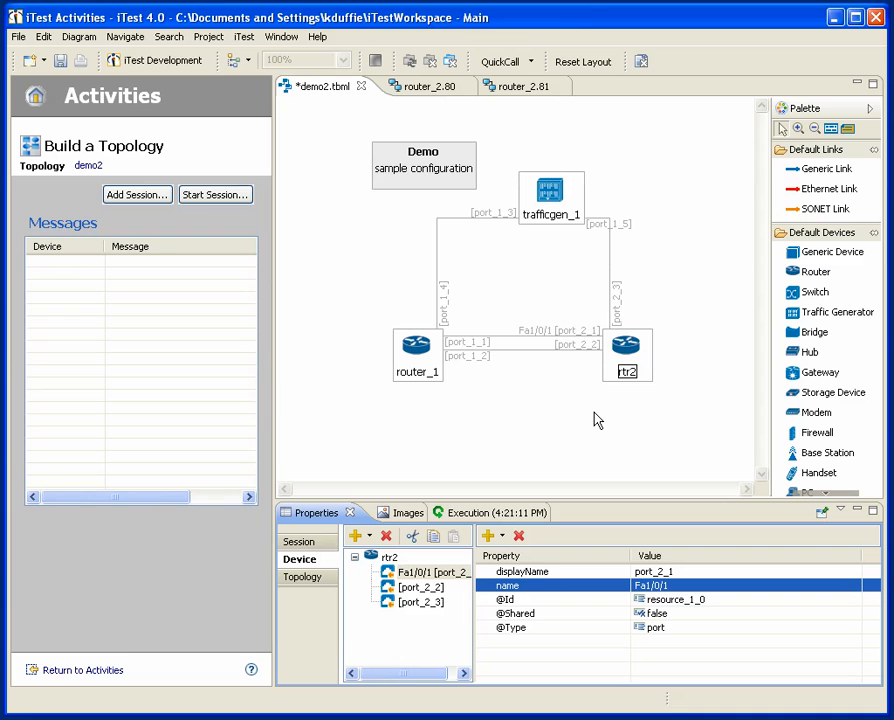
mouse_move(222, 160)
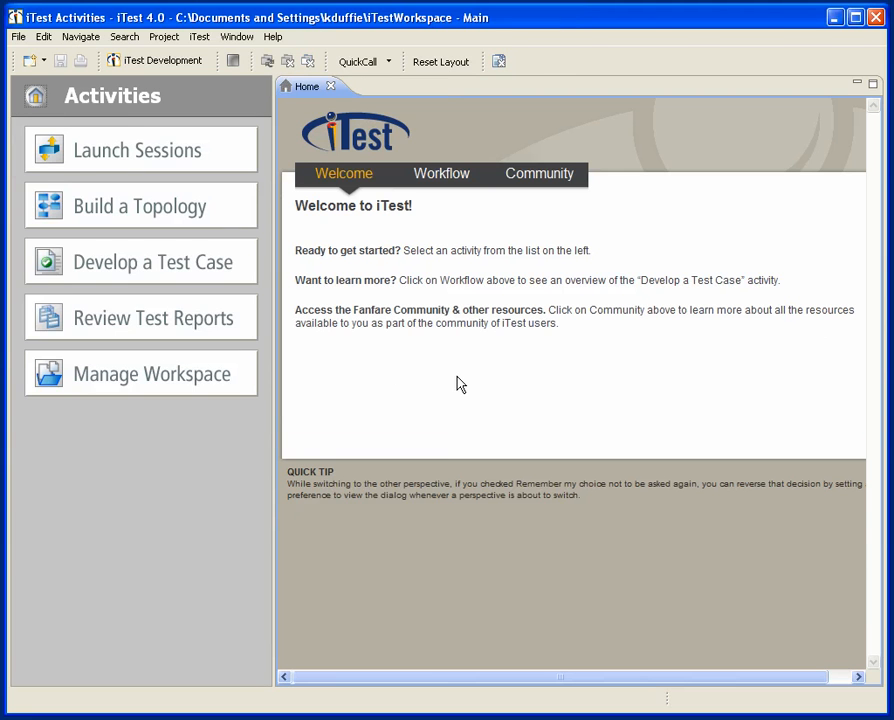
mouse_move(111, 273)
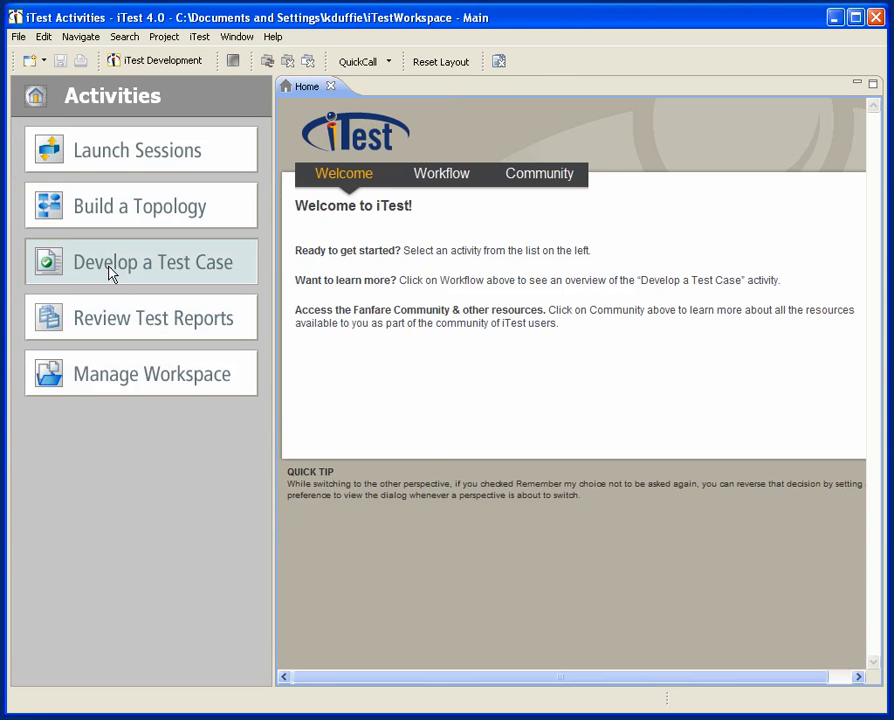
- Create test case tc003 in my_project, associated with the three_routers.tbml topology
left_click(139, 261)
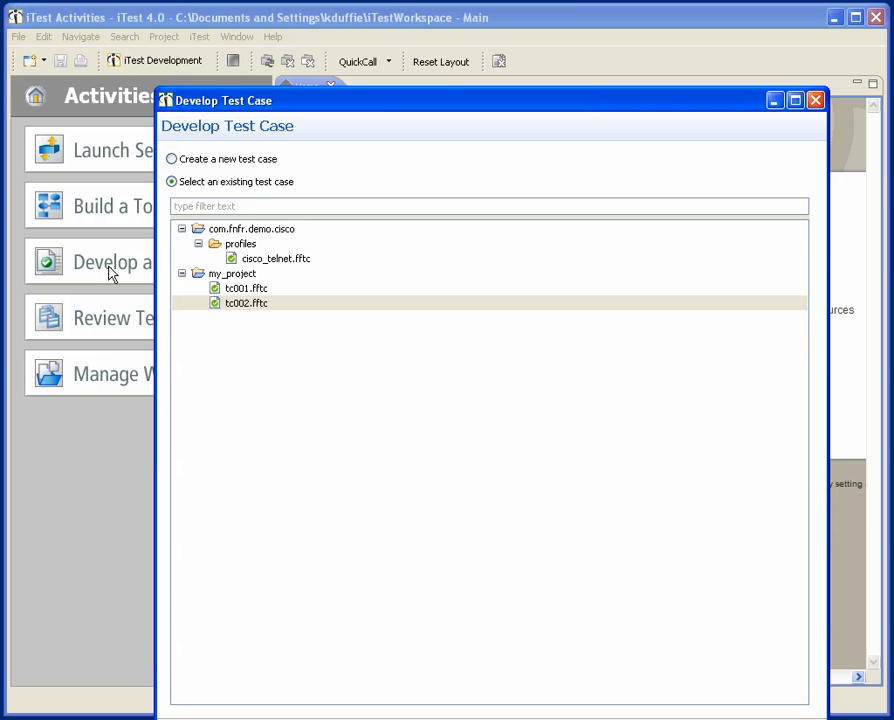
left_click(171, 159)
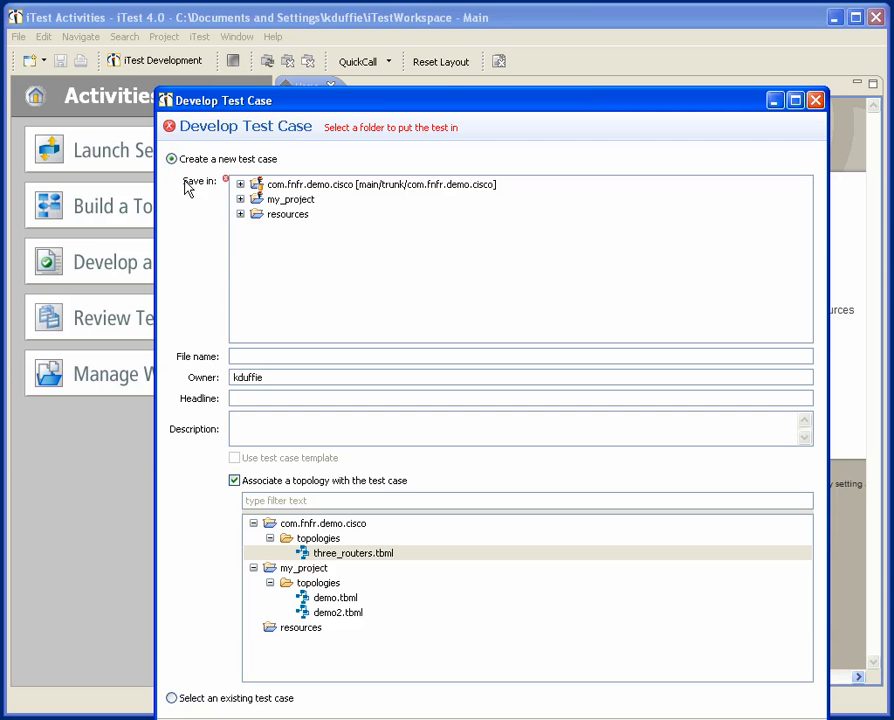
left_click(290, 199)
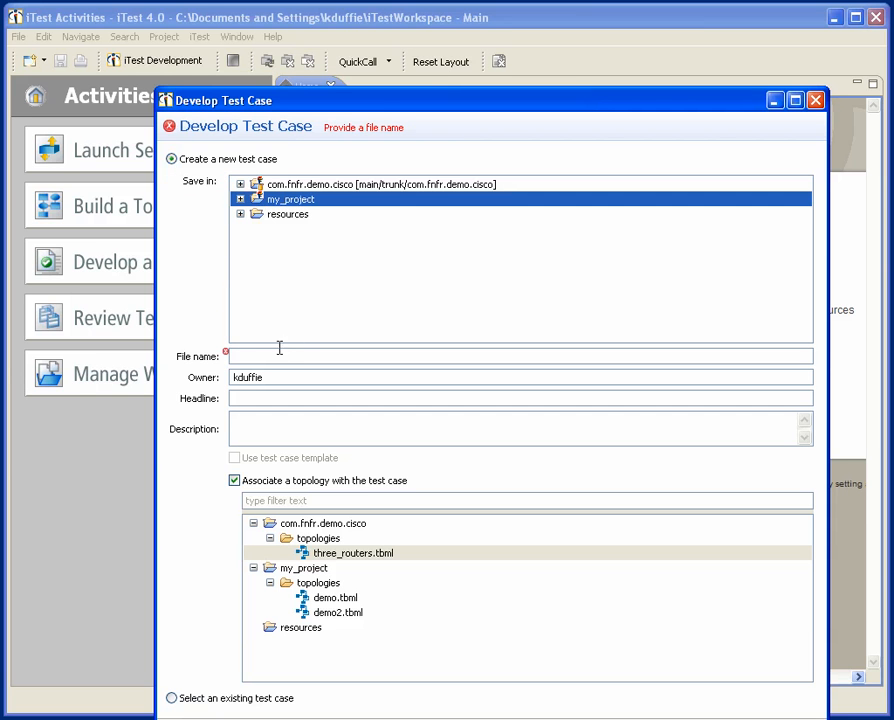
type("tc003")
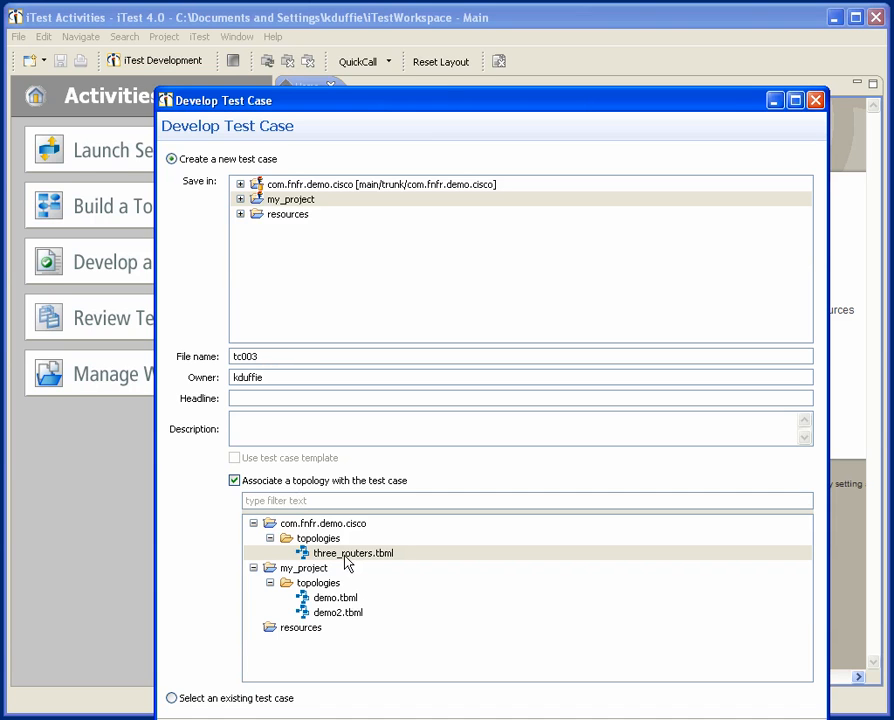
left_click(353, 553)
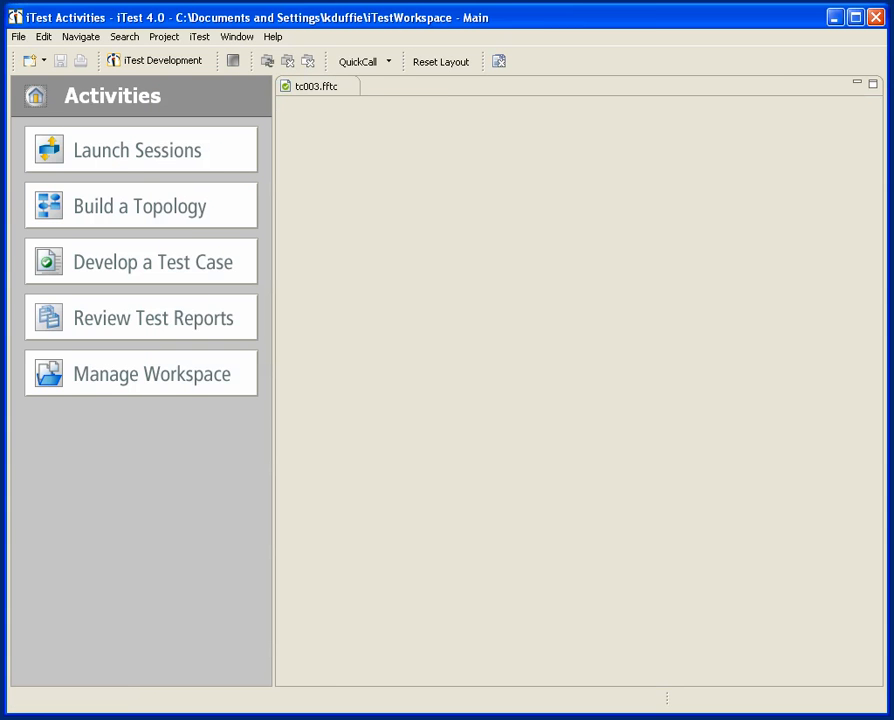
- Select tc003's main procedure, start capture mode, and bring up router2's session actions
left_click(140, 261)
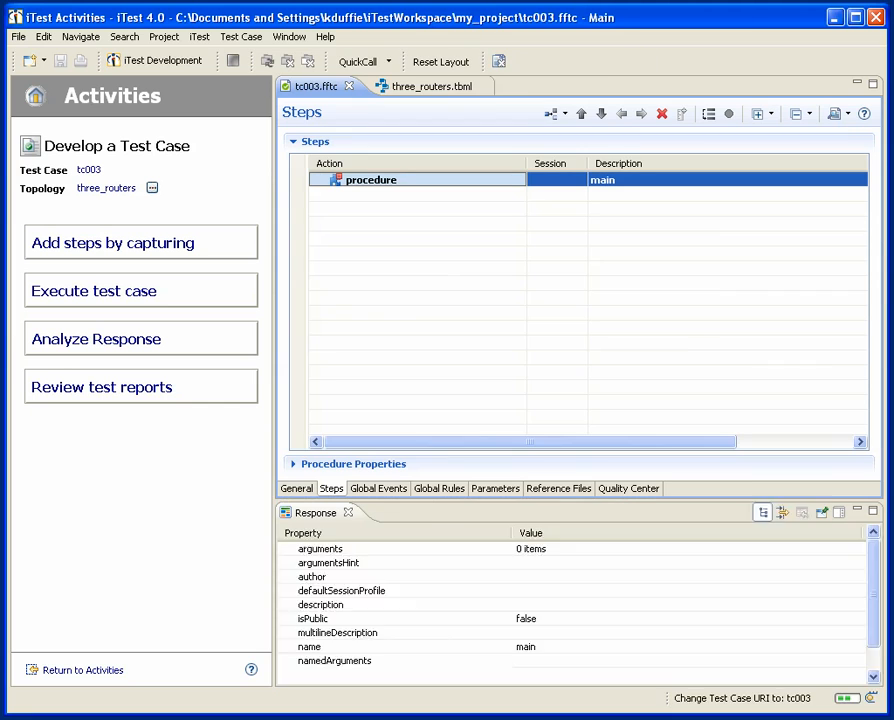
left_click(370, 179)
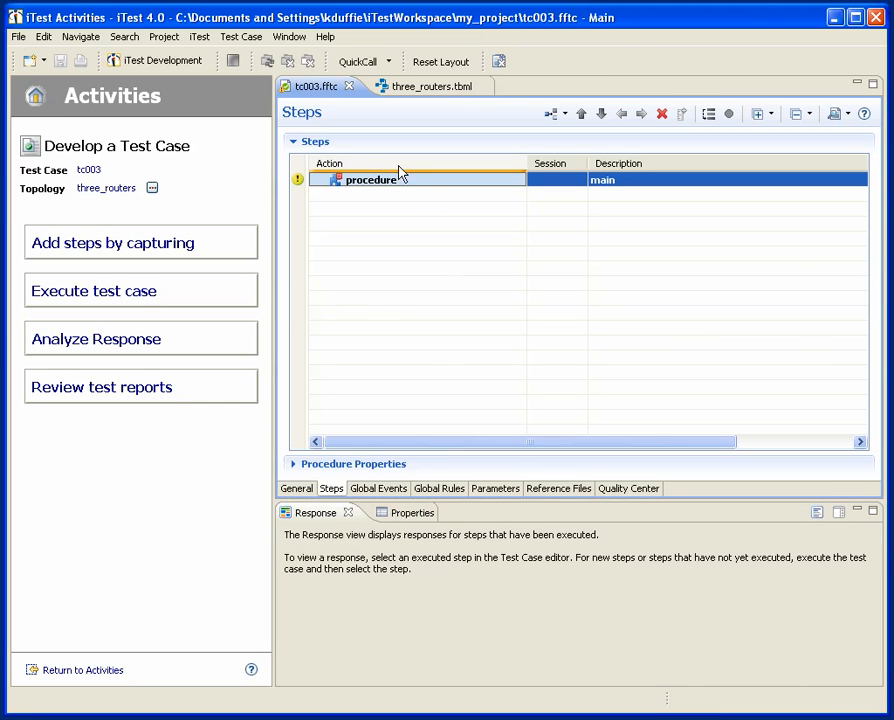
left_click(425, 86)
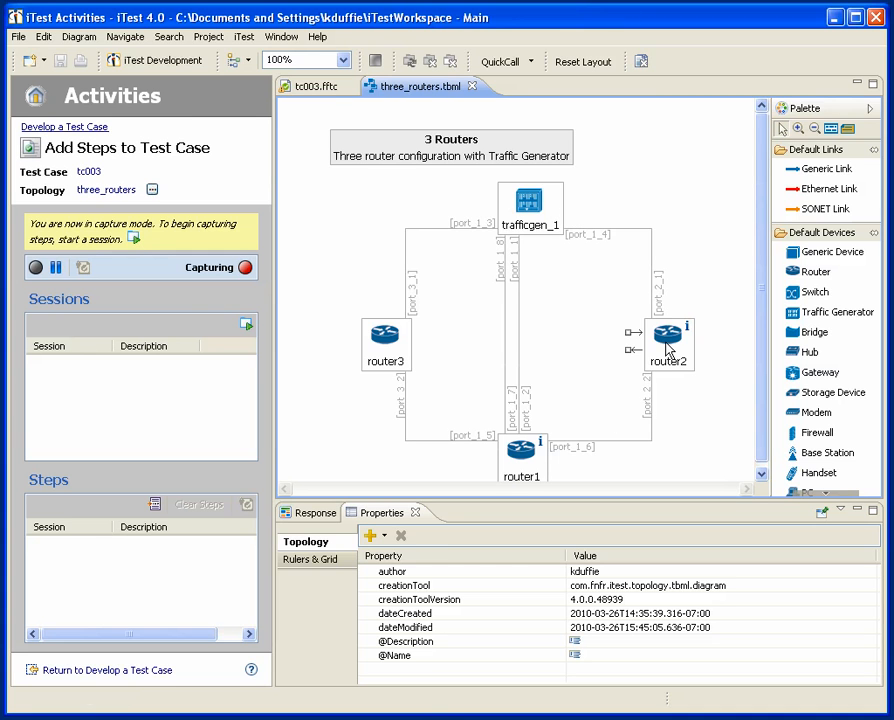
right_click(667, 335)
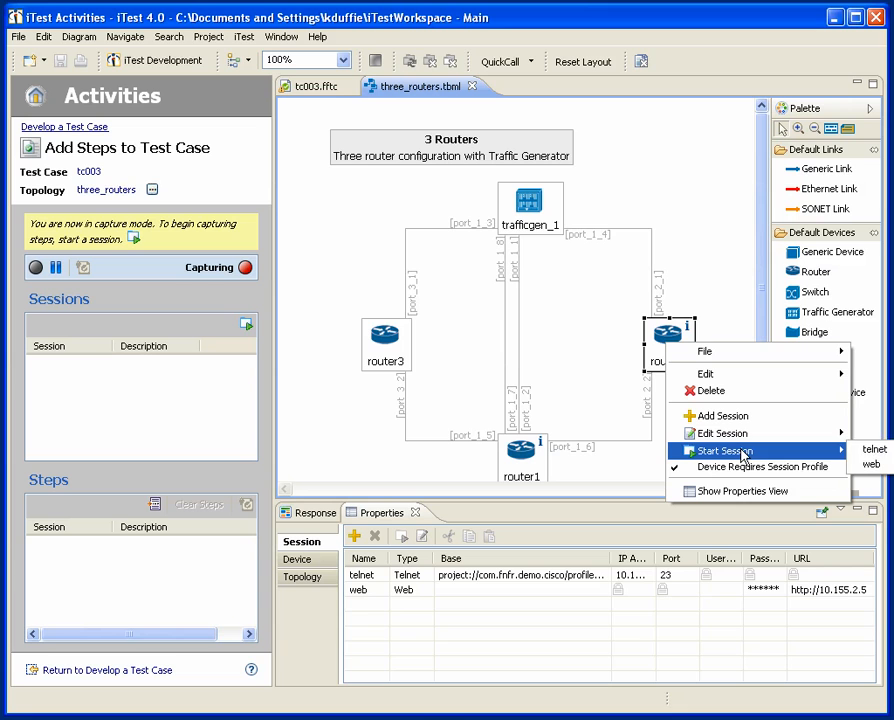
- In a router2 session, capture 'show interfaces counters' and check_port_stats on Fa0/23
left_click(873, 449)
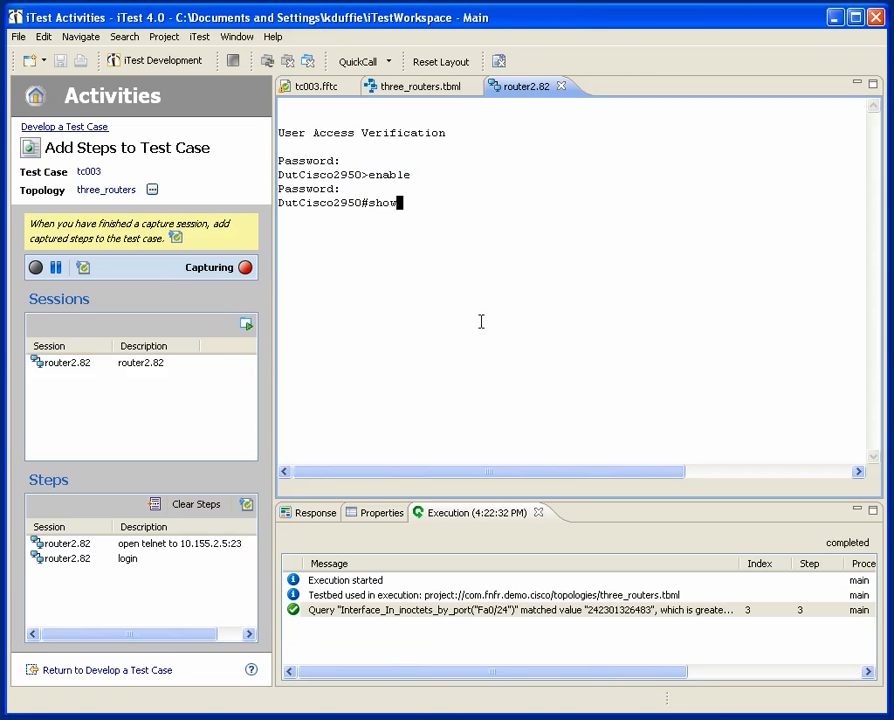
type("show interfaces counters")
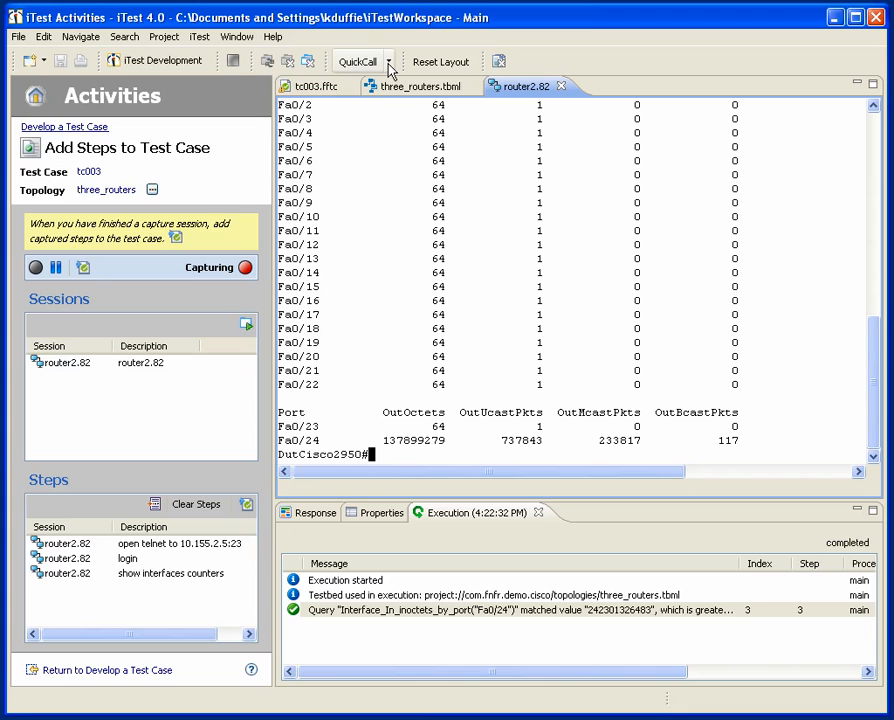
left_click(358, 61)
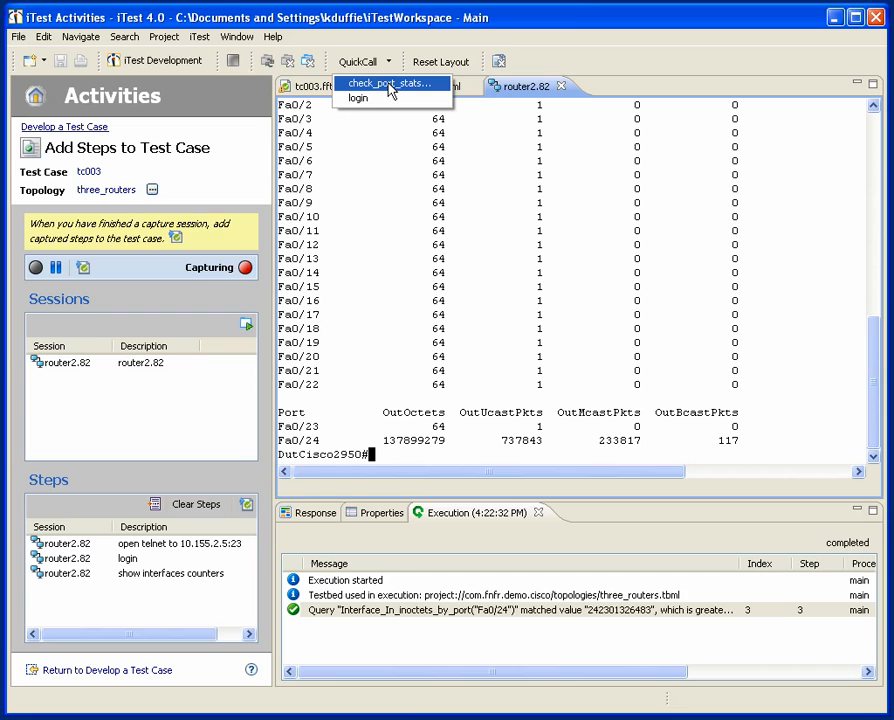
left_click(388, 83)
type("Fa0/")
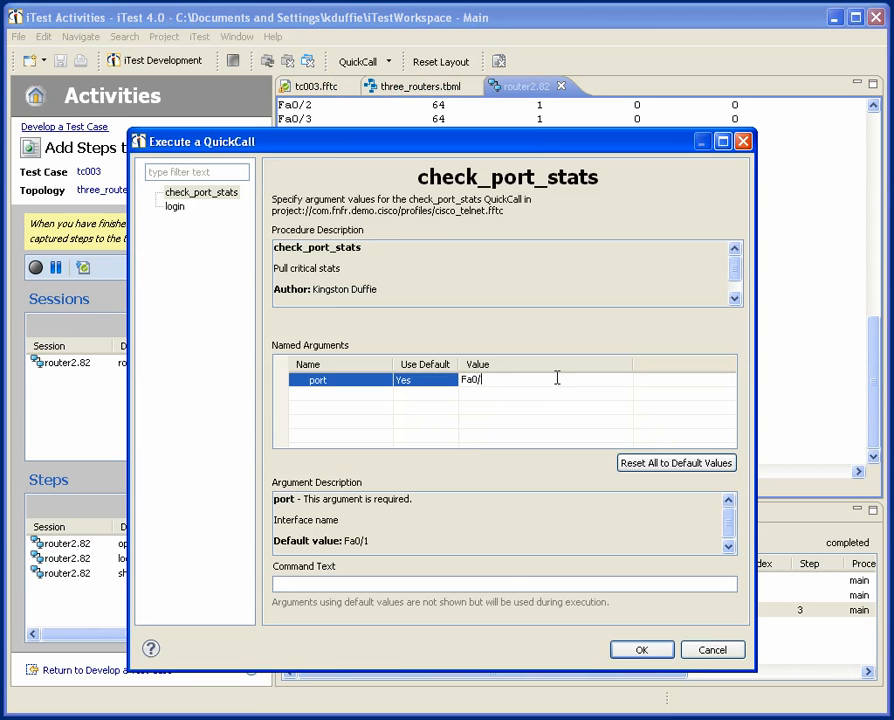
left_click(641, 649)
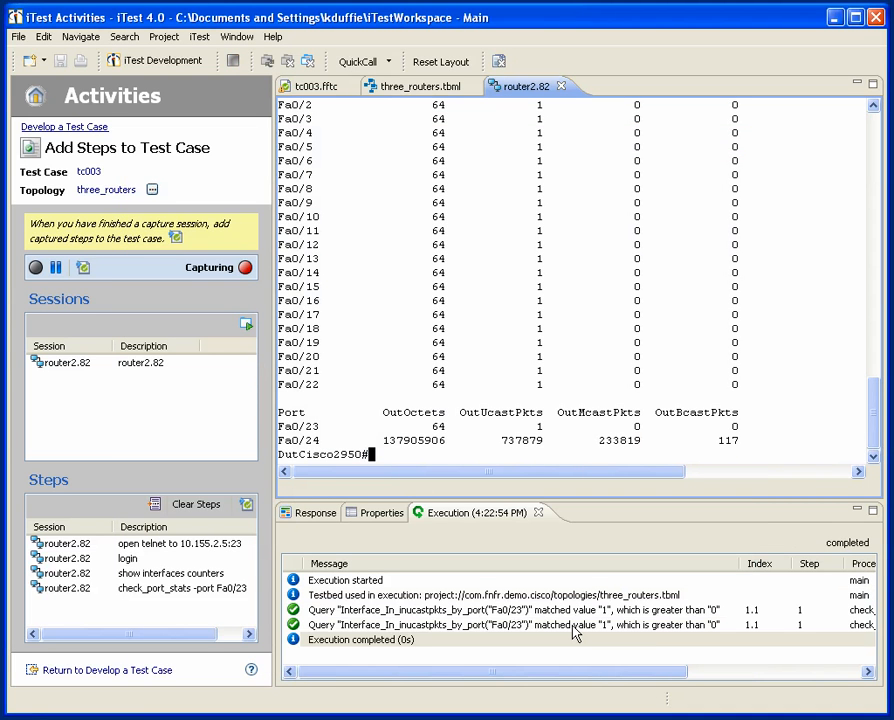
mouse_move(363, 266)
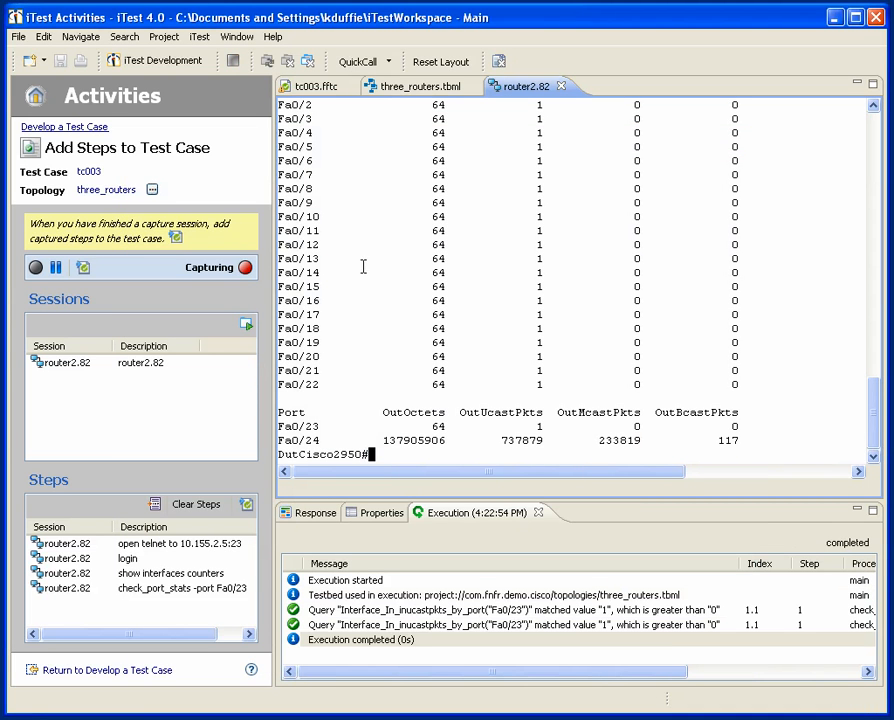
left_click(420, 86)
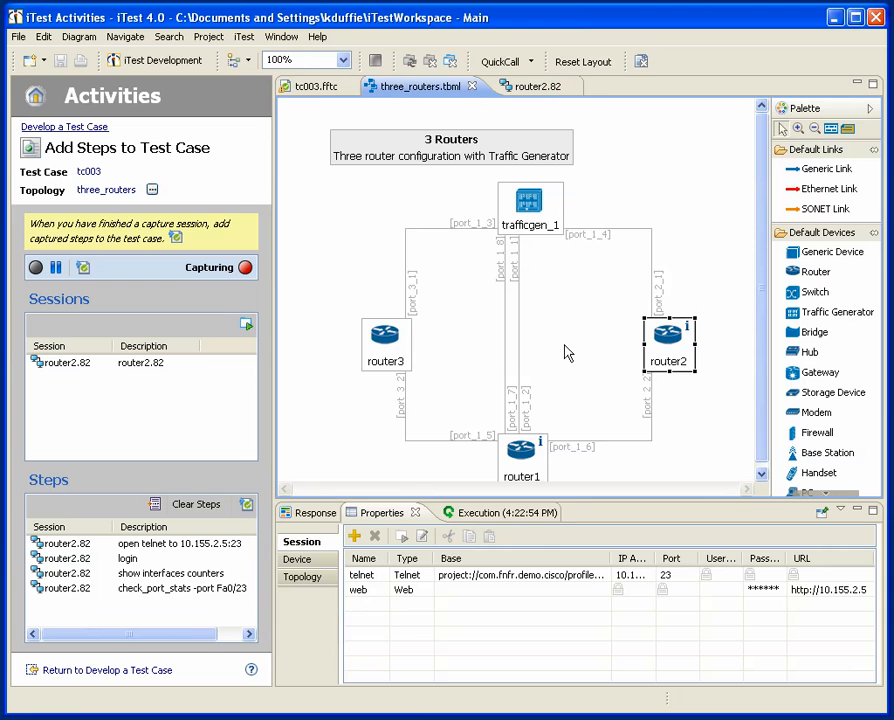
- Open an SNMP session on router1, walk MIB-2 system, and expand interfaces for ifTable
right_click(518, 448)
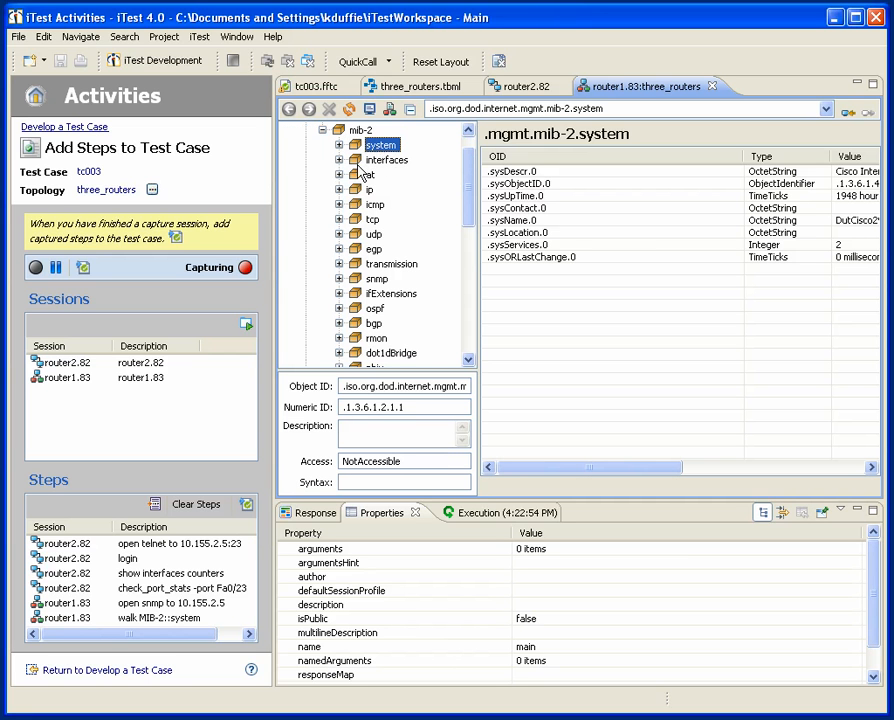
left_click(398, 189)
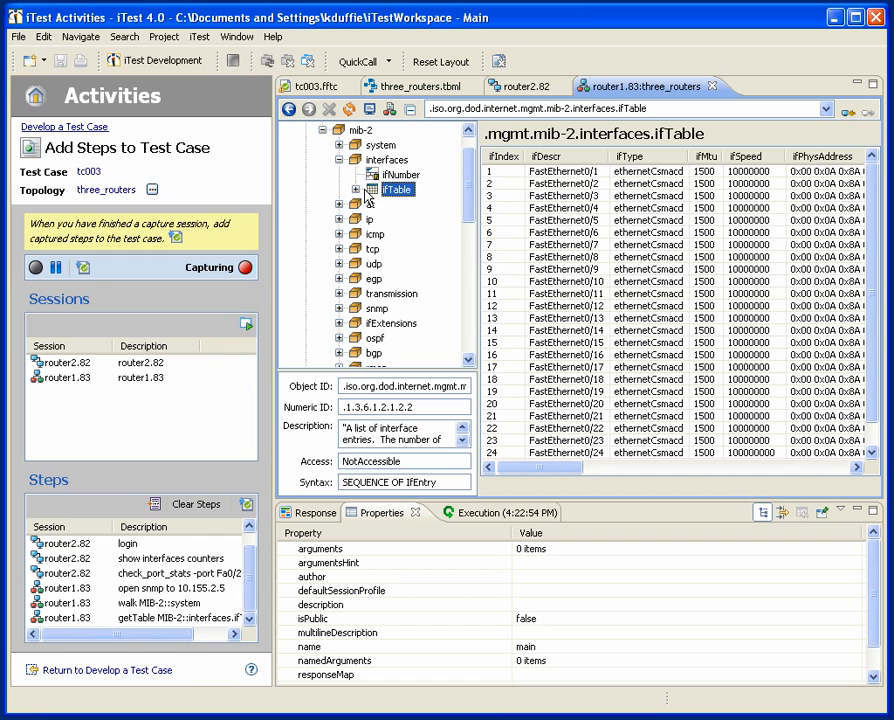
mouse_move(143, 207)
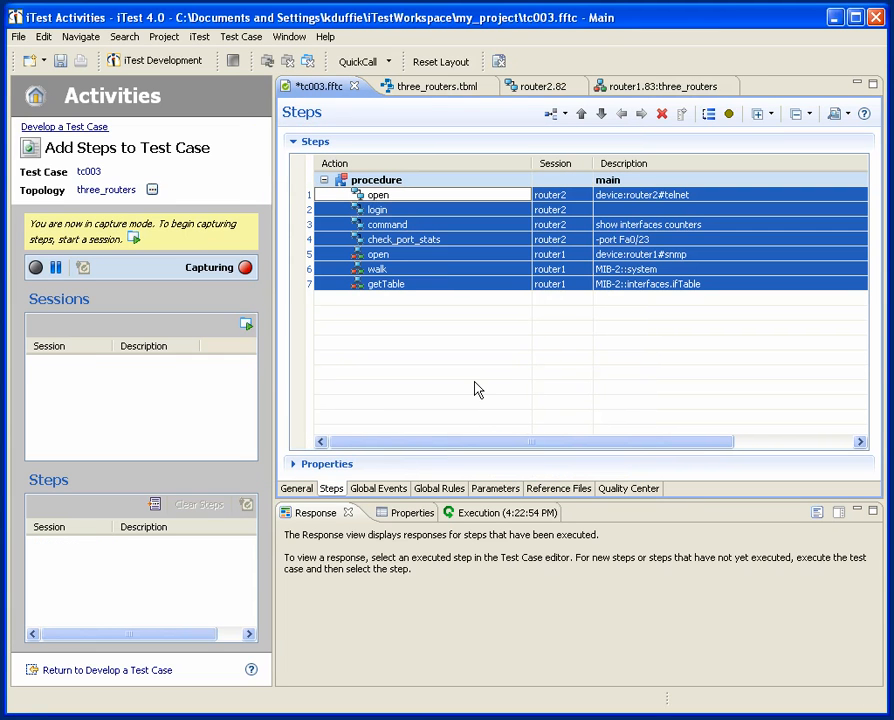
mouse_move(389, 328)
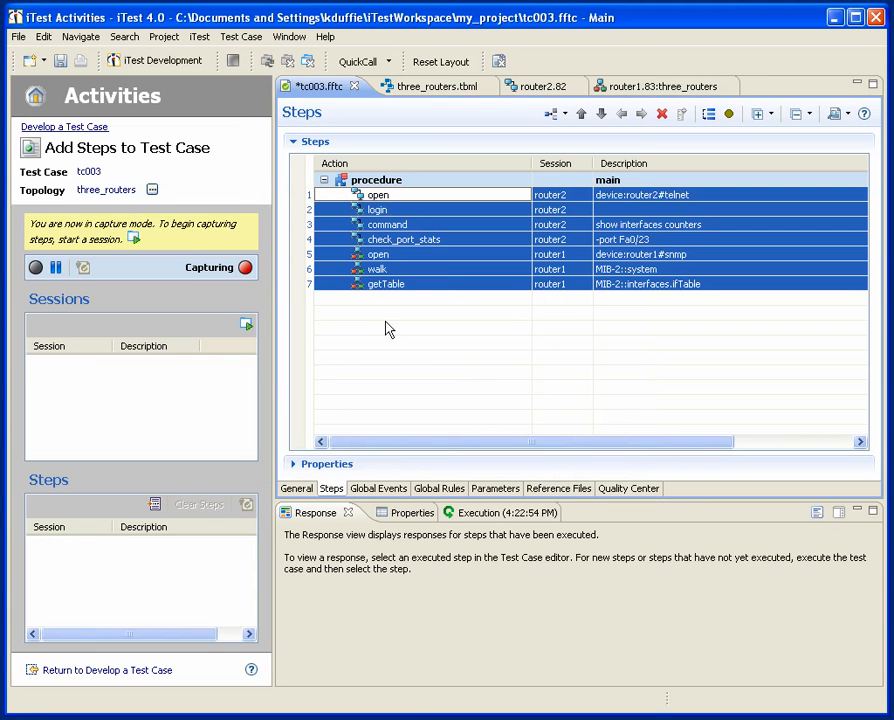
- View the getTable step's interface table response in tc003's procedure
left_click(386, 283)
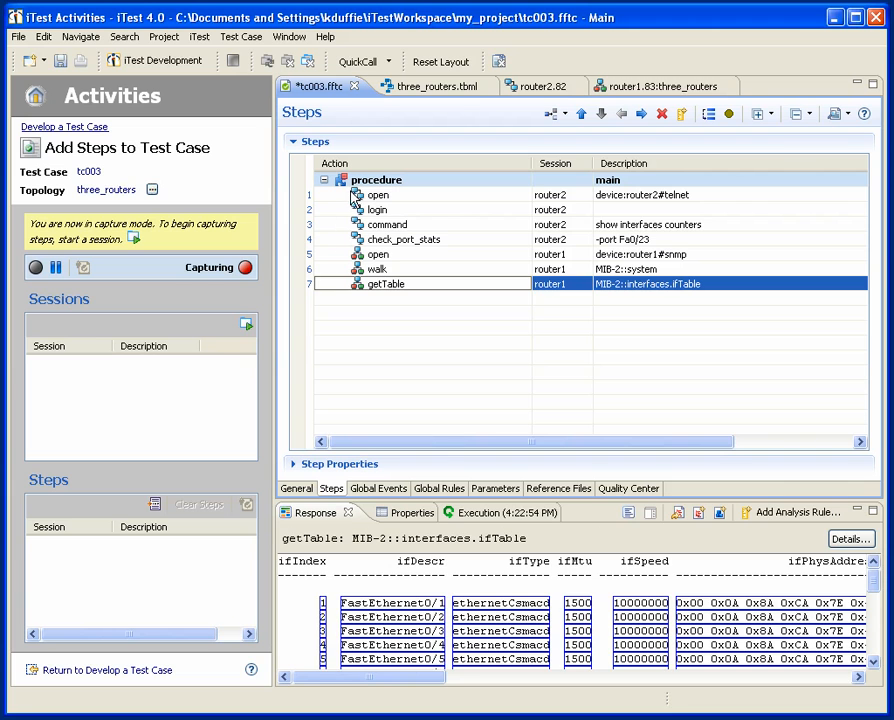
mouse_move(648, 204)
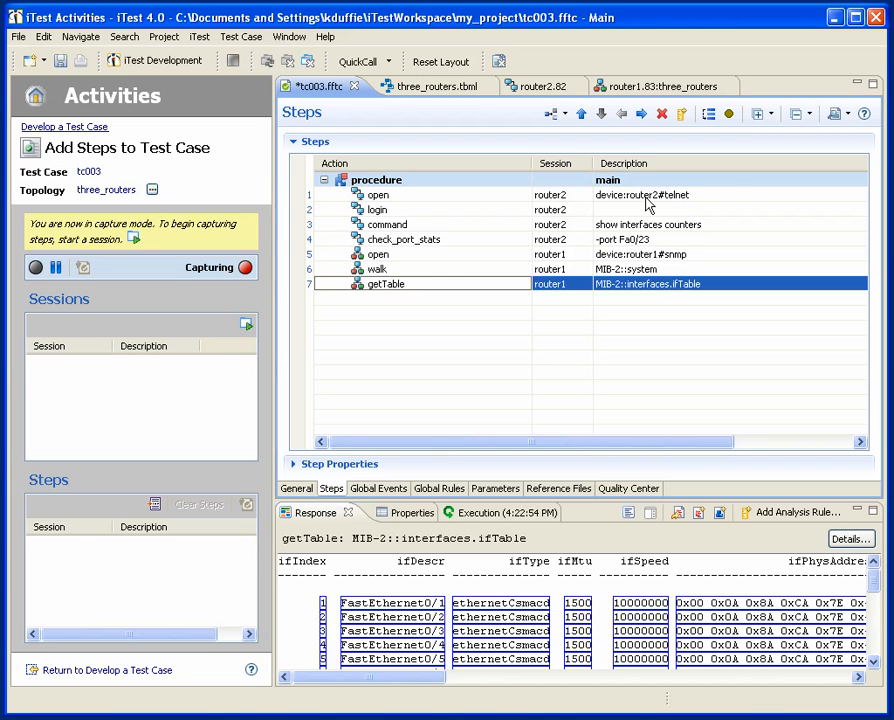
mouse_move(562, 223)
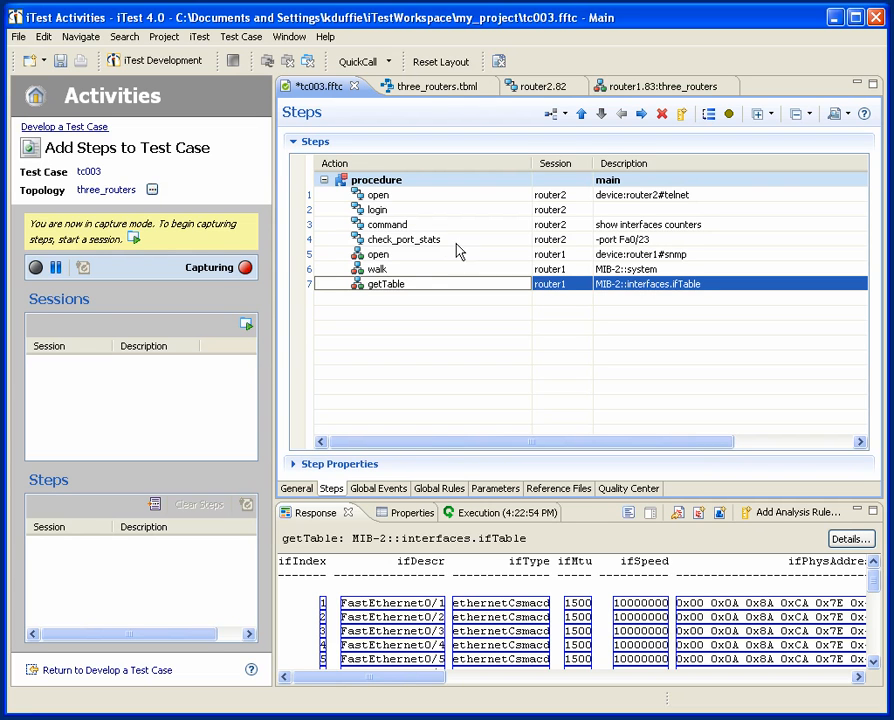
mouse_move(390, 265)
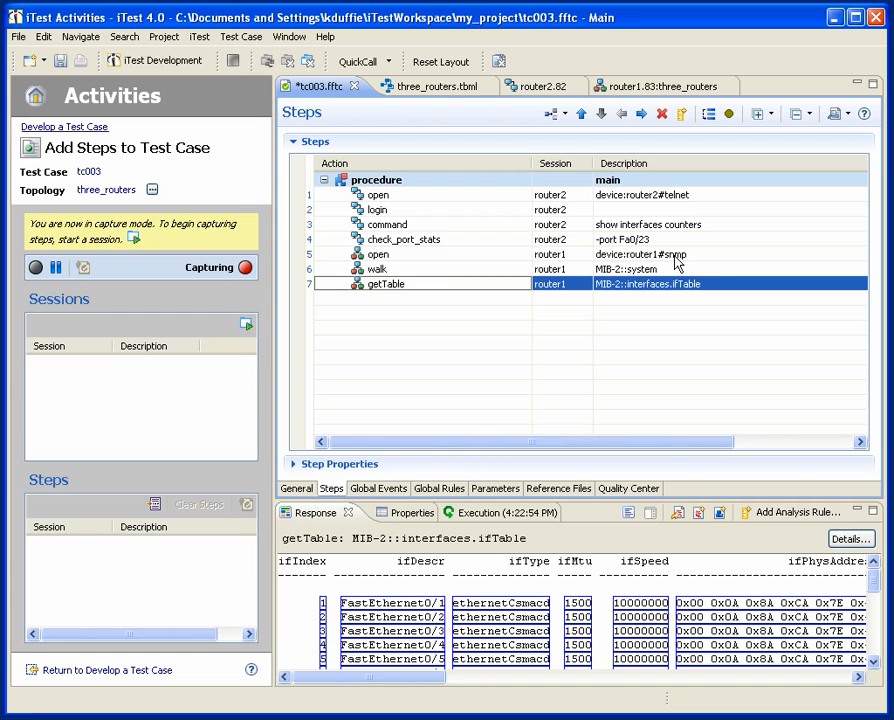
mouse_move(667, 277)
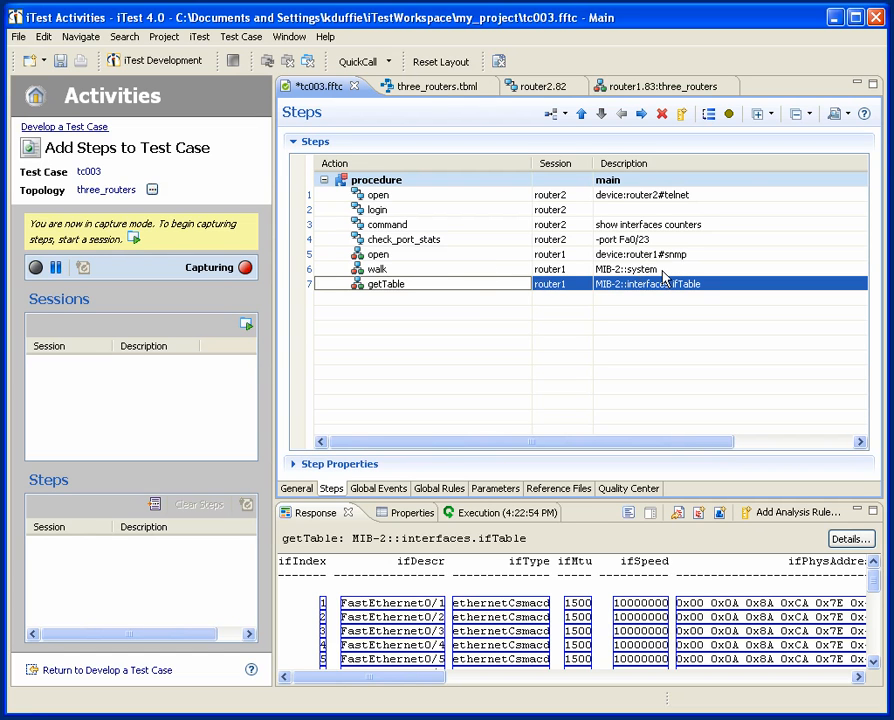
mouse_move(697, 295)
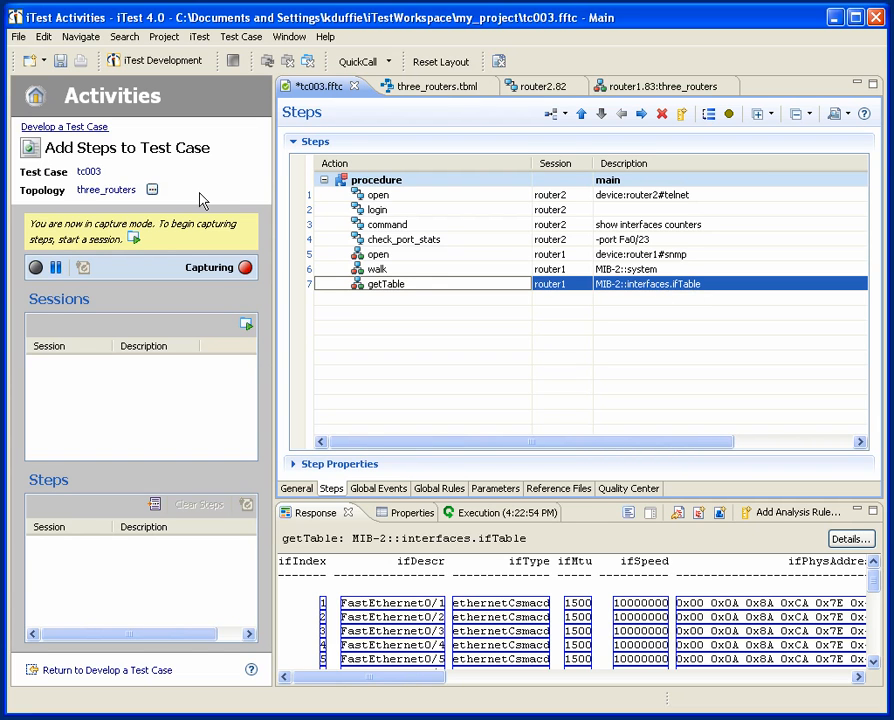
mouse_move(117, 157)
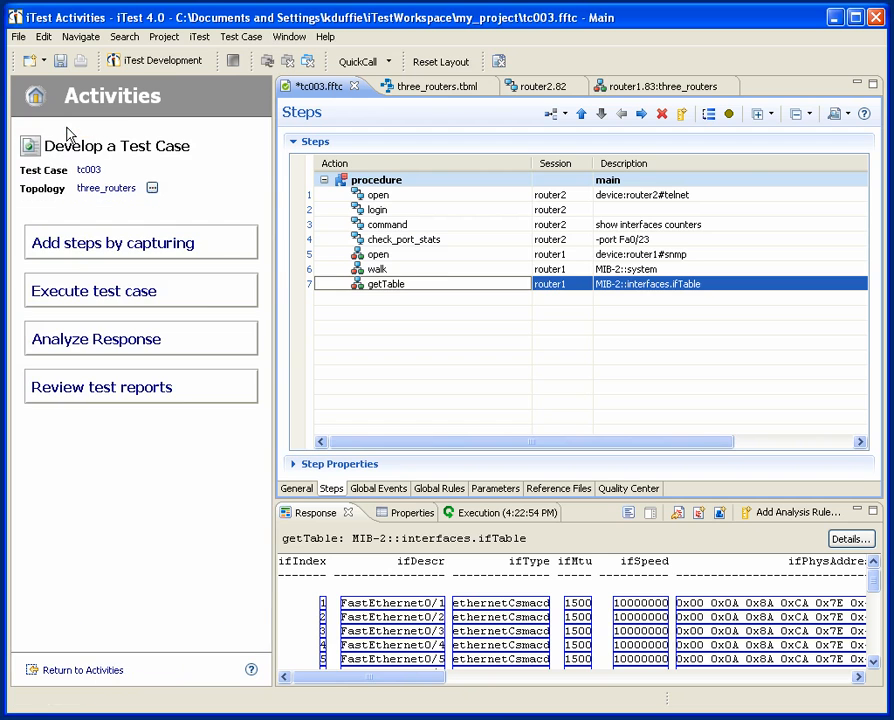
- Start a new analysis rule on the show interfaces counters step
left_click(96, 338)
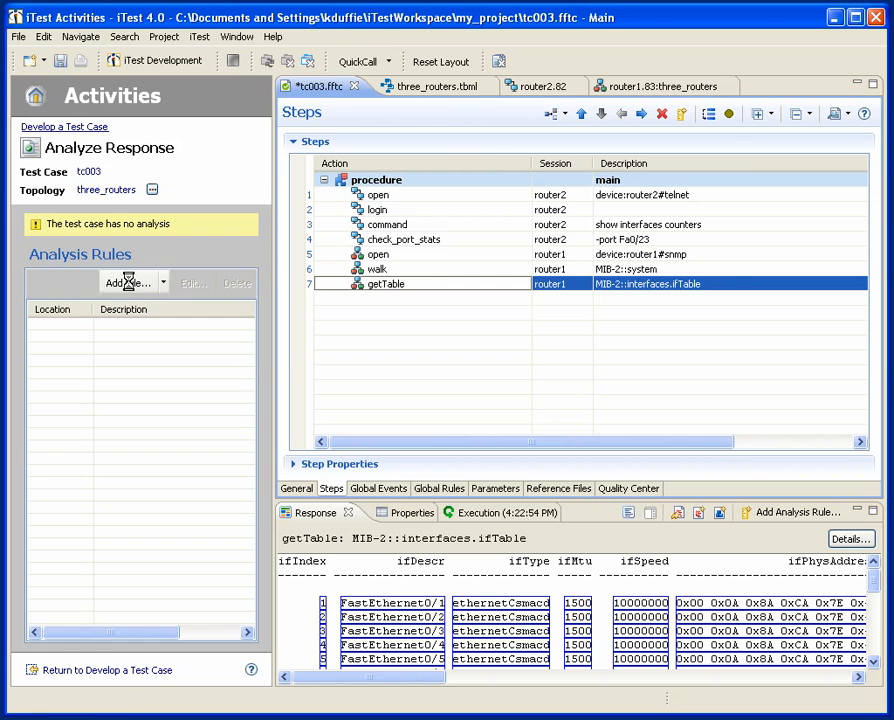
left_click(128, 283)
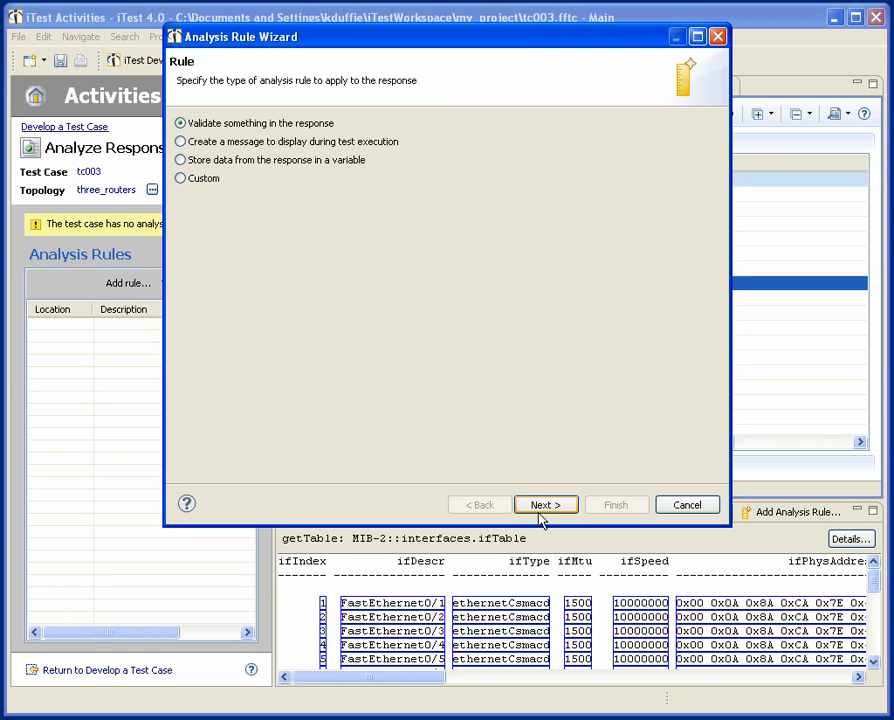
left_click(546, 504)
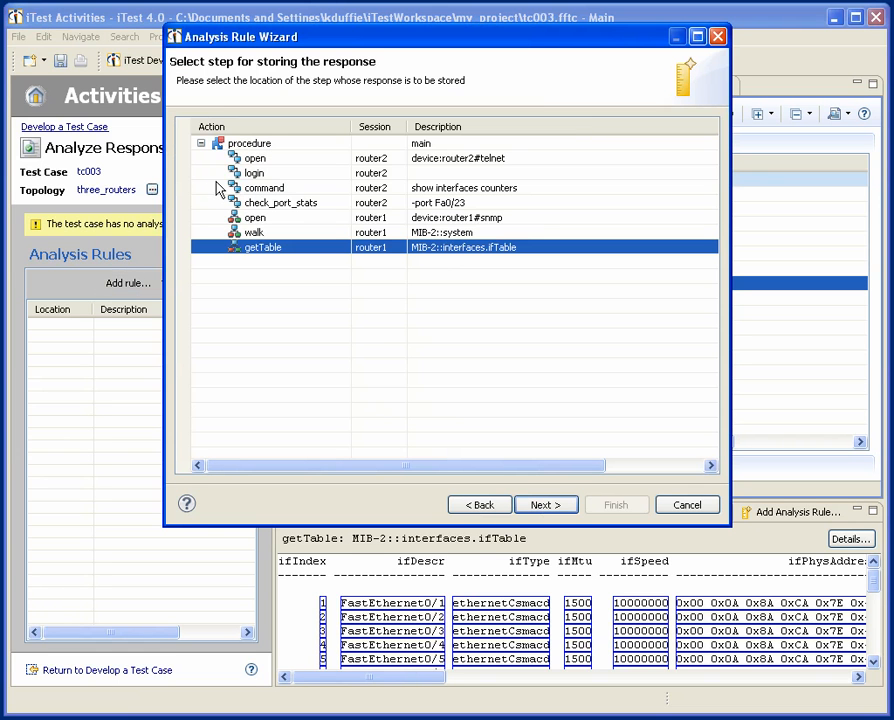
left_click(263, 188)
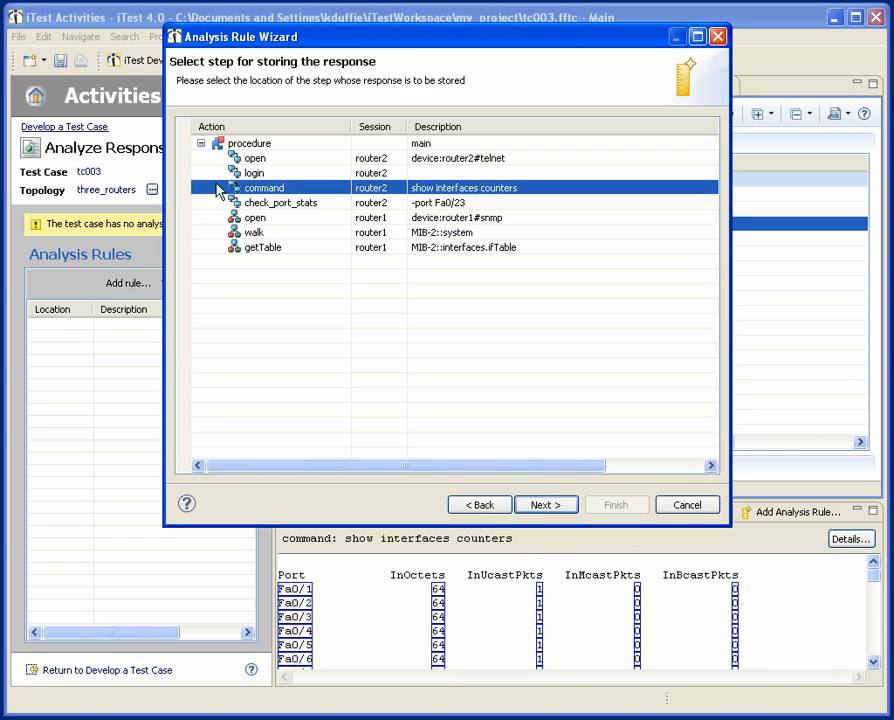
left_click(546, 504)
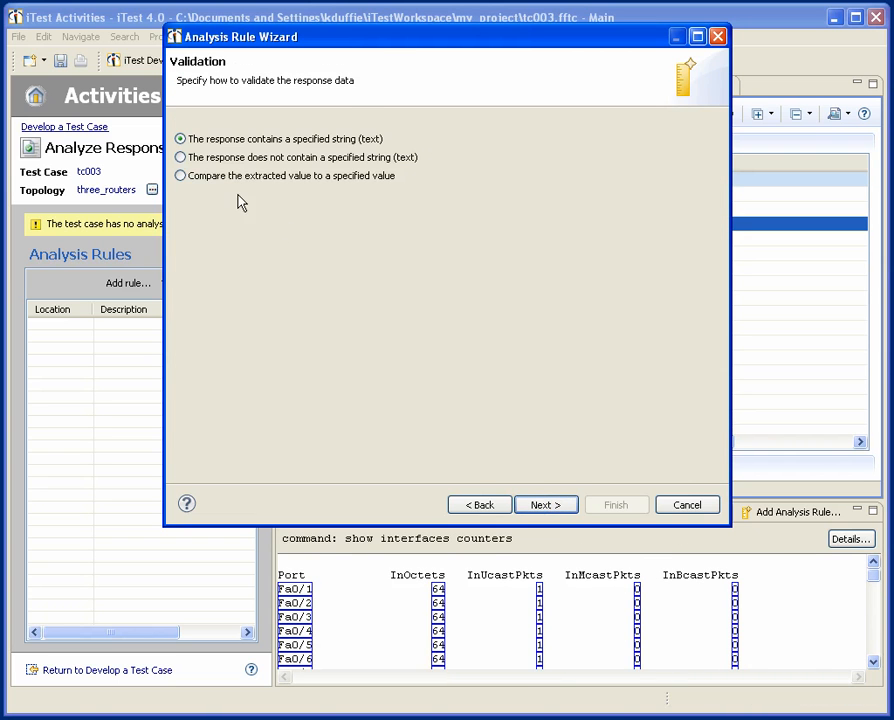
left_click(545, 504)
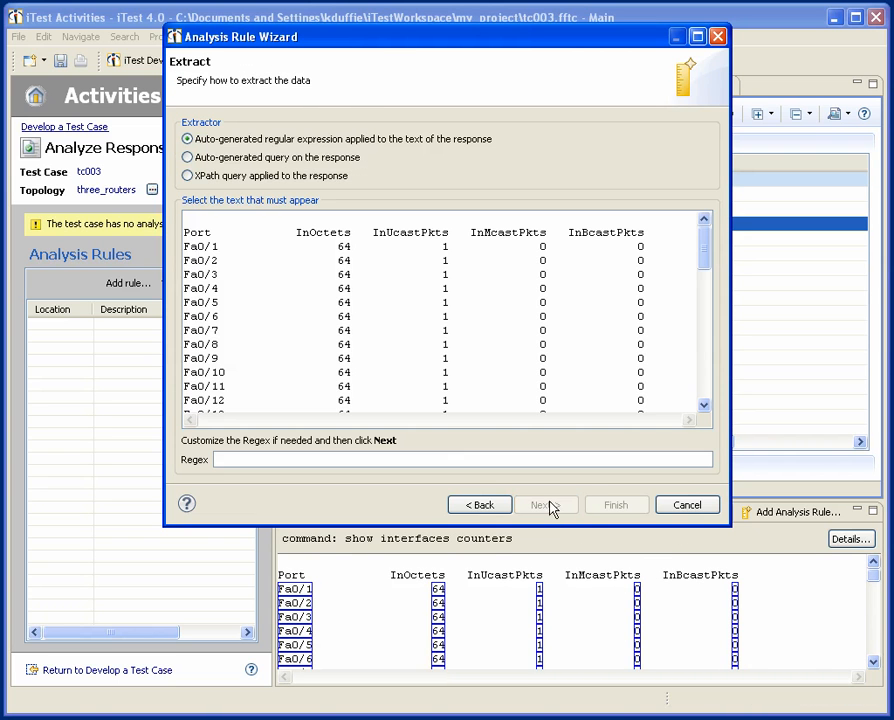
- Query Fa0/24 inbound unicast packets and assert the value is numerically greater than 1000
scroll("down", 3)
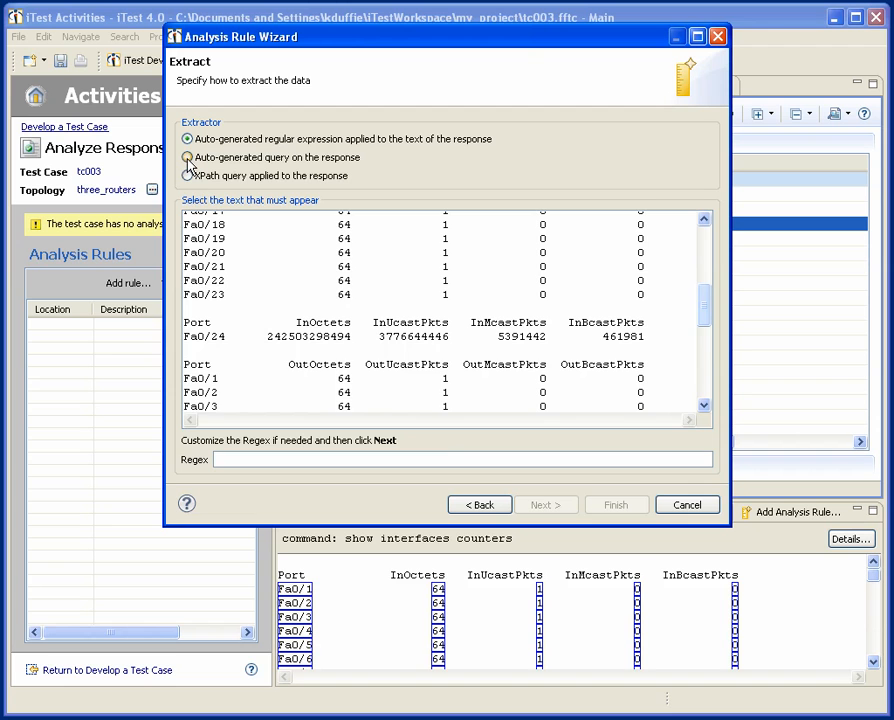
left_click(186, 157)
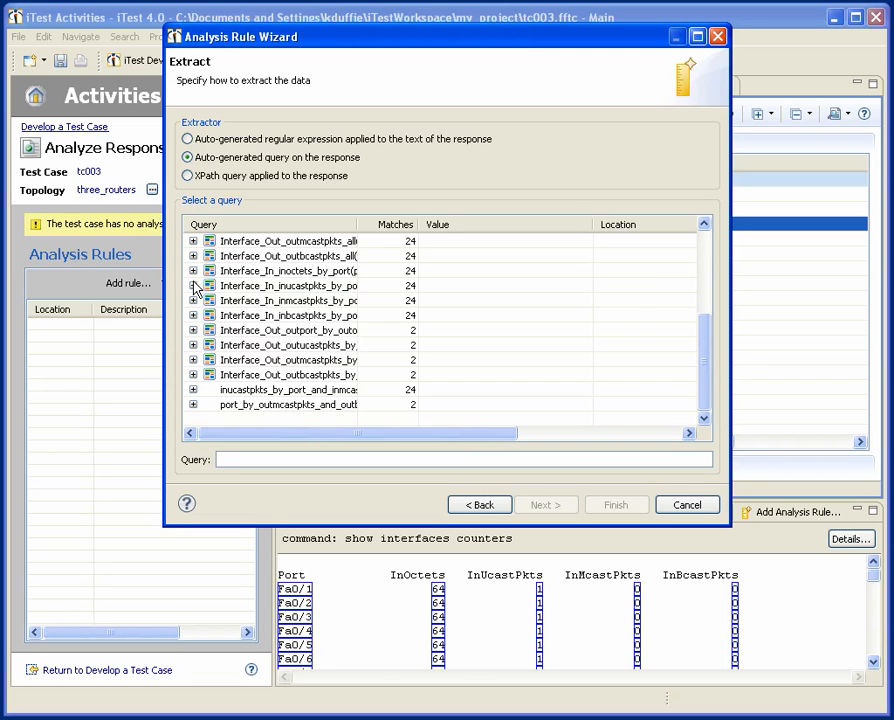
left_click(193, 285)
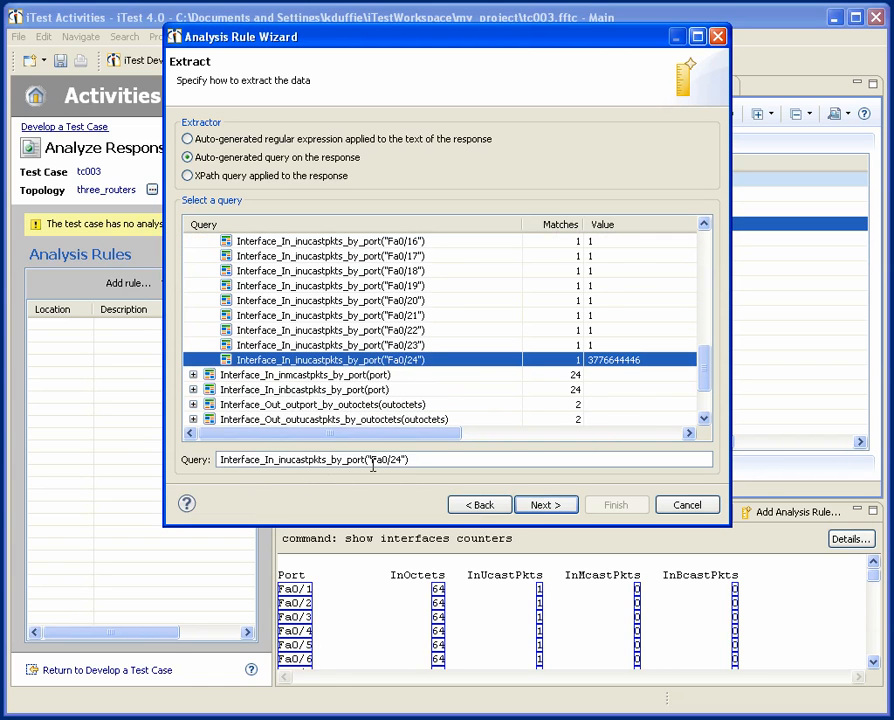
left_click(545, 504)
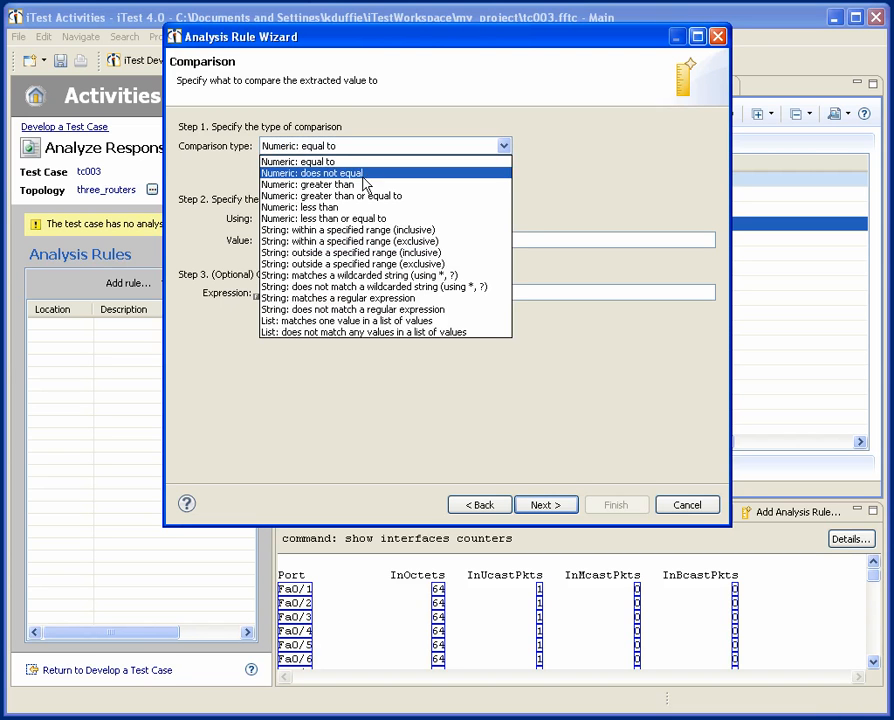
left_click(315, 184)
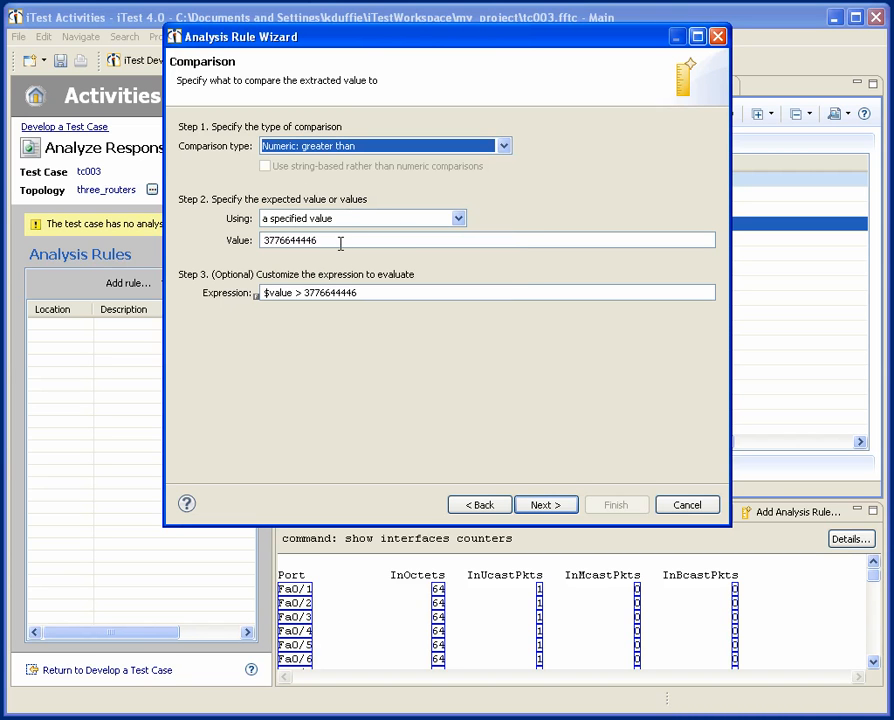
type("1000")
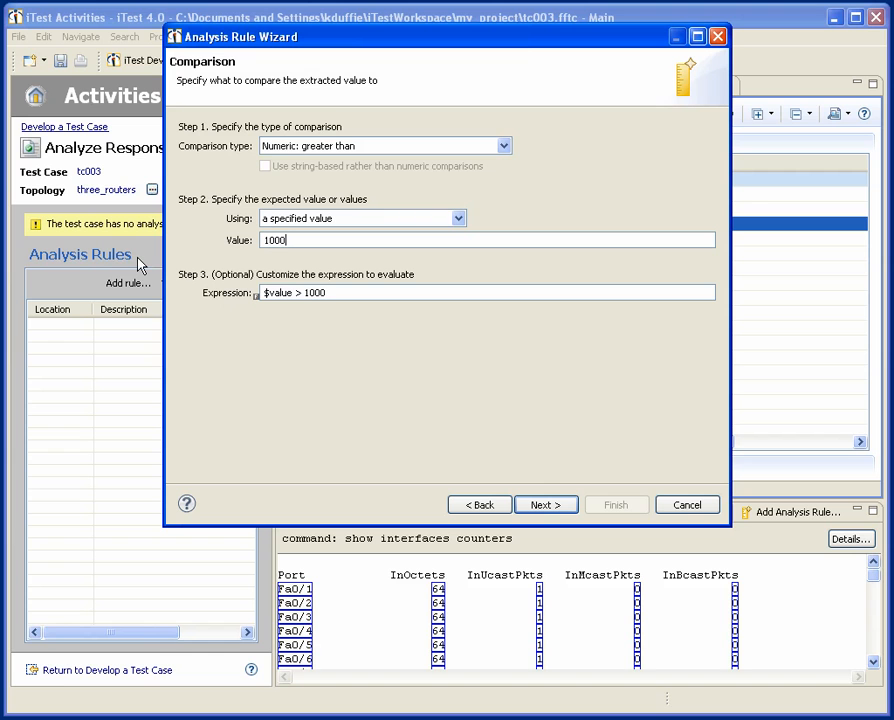
left_click(546, 505)
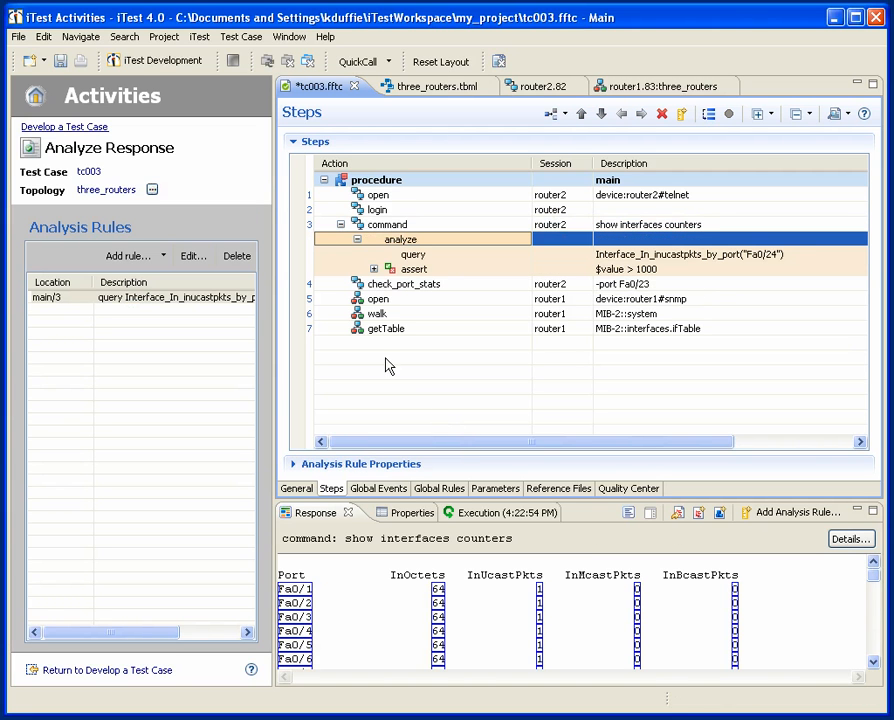
mouse_move(400, 248)
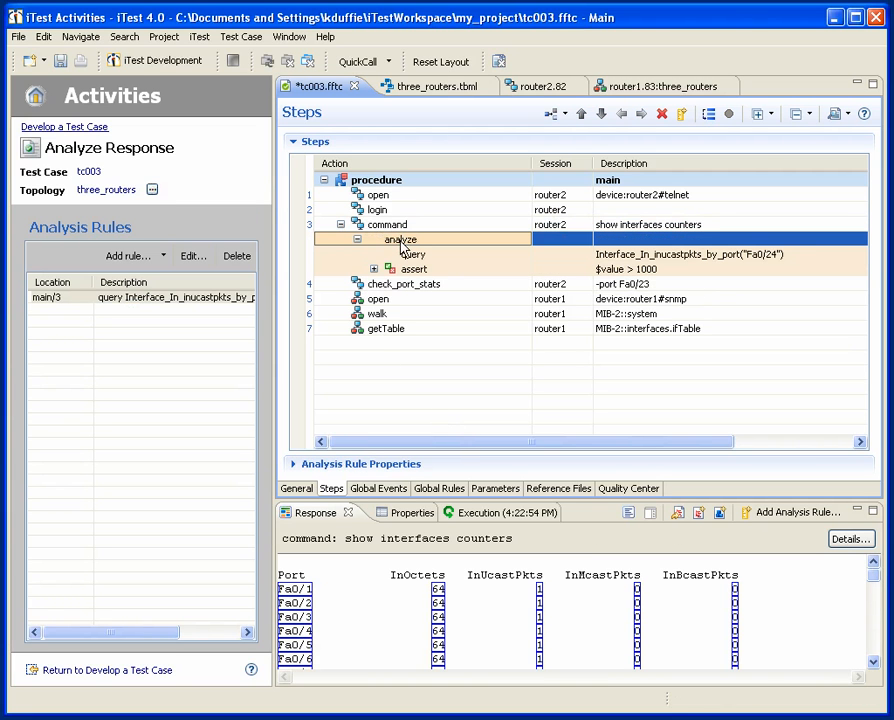
- Collapse the analyze step into one row: query Fa0/24 InUcastPkts, assert $value > 1000
left_click(357, 239)
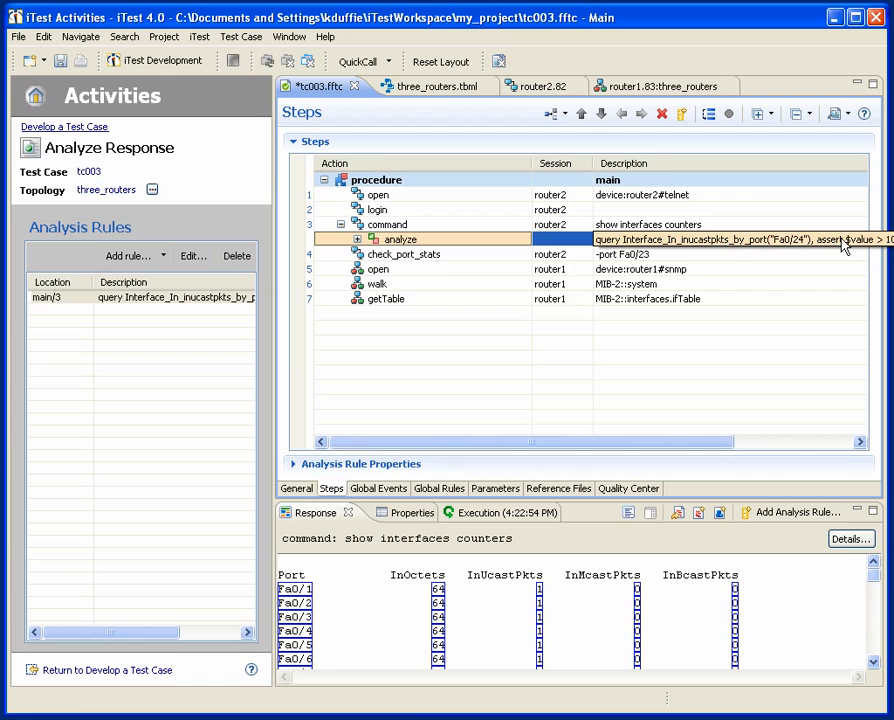
mouse_move(714, 258)
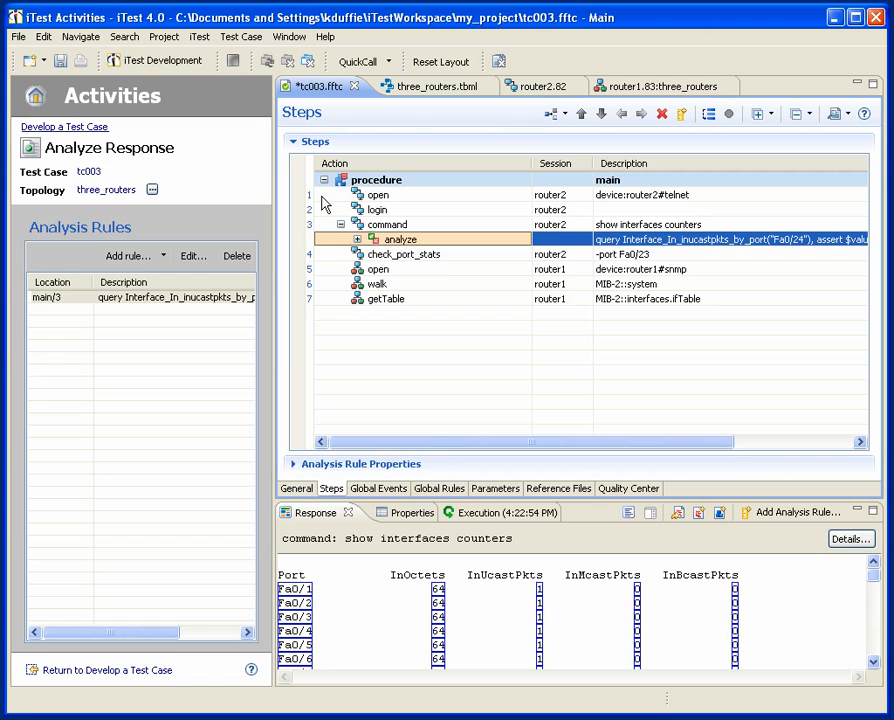
- Insert comment steps 'set up router 2' and 'set up router 1' above each router's steps
left_click(378, 194)
type("com")
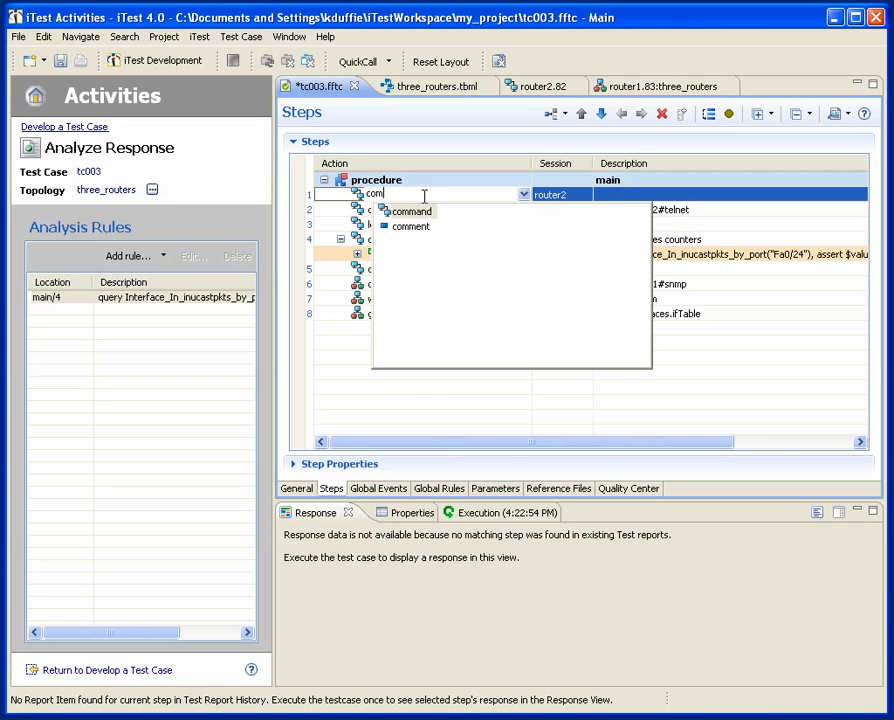
left_click(413, 225)
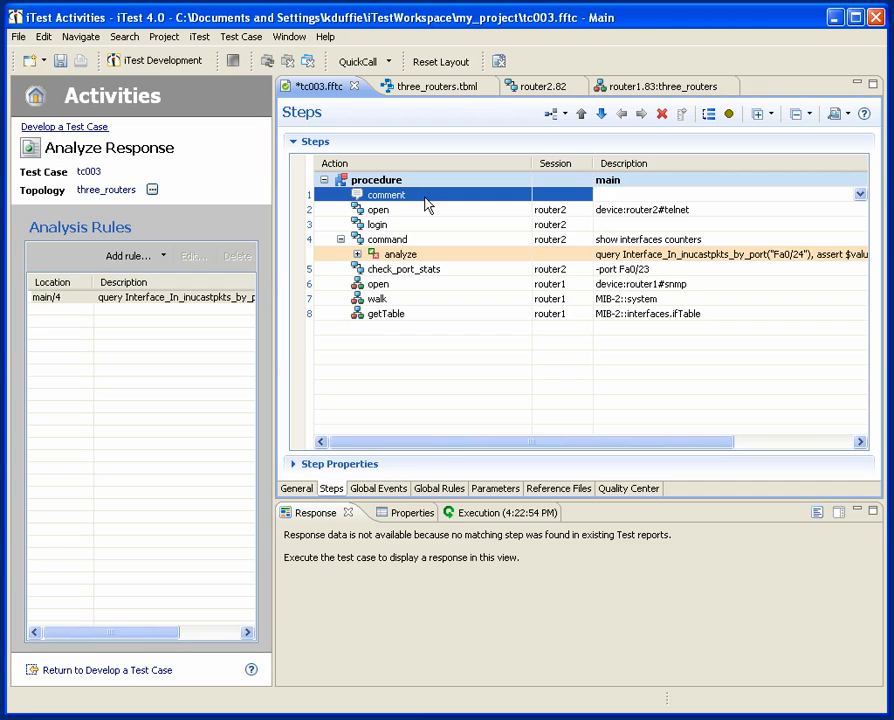
type("set up router 2")
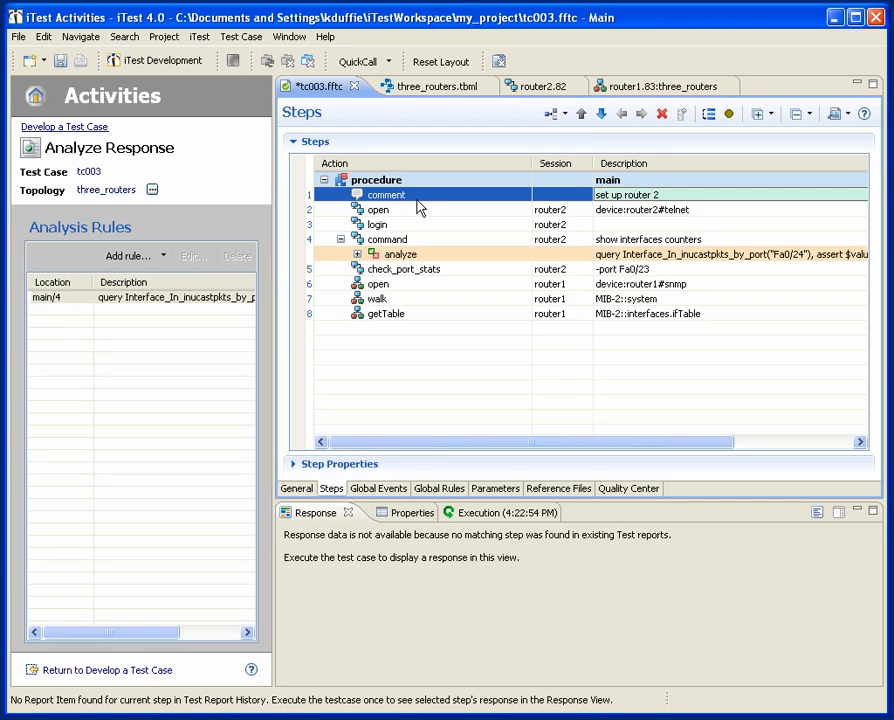
left_click(404, 268)
type("set up")
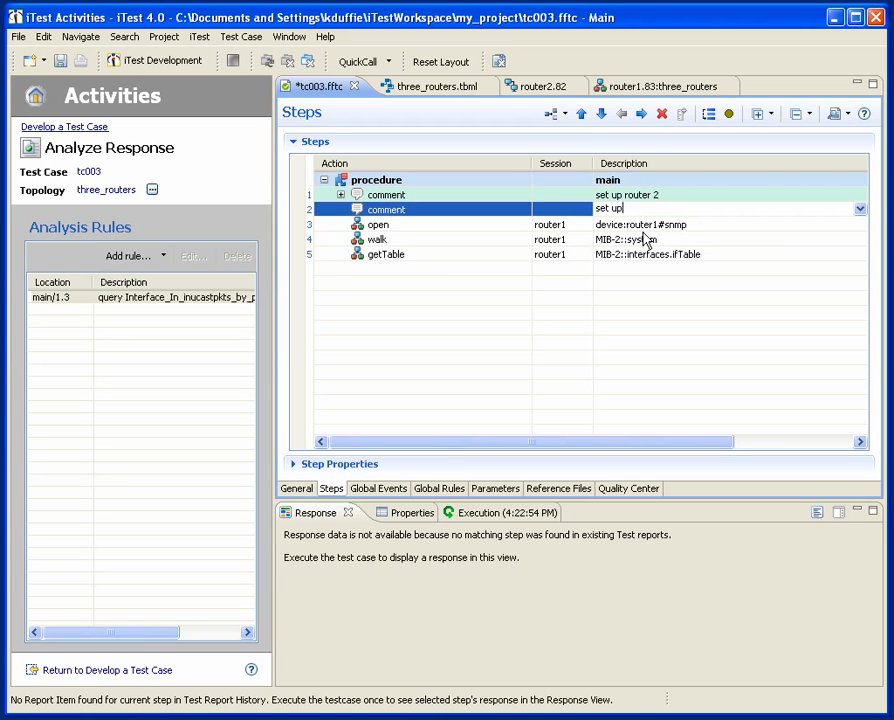
type("router 1")
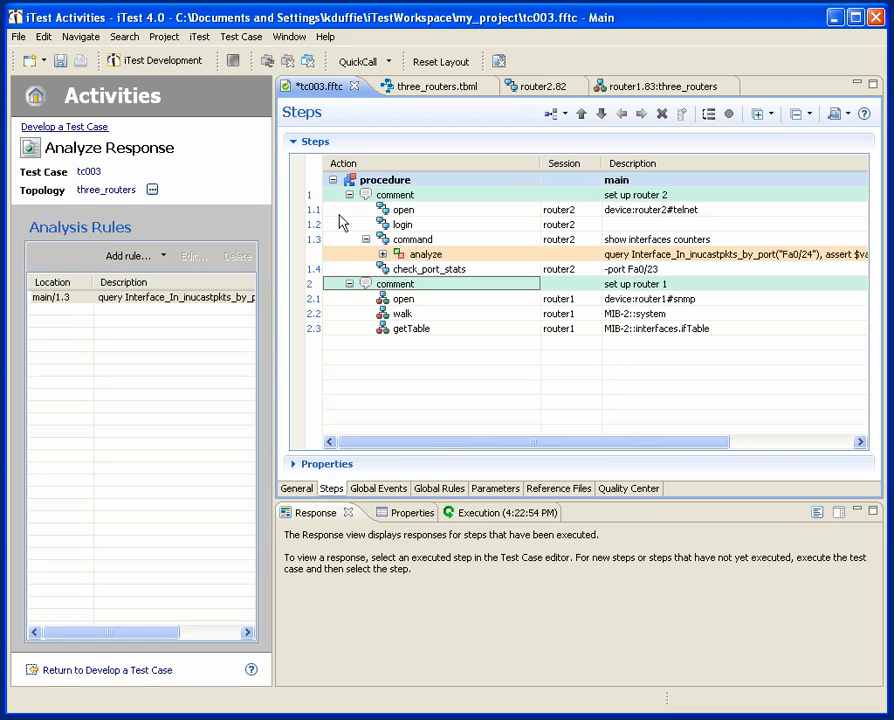
mouse_move(340, 222)
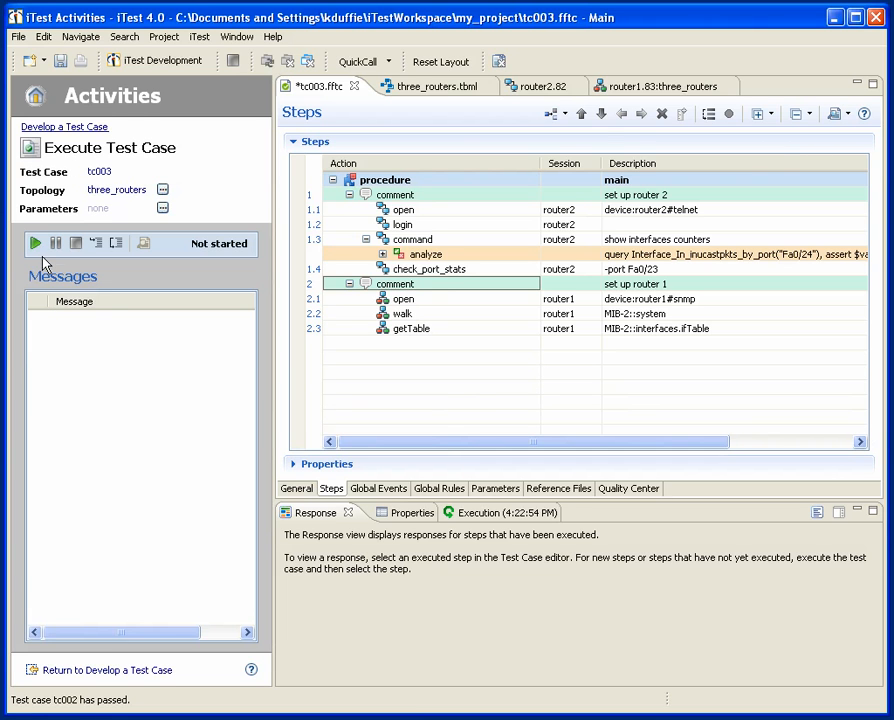
- Run tc003 to a Pass and open the full report of the run
left_click(34, 243)
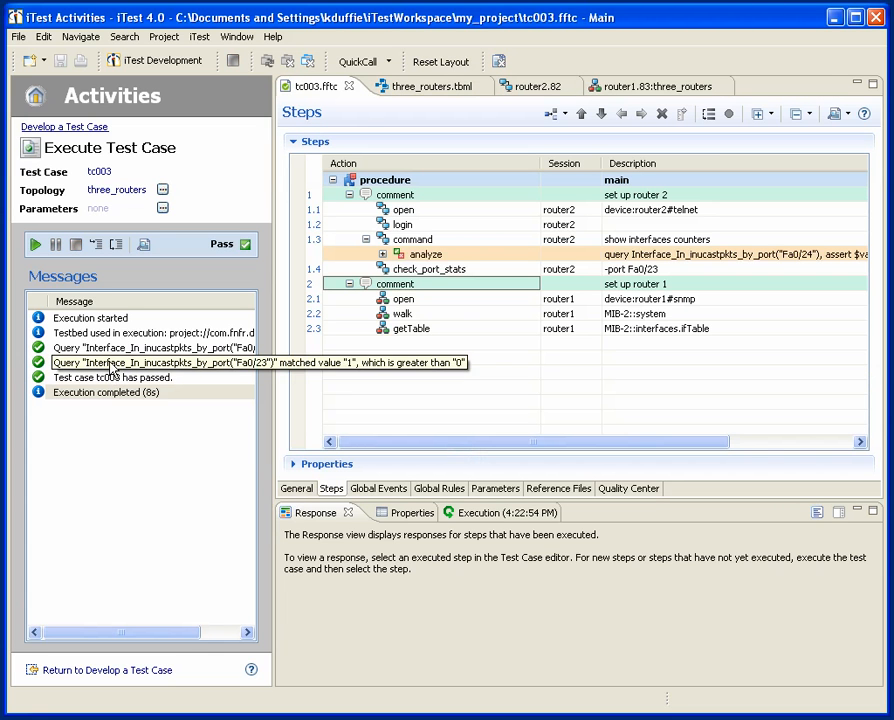
left_click(106, 391)
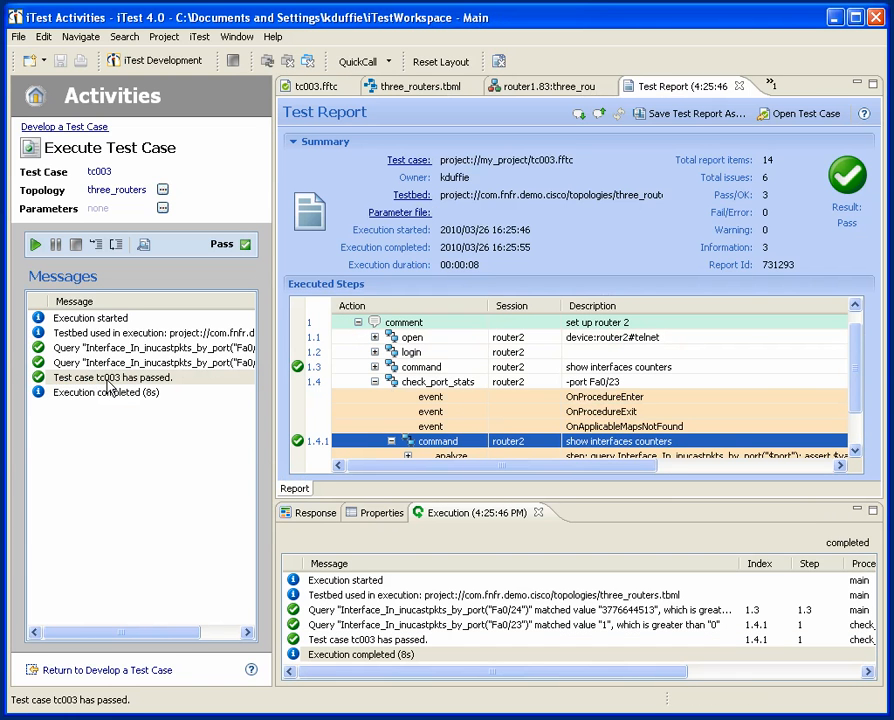
mouse_move(472, 512)
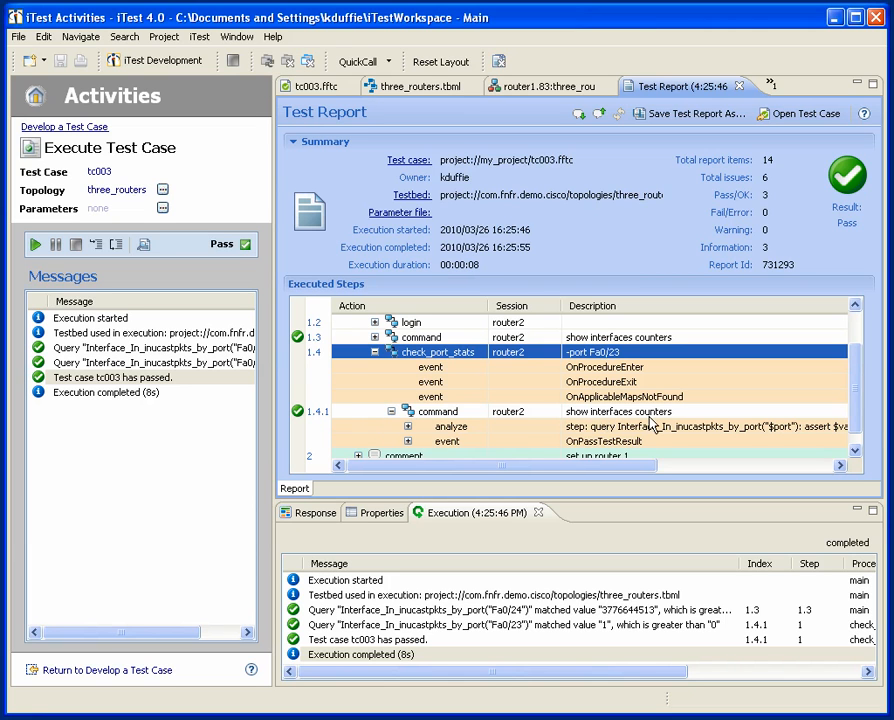
mouse_move(650, 426)
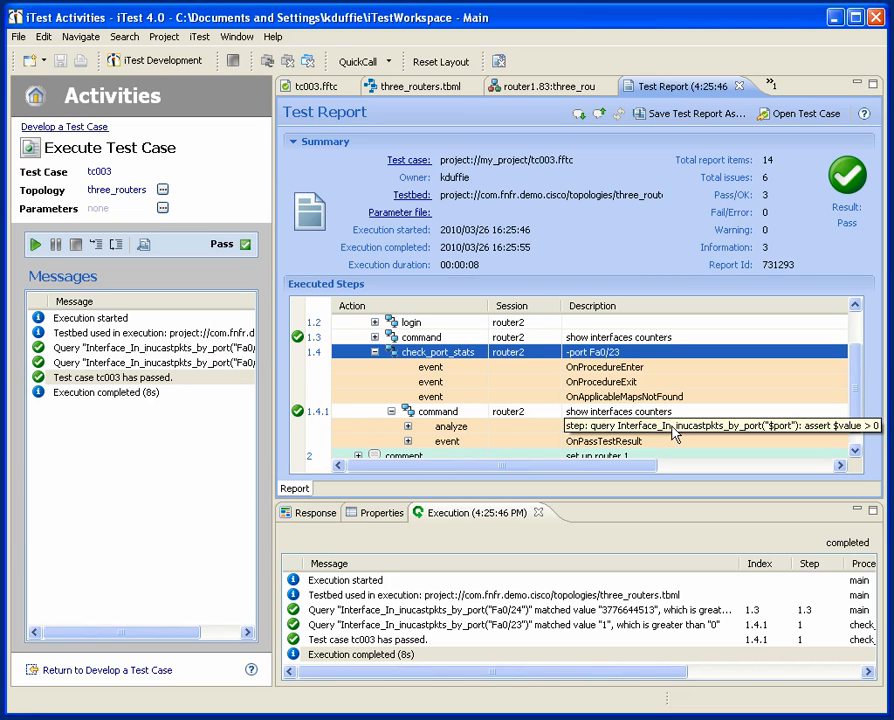
mouse_move(663, 432)
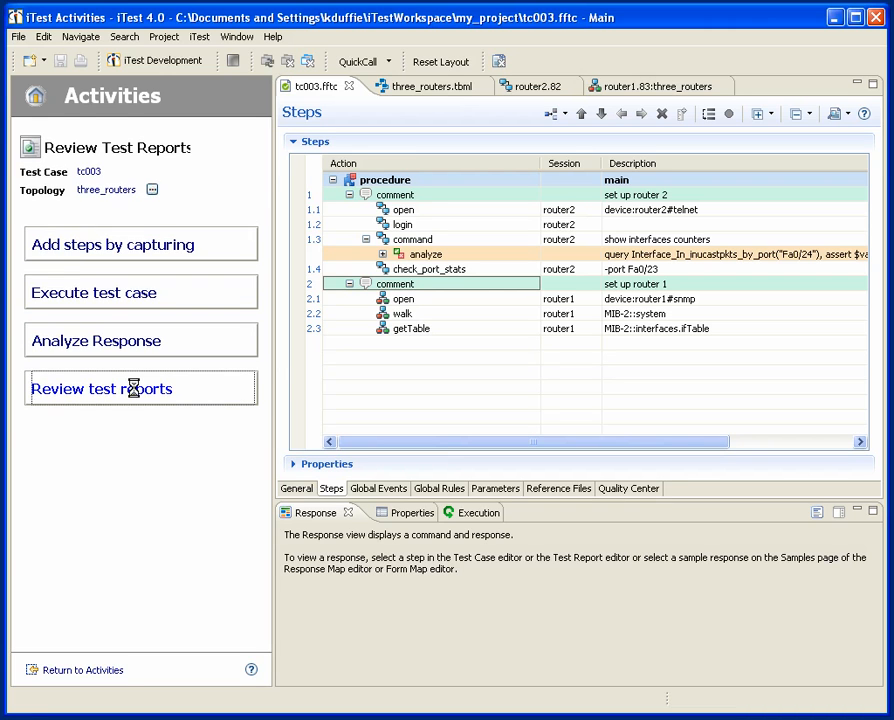
- Return to the home activities page and open the test report review activity
left_click(101, 388)
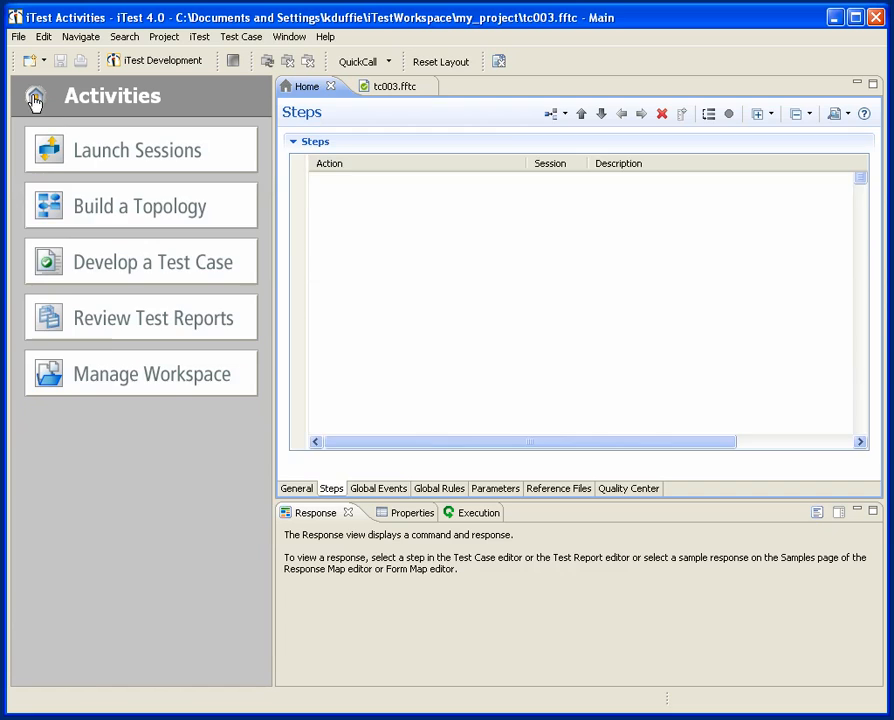
left_click(154, 317)
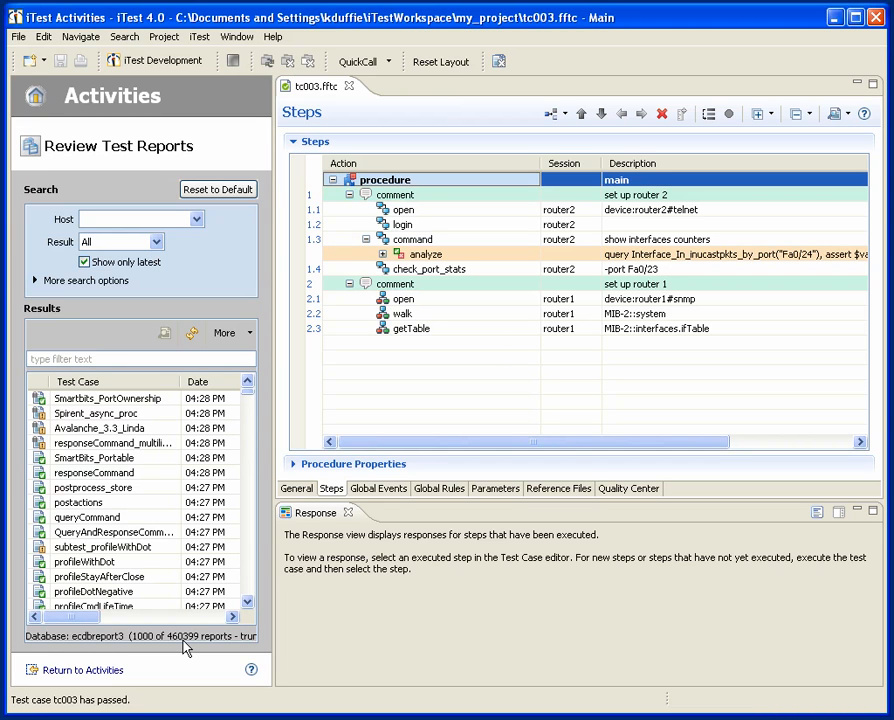
mouse_move(249, 436)
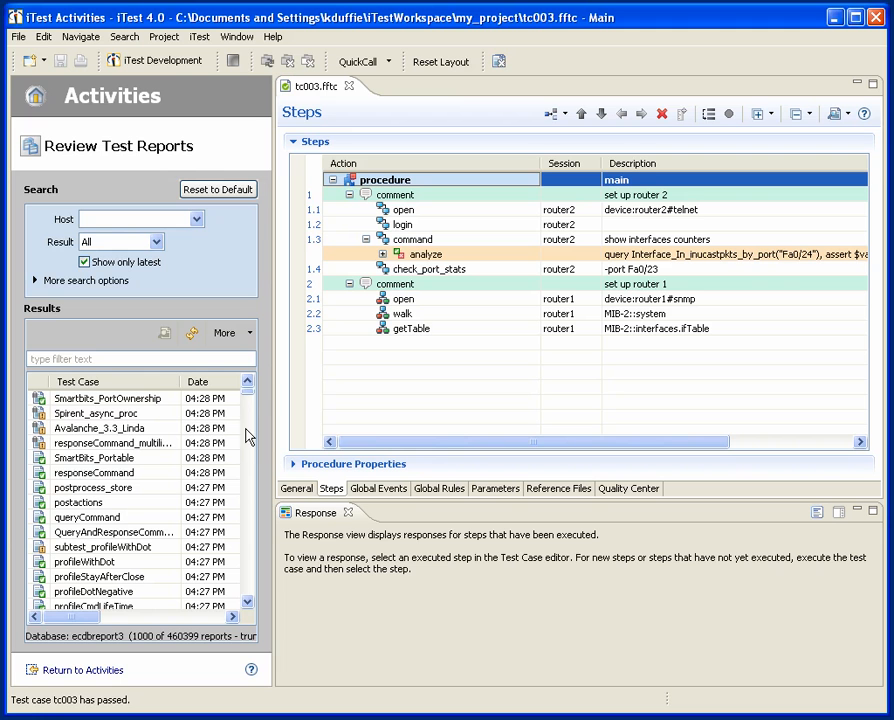
mouse_move(248, 400)
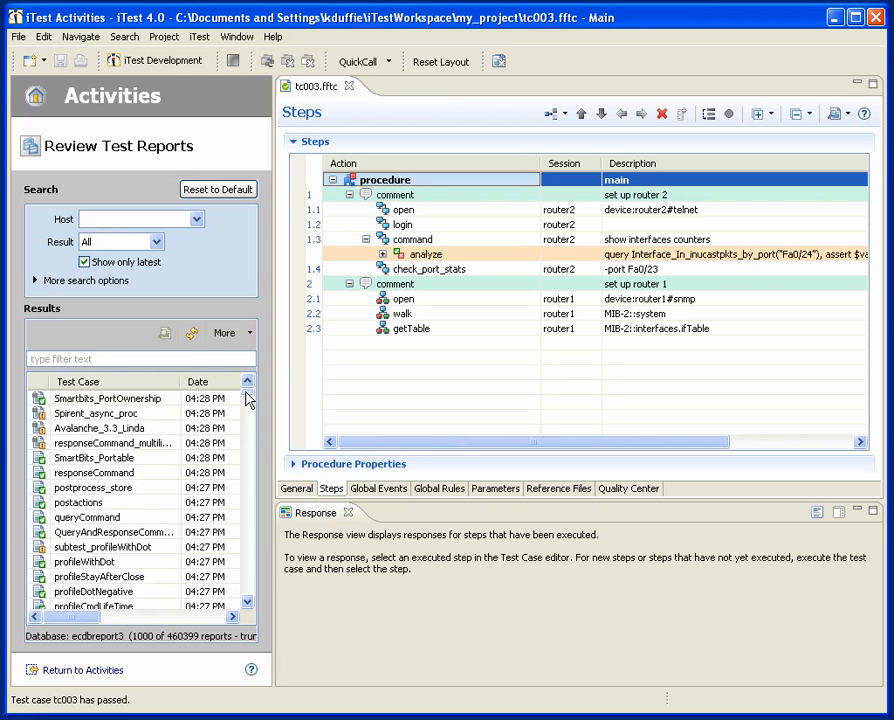
- Browse the Results list, filter reports to host cadence, and open the tc002 report
scroll("down", 3)
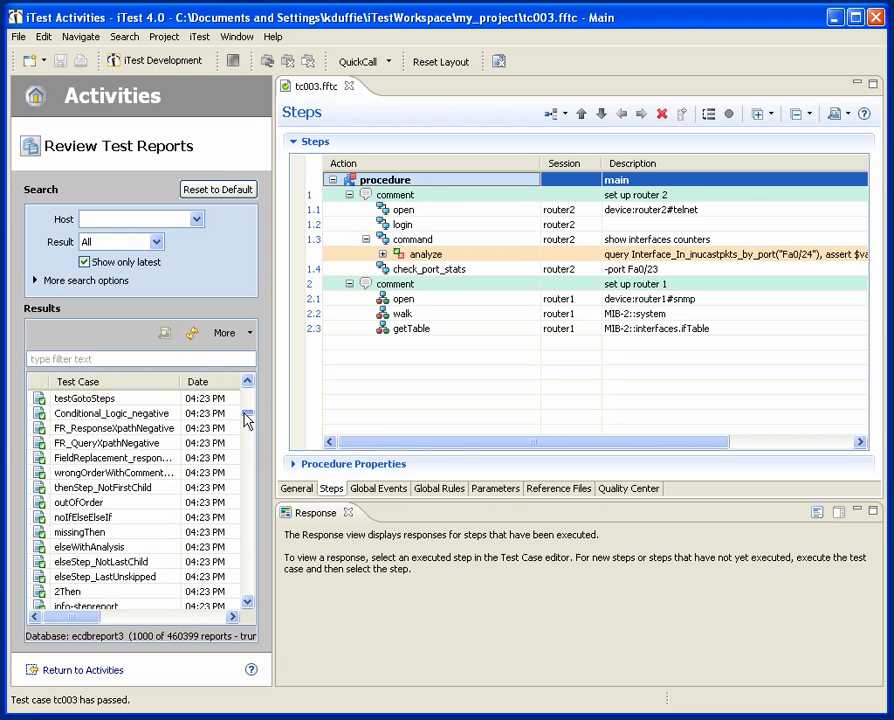
scroll("down", 3)
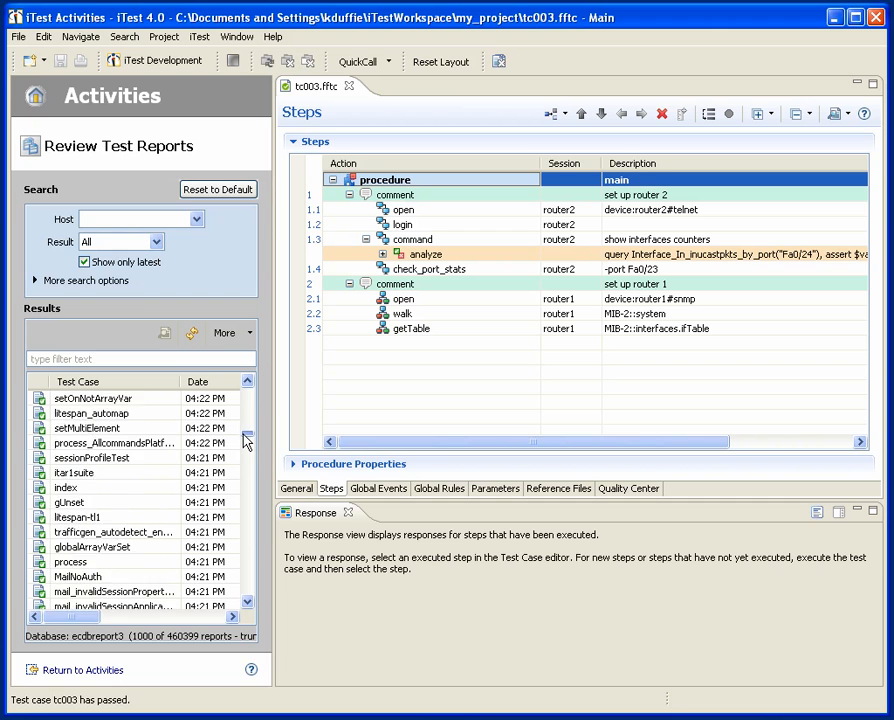
scroll("down", 3)
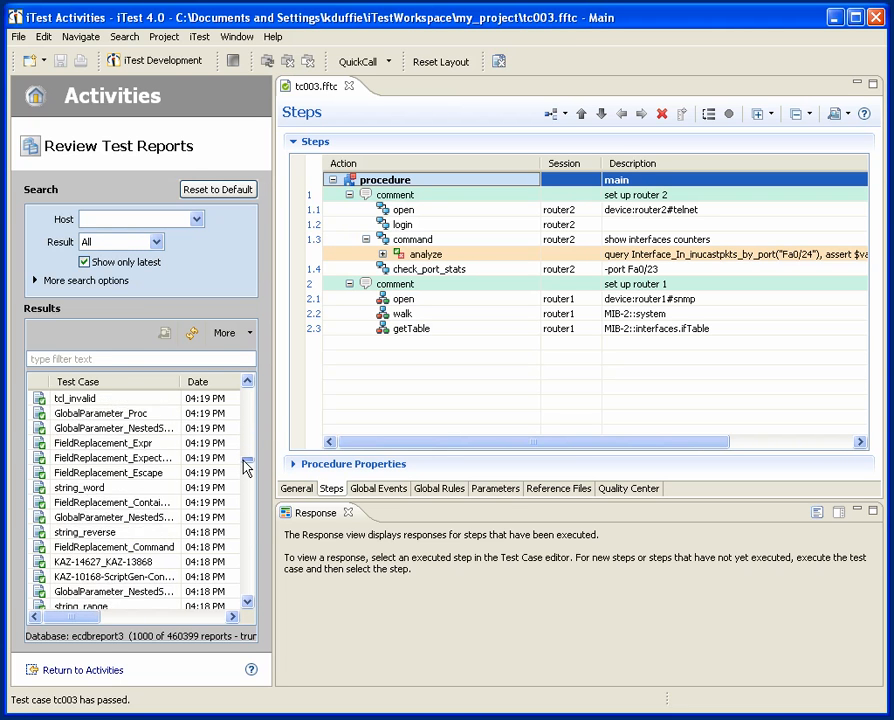
scroll("down", 3)
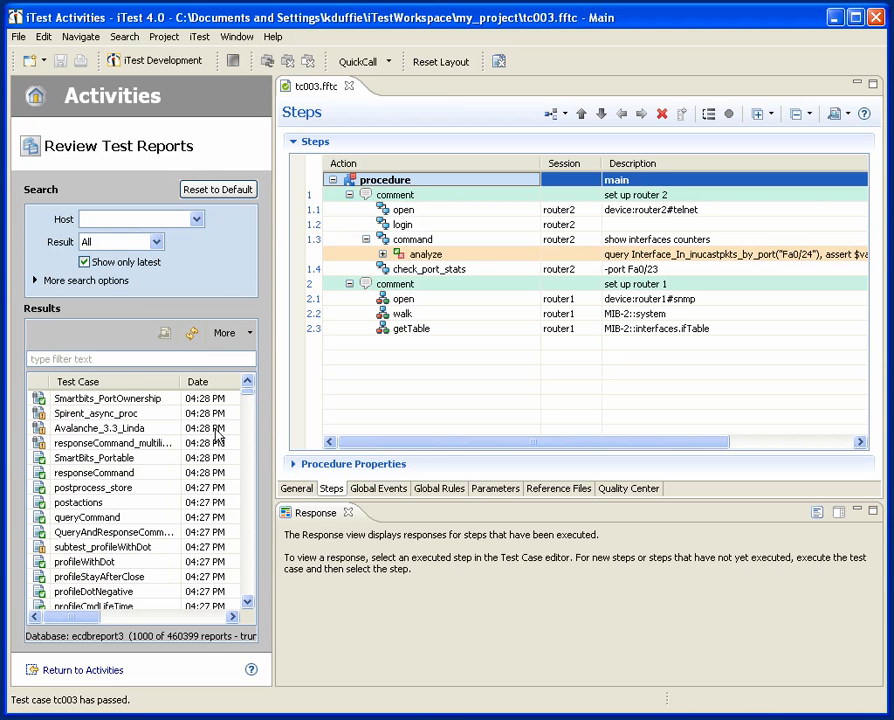
left_click(197, 219)
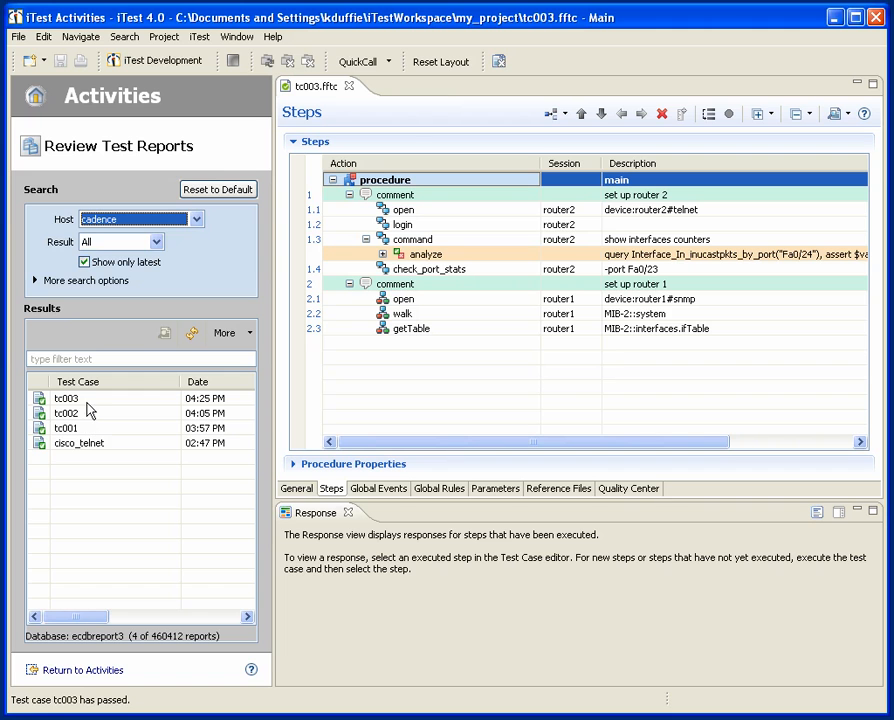
mouse_move(78, 424)
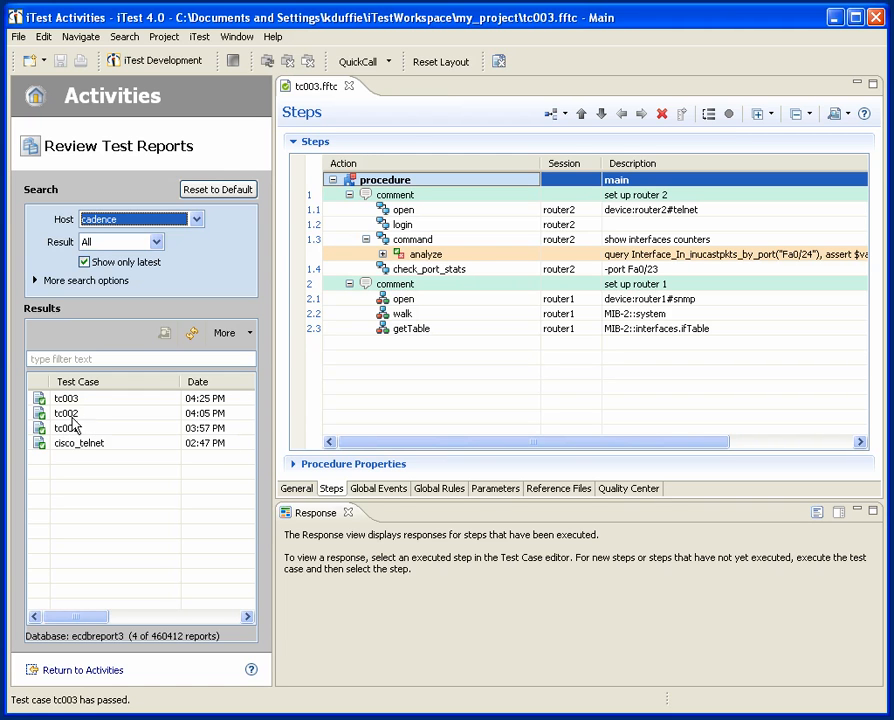
double_click(66, 413)
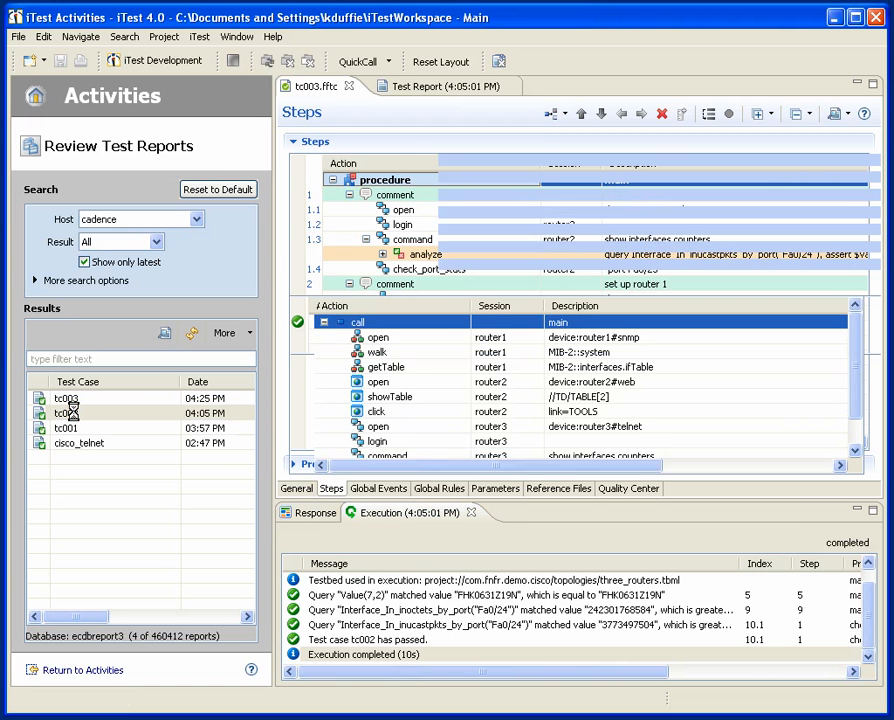
- Expand More search options to show the Group, Subgroup and Time period fields
left_click(438, 86)
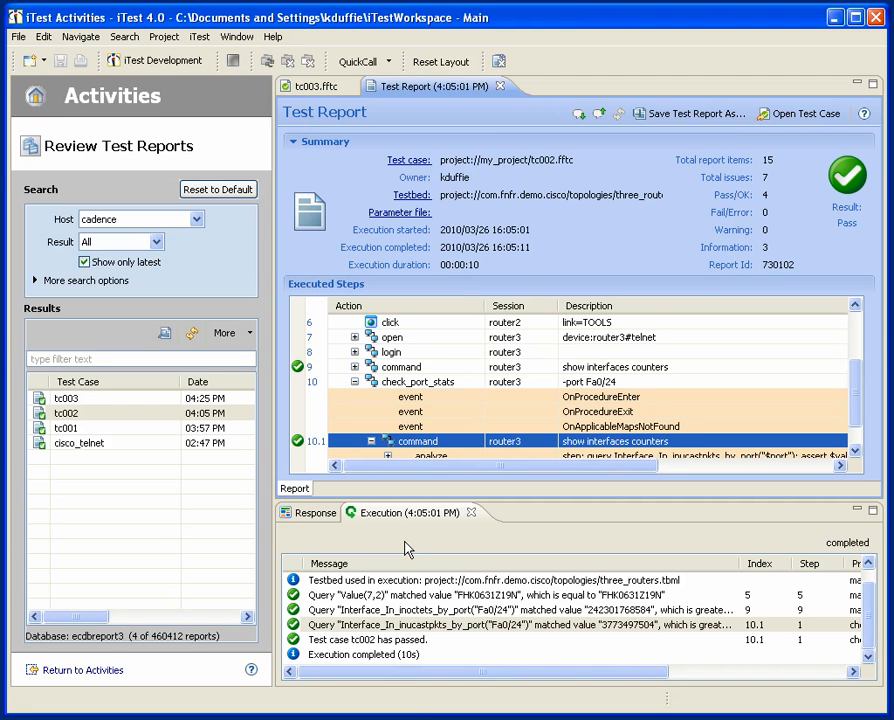
mouse_move(77, 300)
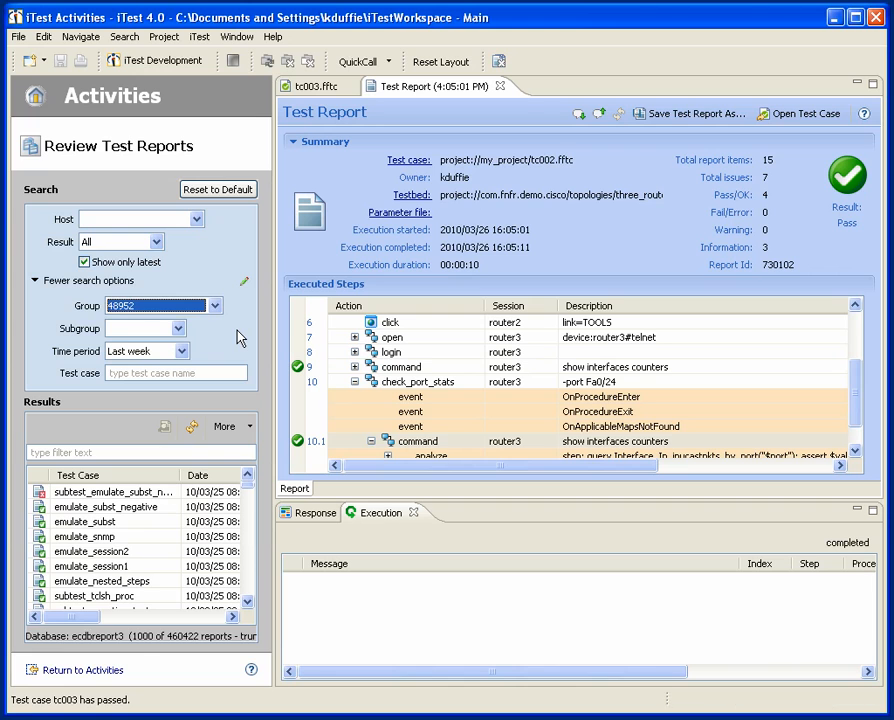
- Filter the report search to the windows subgroup, last week, and failed results
left_click(178, 328)
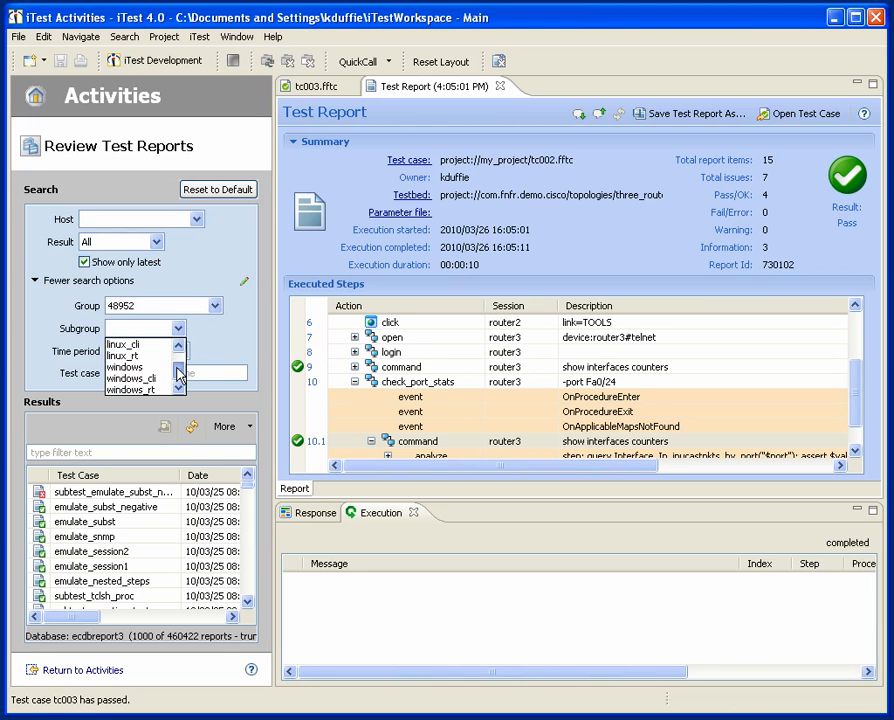
left_click(124, 367)
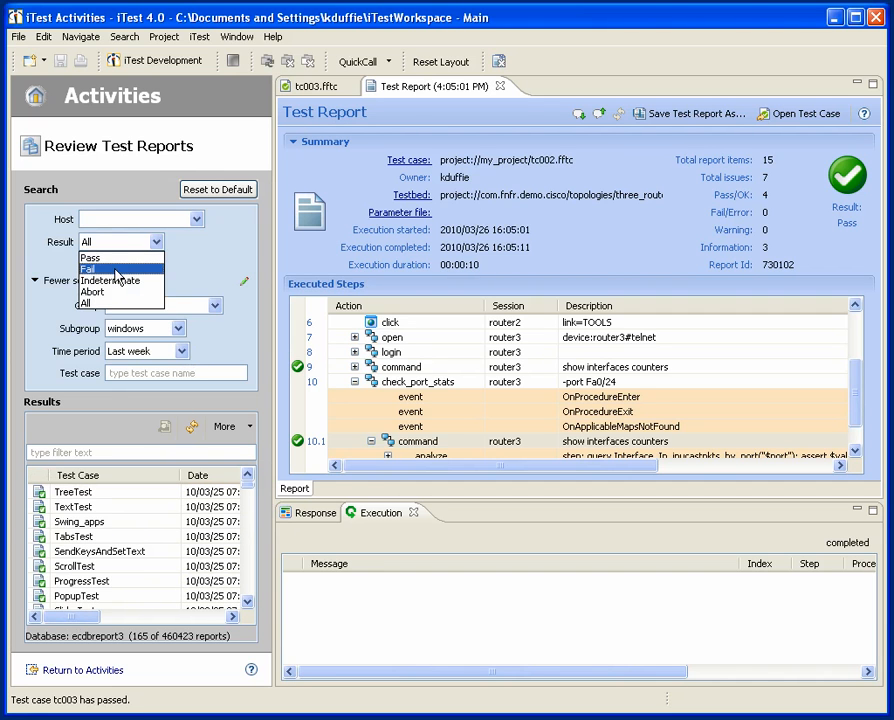
left_click(88, 269)
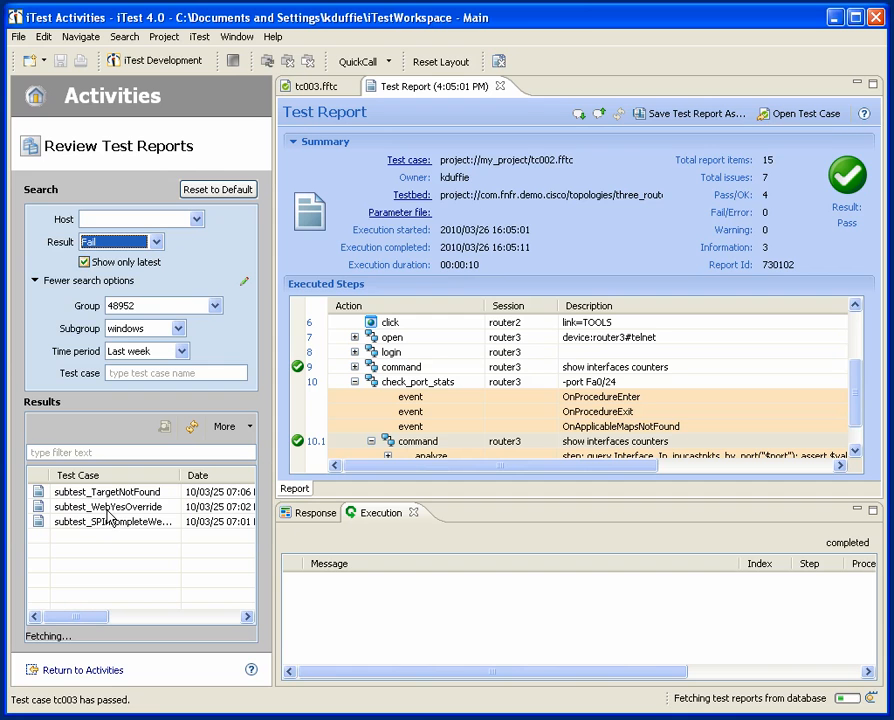
- Open the subtest_WebYesOverride failure report and expand its describe step events
left_click(107, 506)
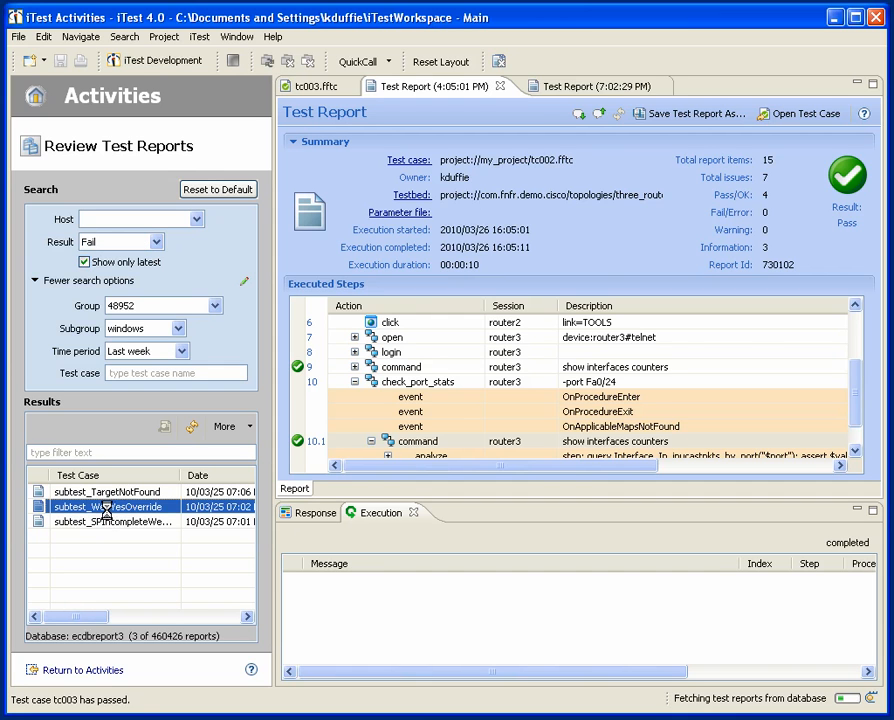
left_click(585, 86)
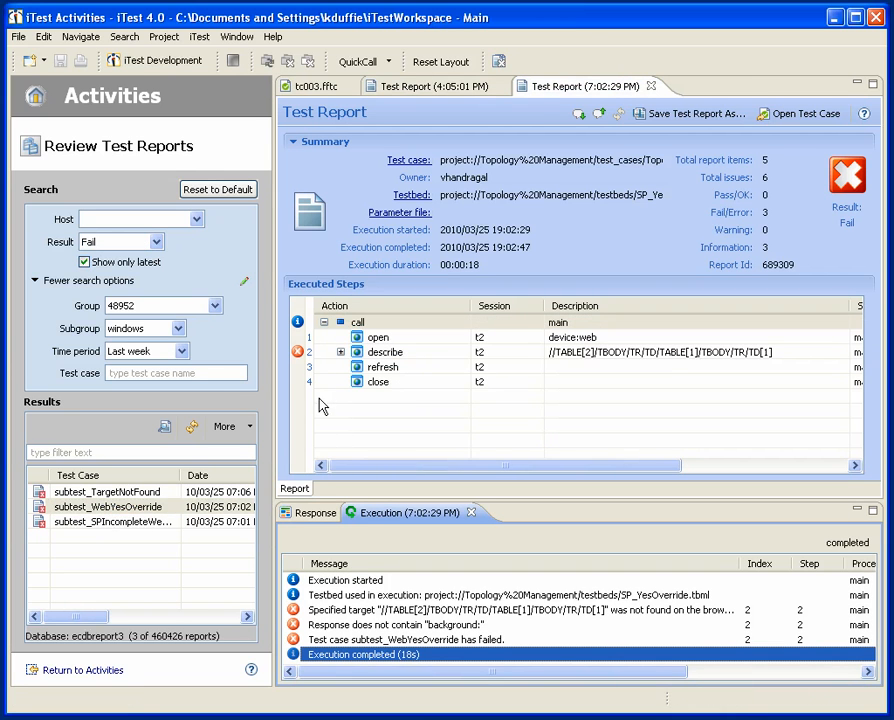
left_click(341, 352)
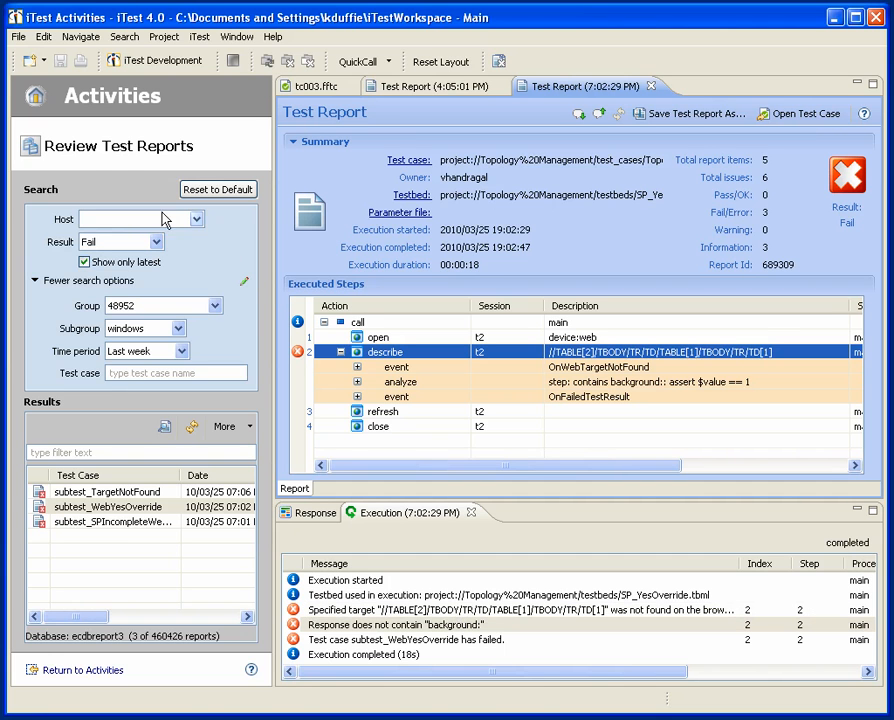
mouse_move(68, 147)
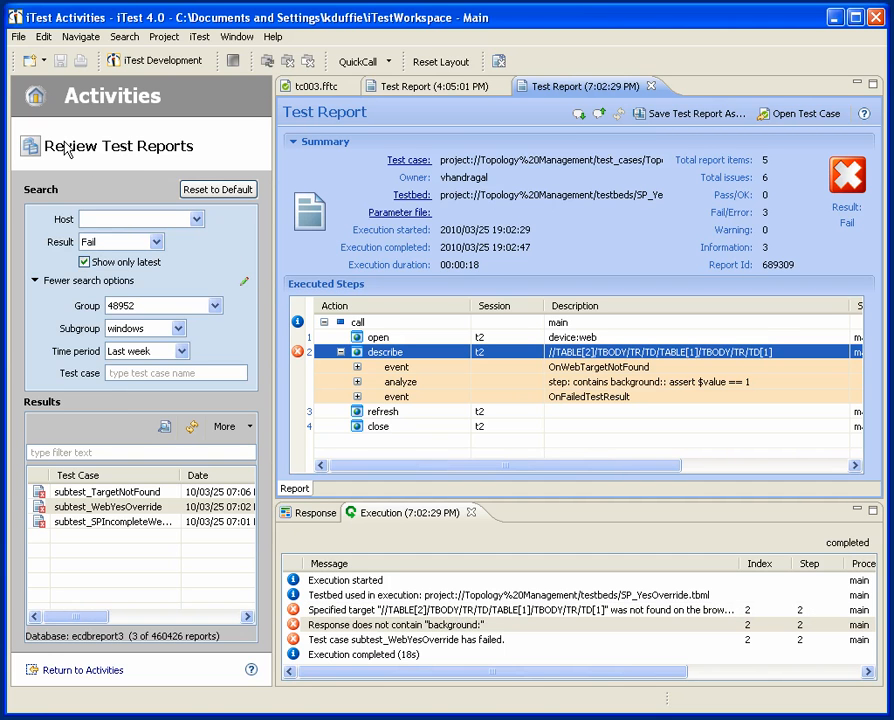
- Return from the failure report to the Activities home page
left_click(35, 97)
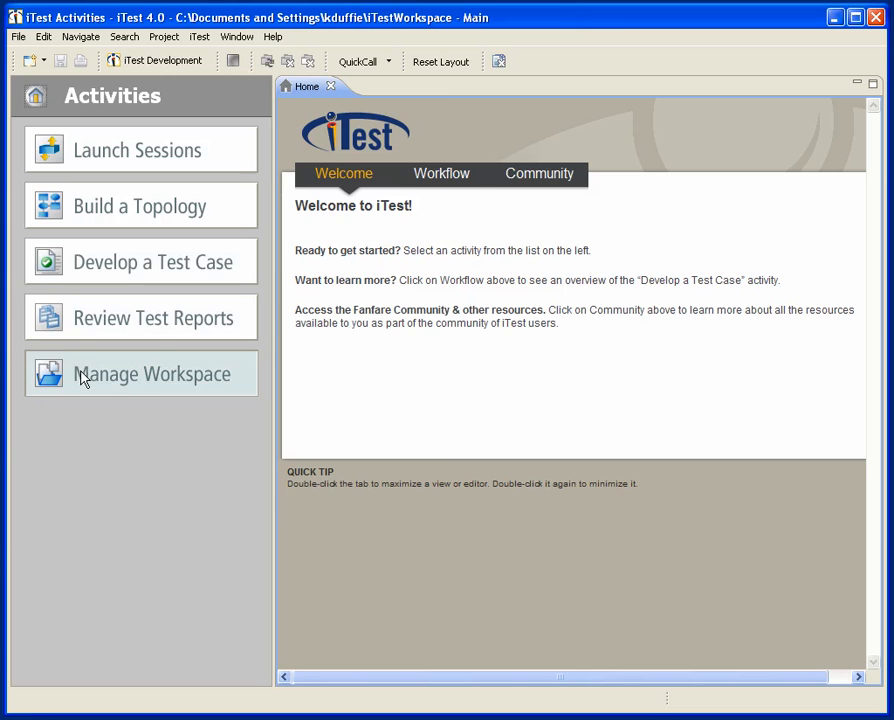
- In Manage Workspace, expand com.fnfr.demo.cisco, my_project and topologies, then start Import
left_click(153, 373)
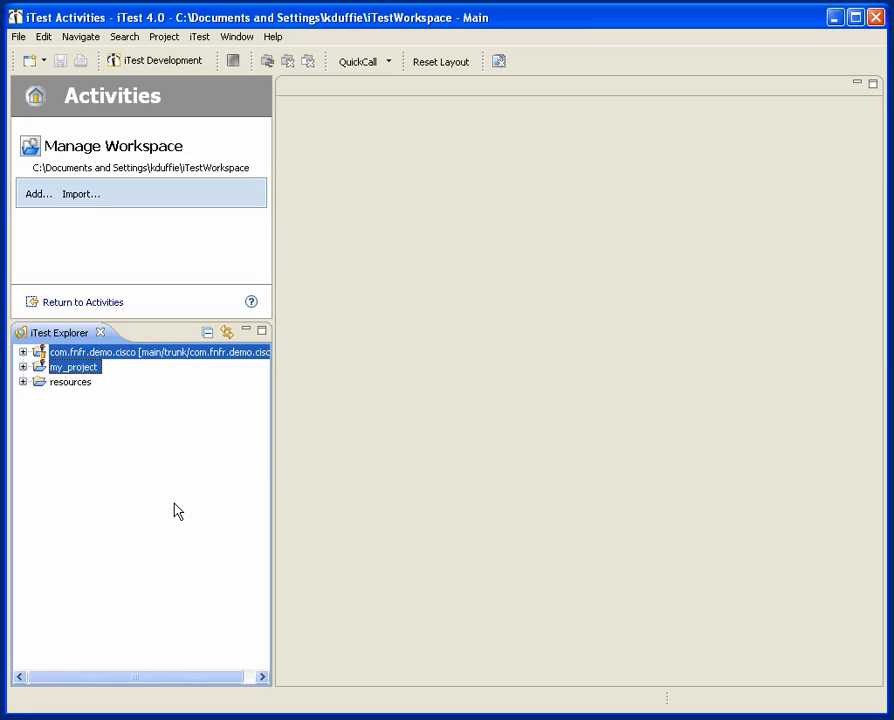
mouse_move(62, 338)
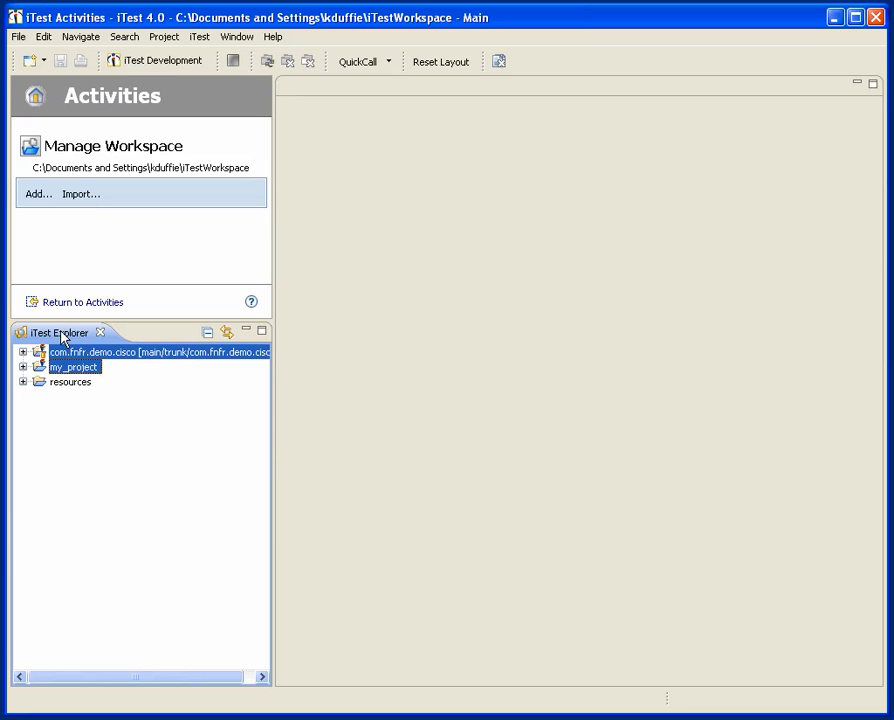
left_click(23, 352)
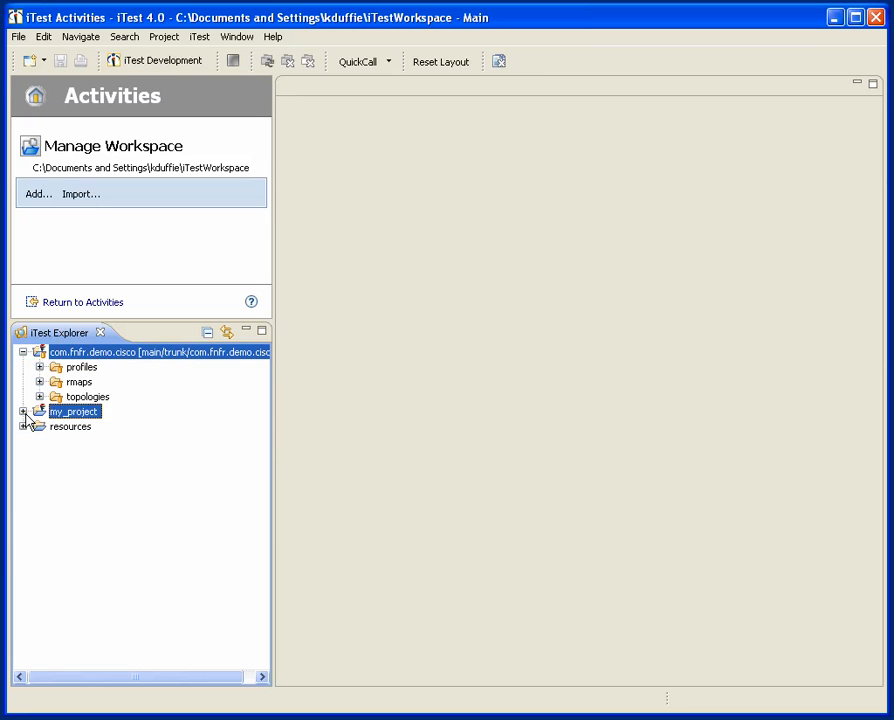
left_click(24, 411)
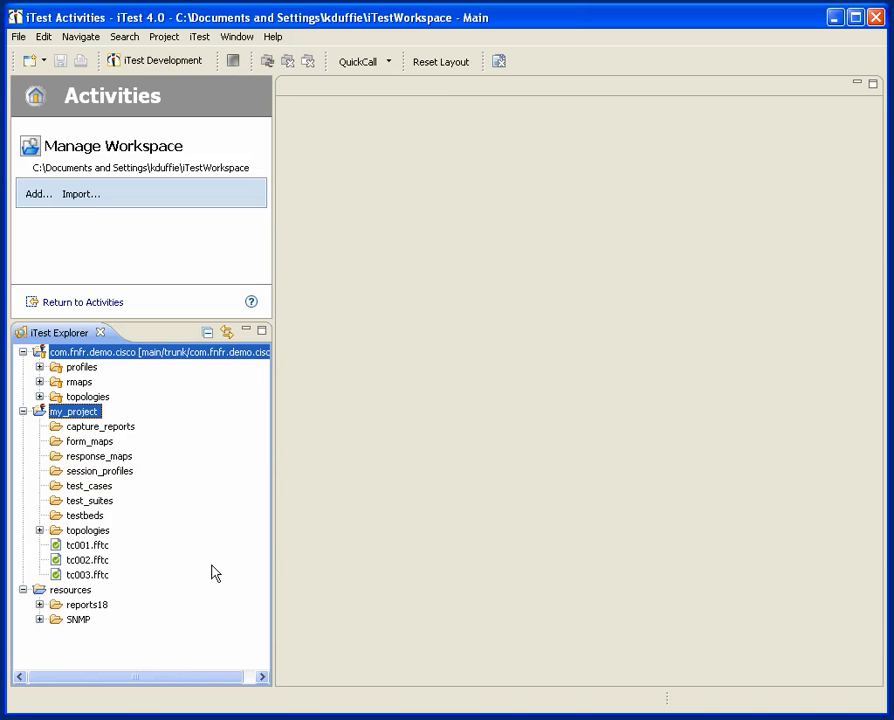
mouse_move(42, 402)
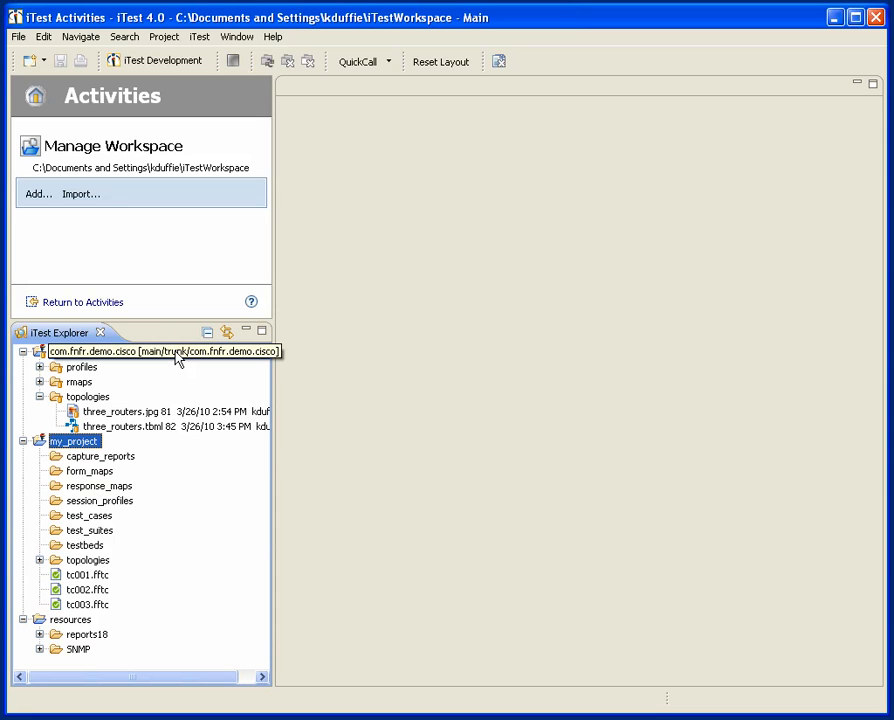
left_click(160, 351)
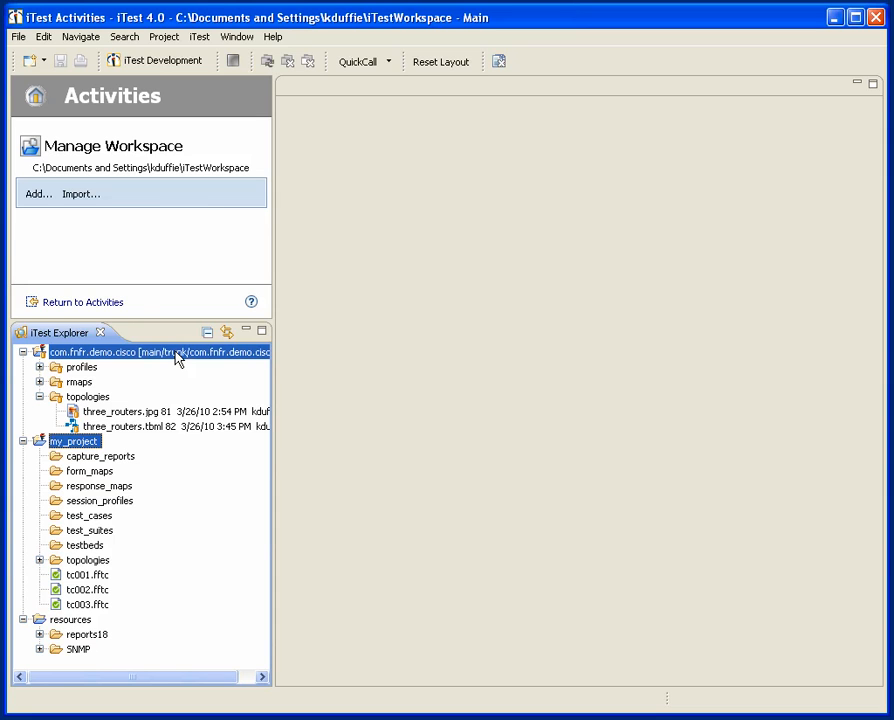
left_click(81, 193)
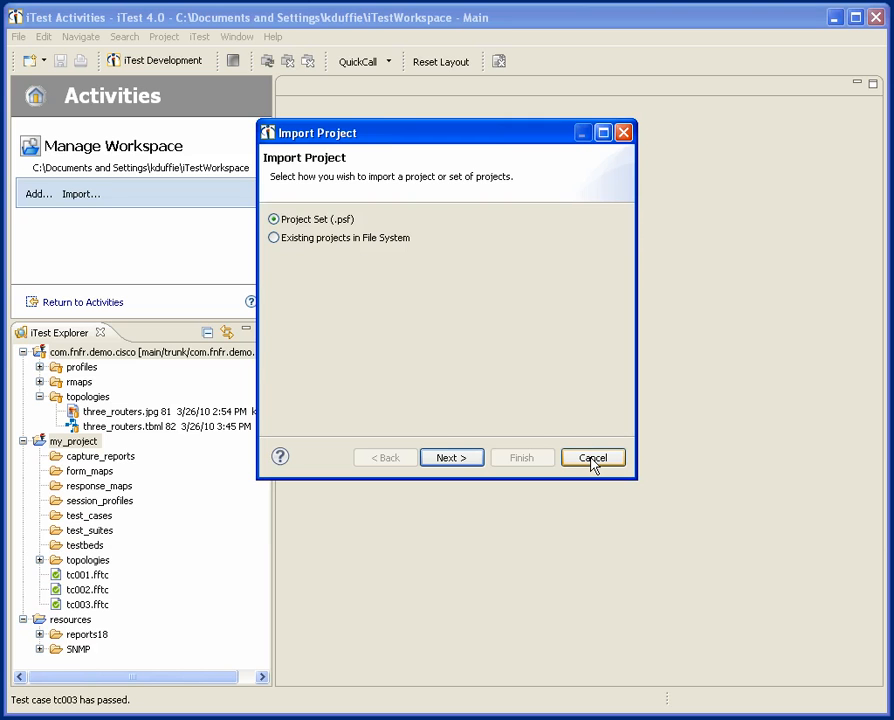
- Cancel Import Project and bring up the com.fnfr.demo.cisco project's context menu
left_click(592, 457)
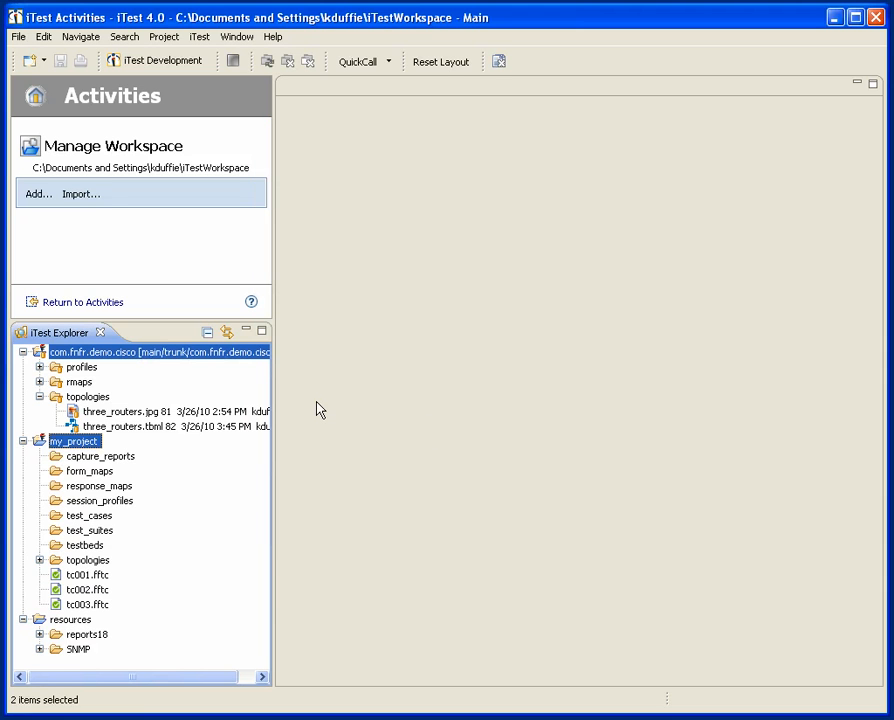
mouse_move(135, 401)
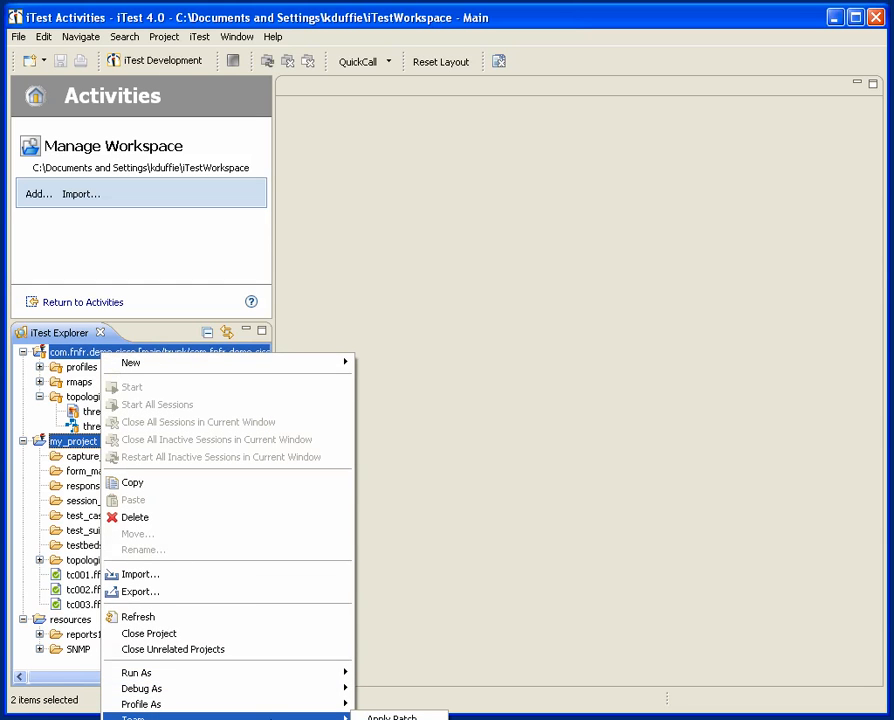
left_click(449, 430)
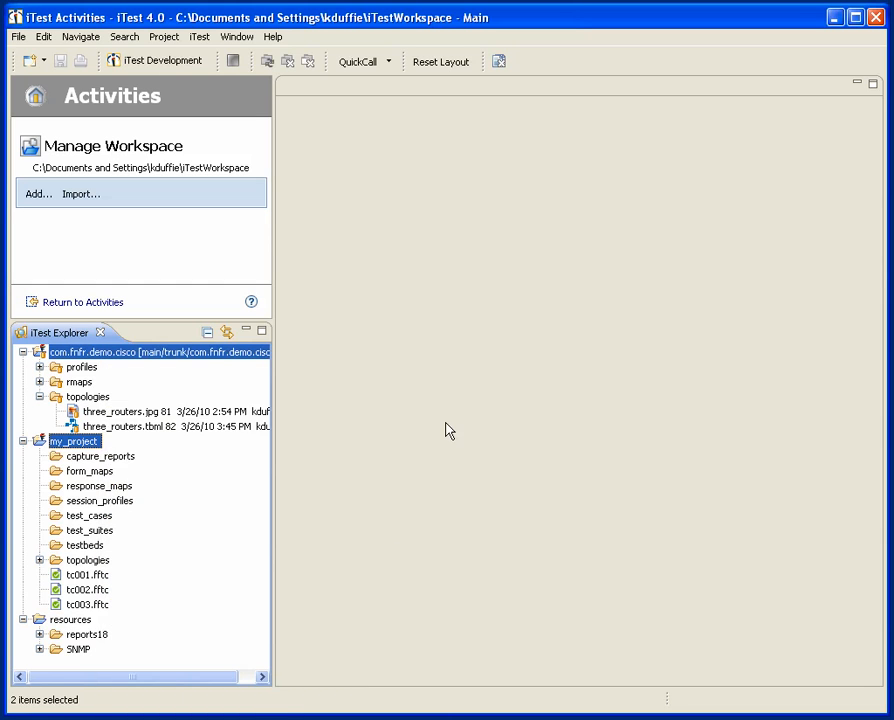
mouse_move(112, 373)
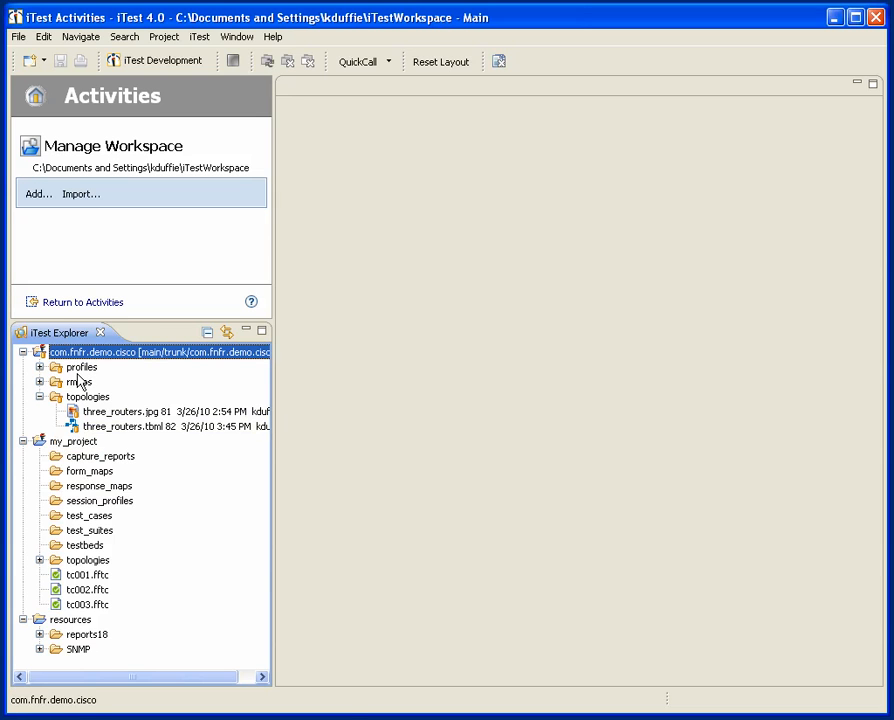
right_click(155, 351)
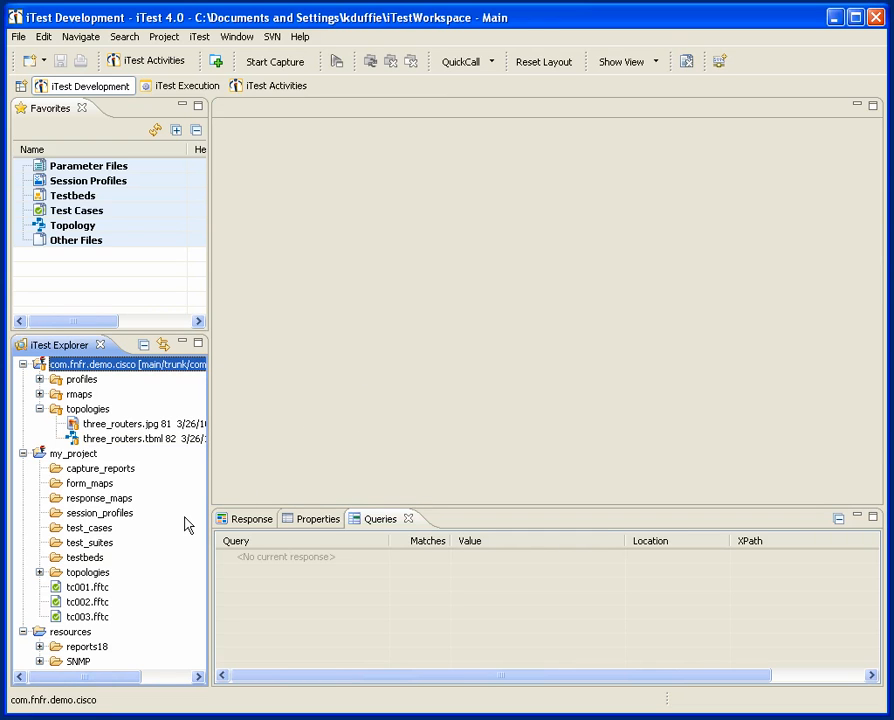
mouse_move(162, 254)
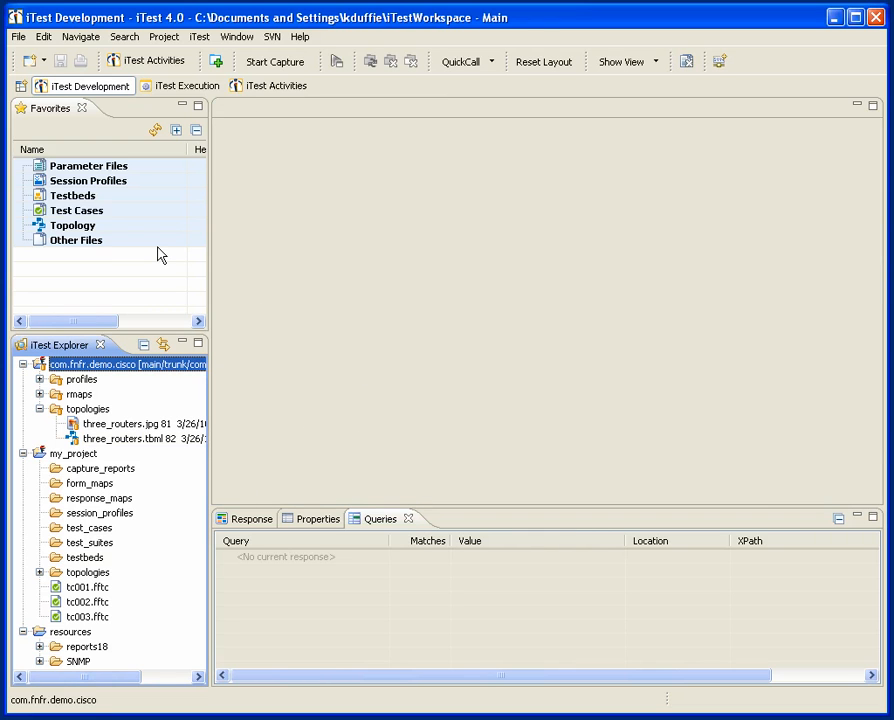
mouse_move(359, 336)
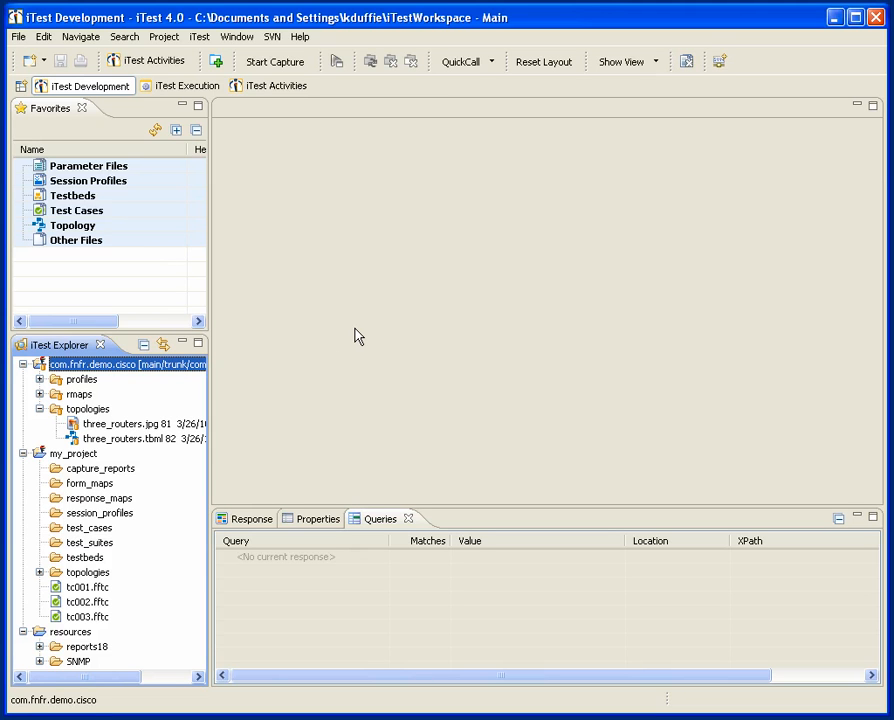
mouse_move(359, 322)
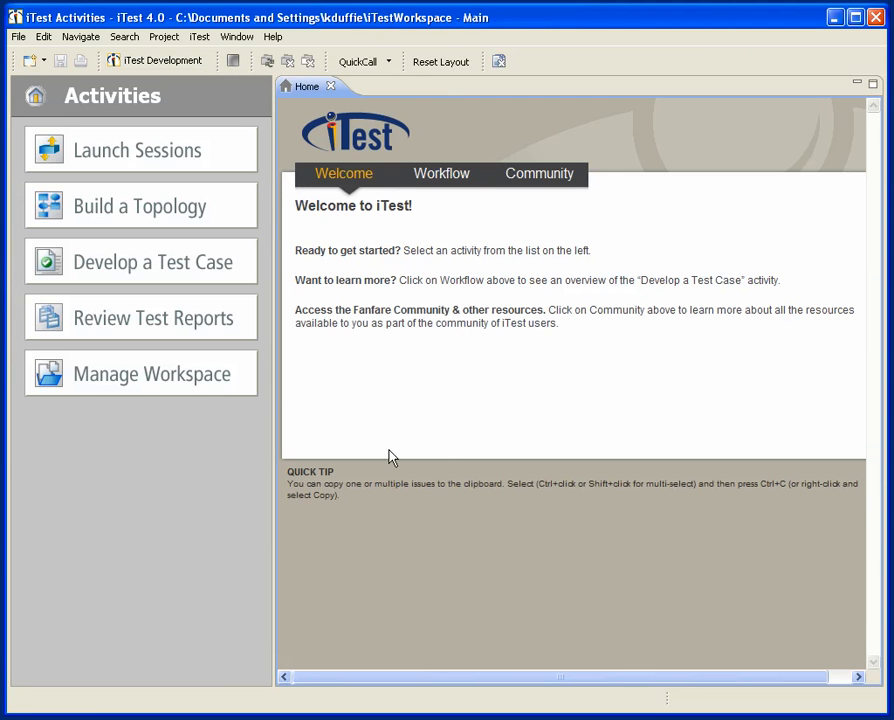
mouse_move(485, 522)
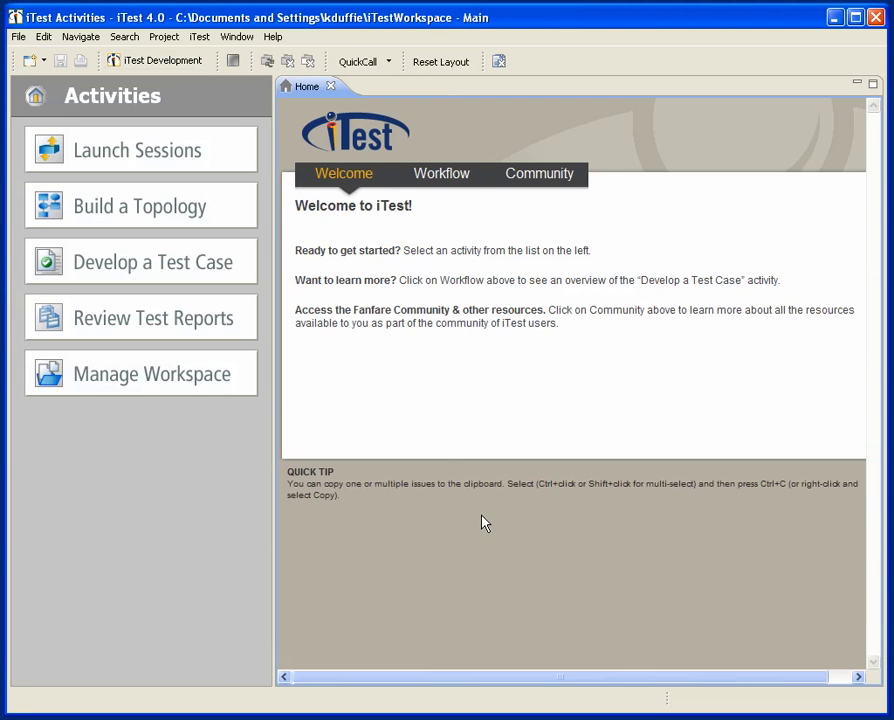
mouse_move(452, 575)
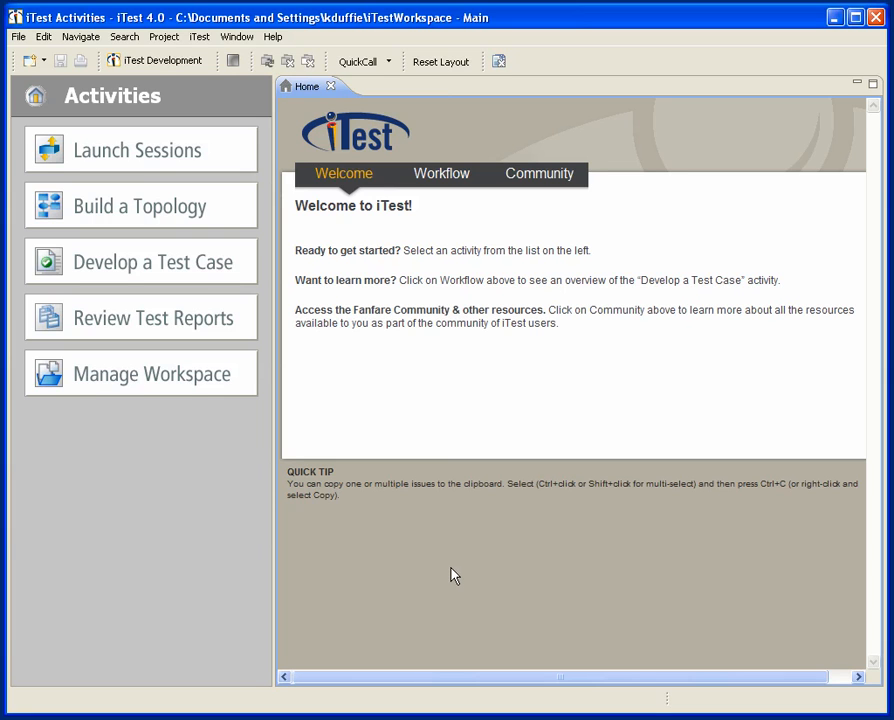